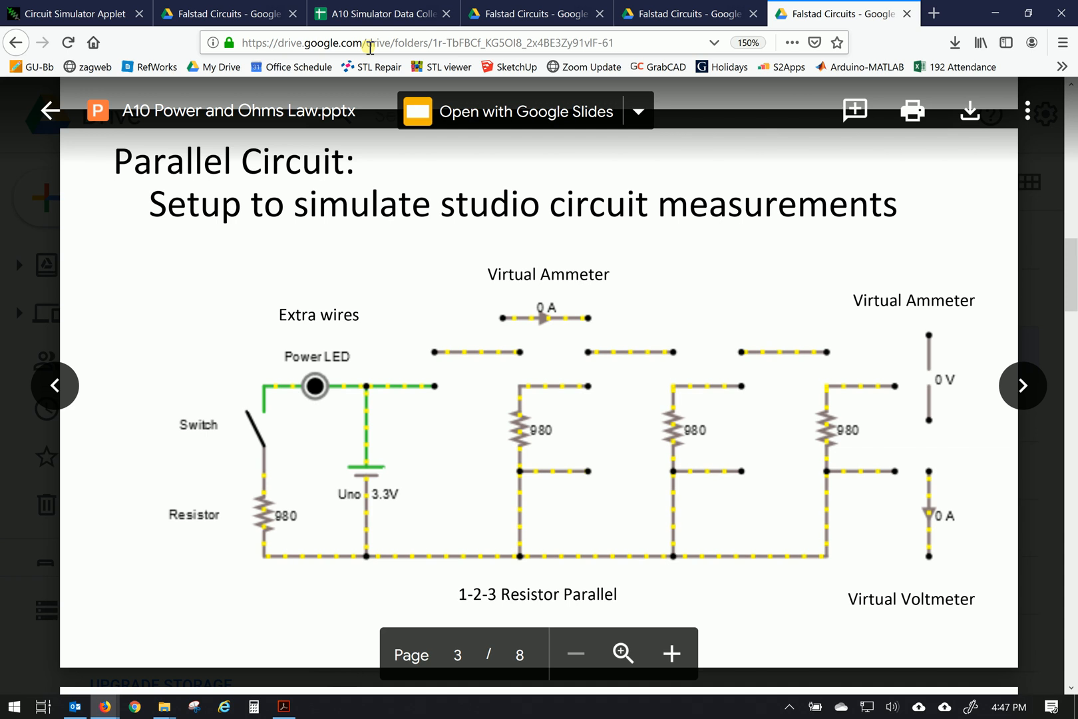
mouse_move(418, 194)
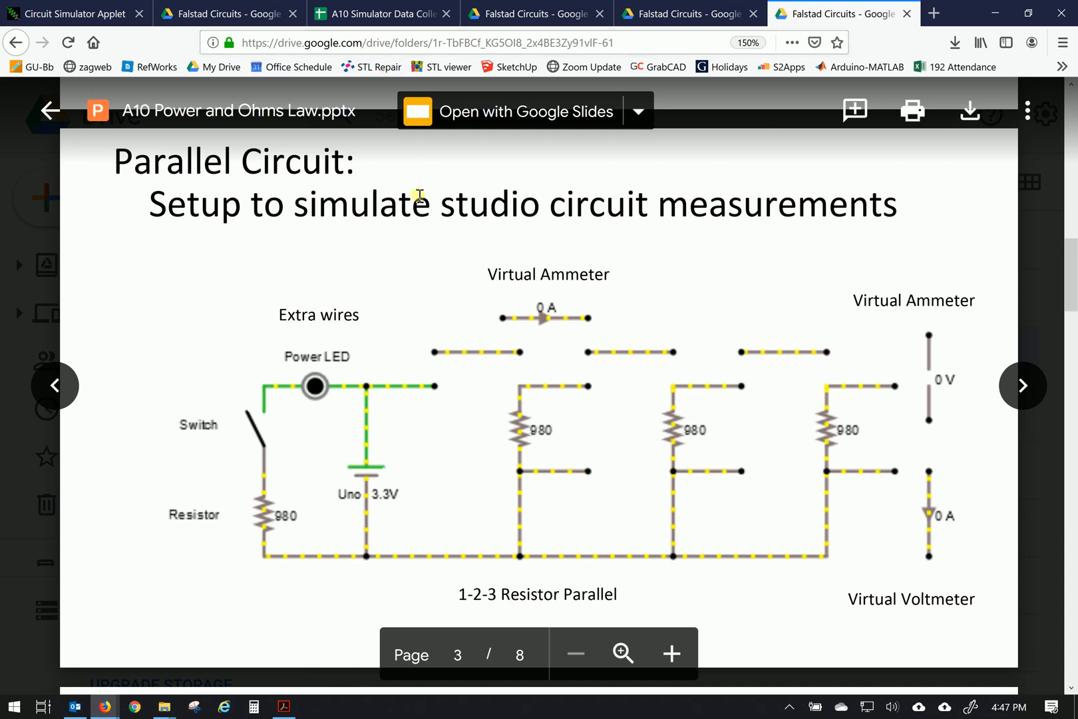
mouse_move(490, 222)
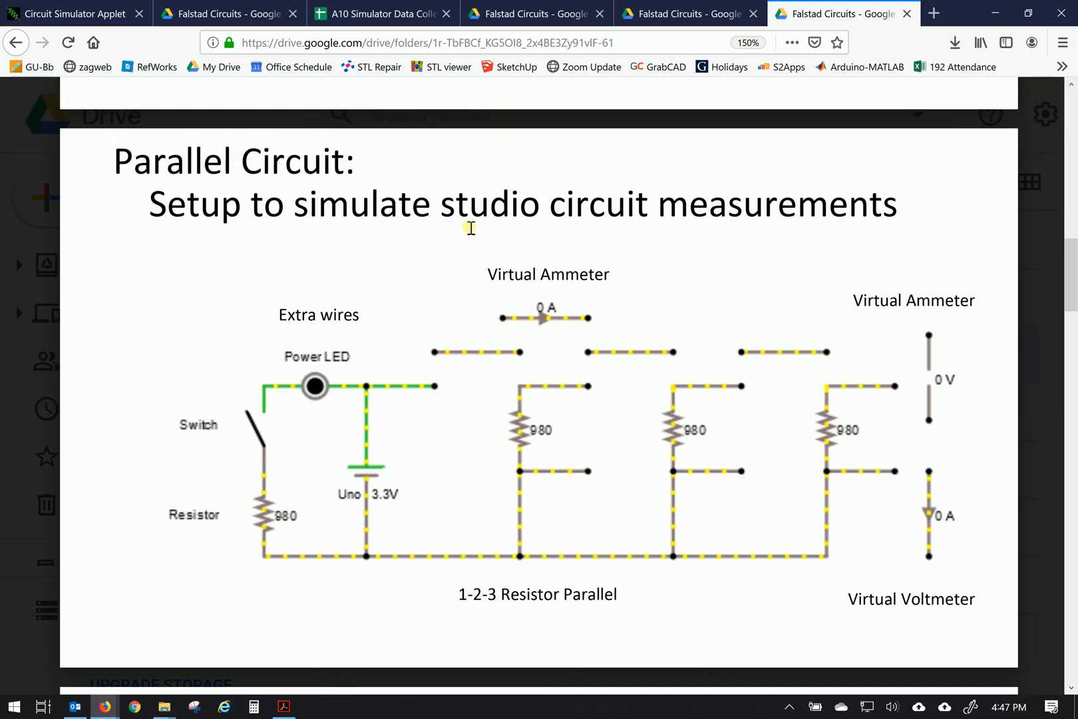
mouse_move(517, 268)
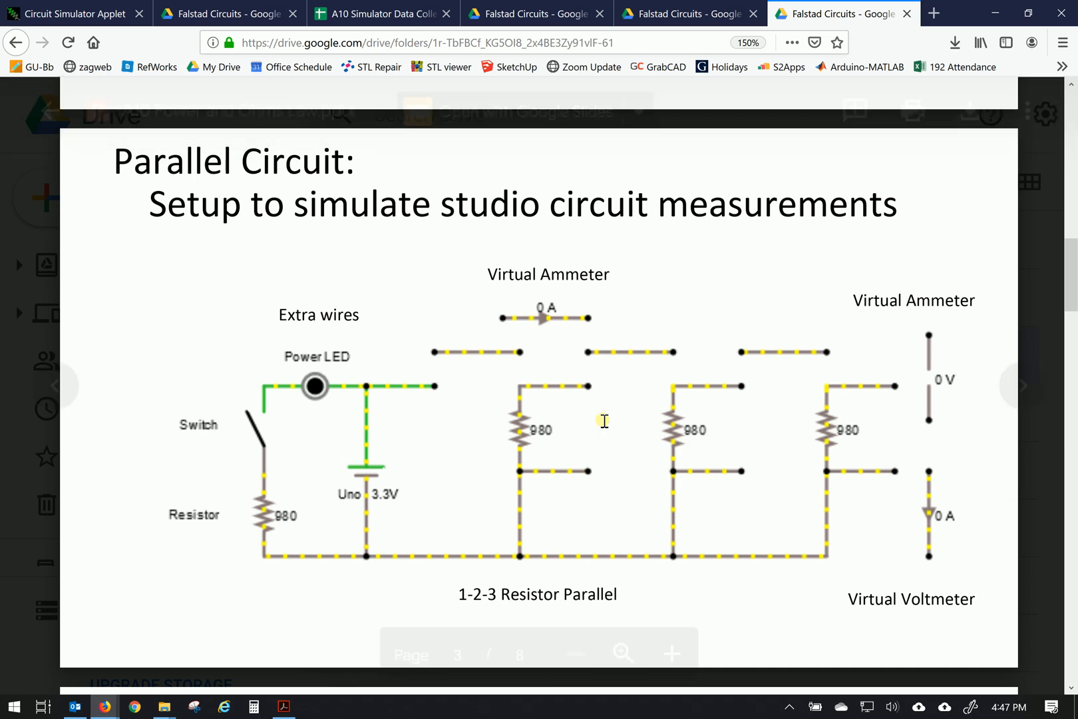
mouse_move(579, 430)
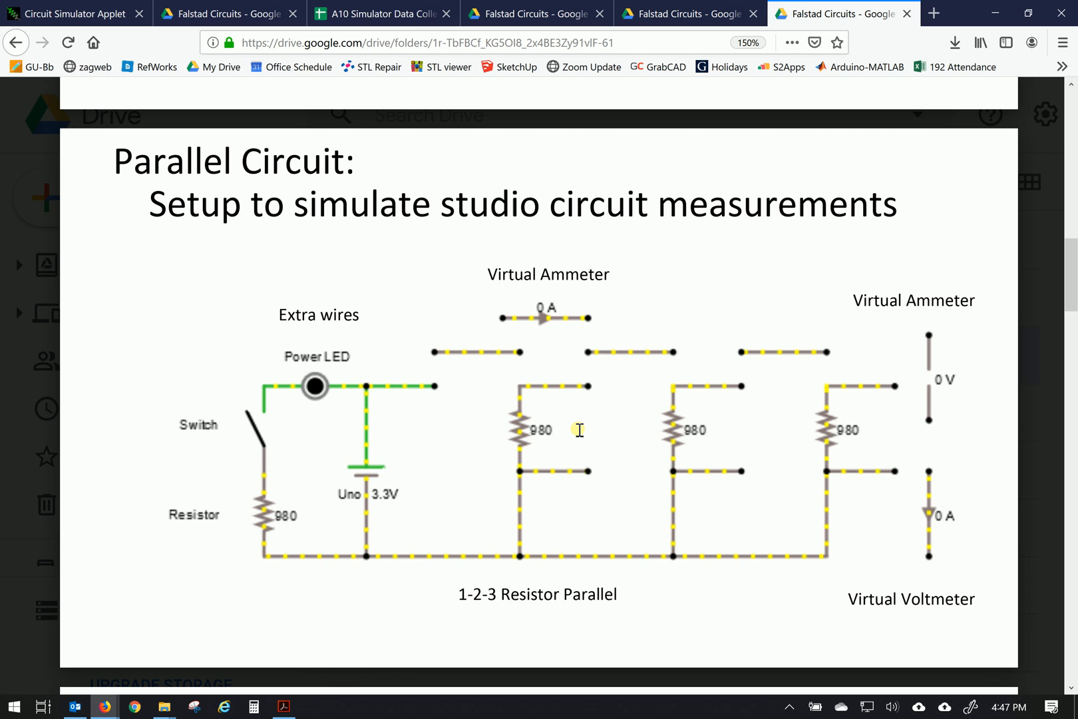
- View the photo of the real breadboard circuit
click(684, 13)
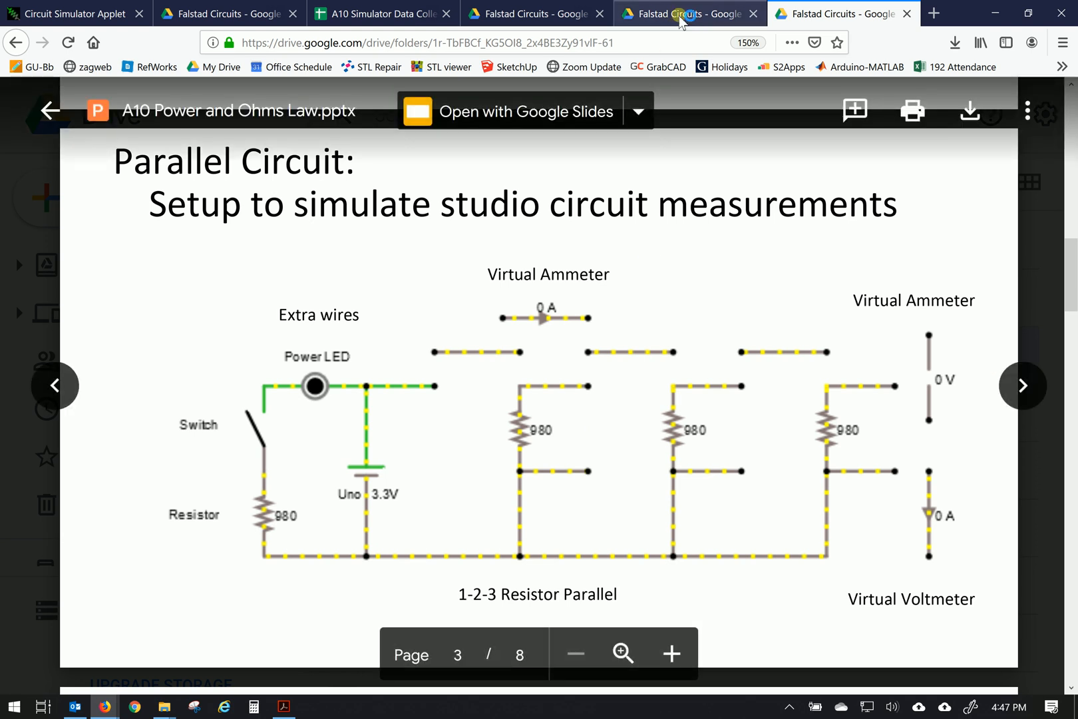
click(1022, 384)
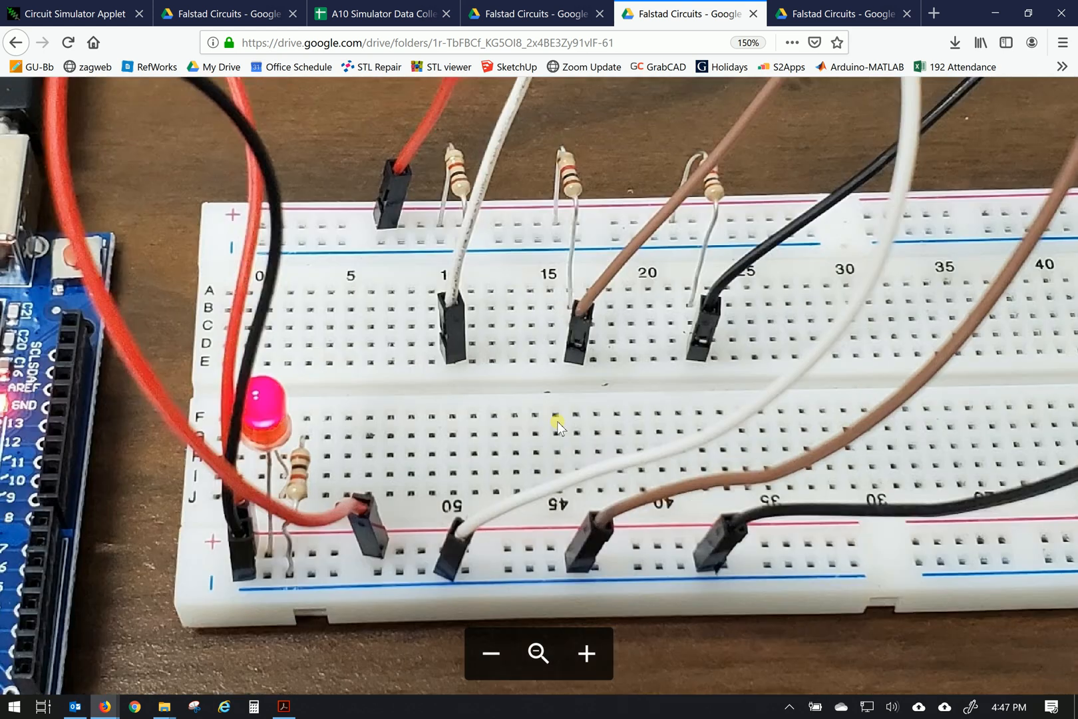
click(842, 13)
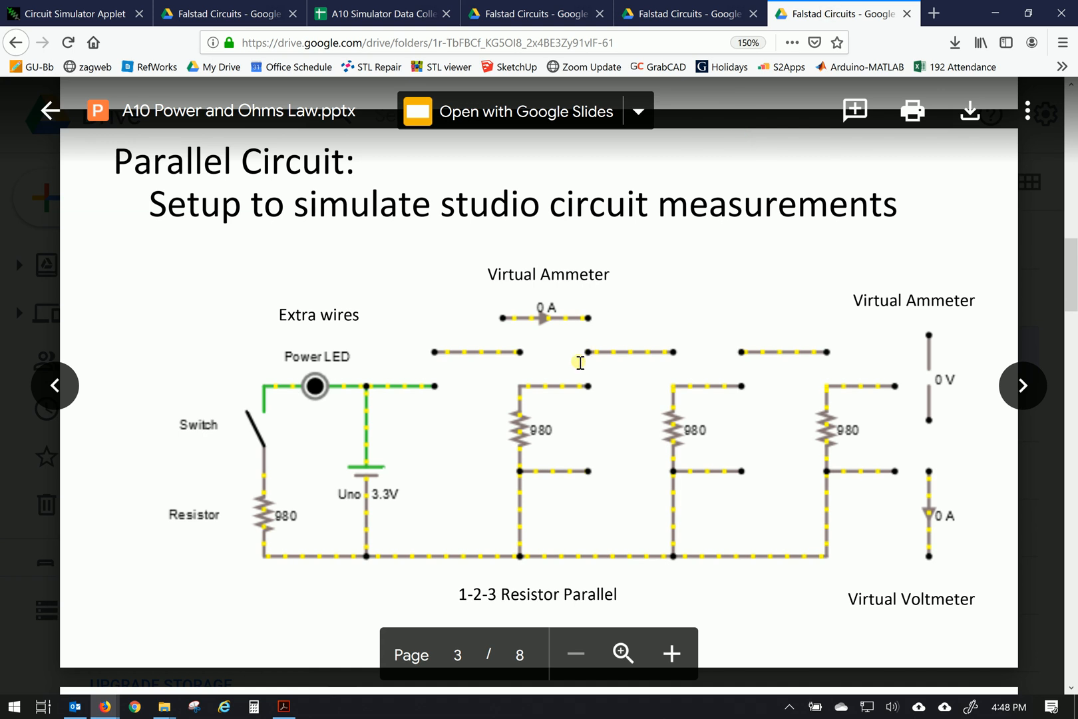
mouse_move(175, 34)
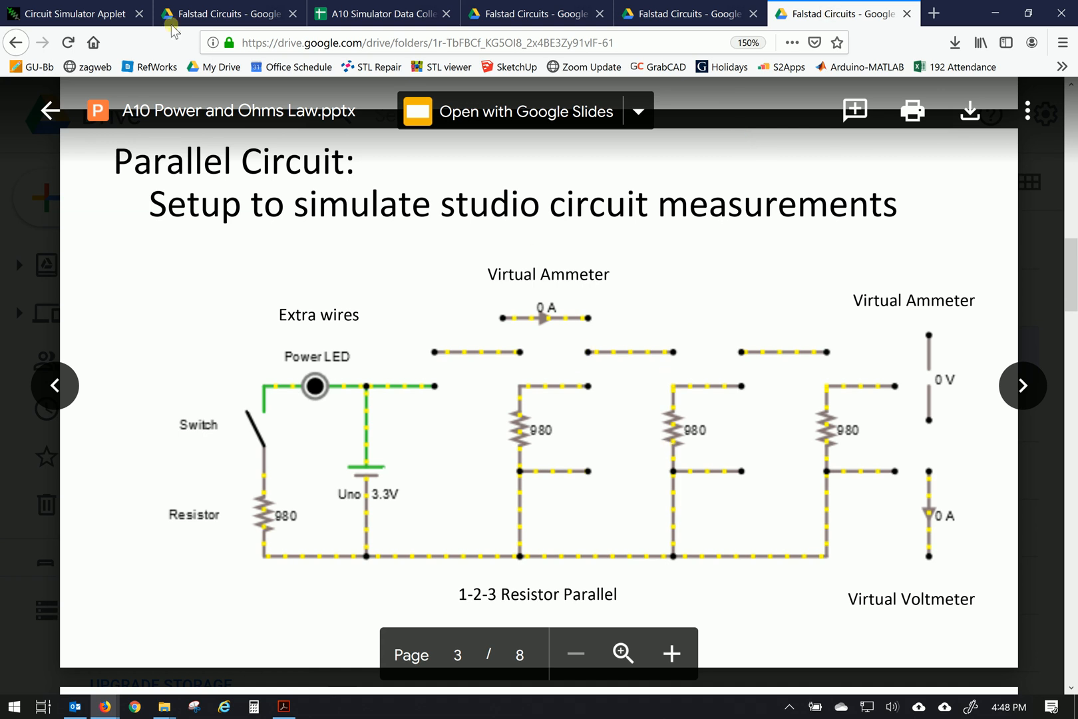
- Load T#-A10-GULogin-2.txt from the Week_10 folder into the simulator
click(68, 13)
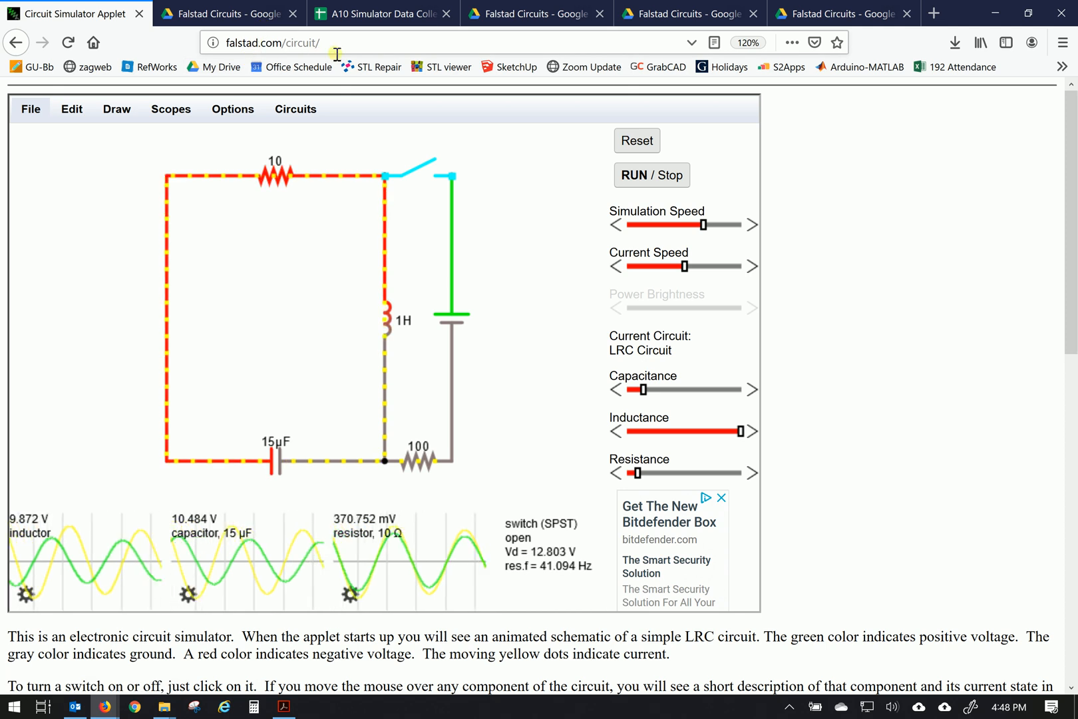
click(275, 42)
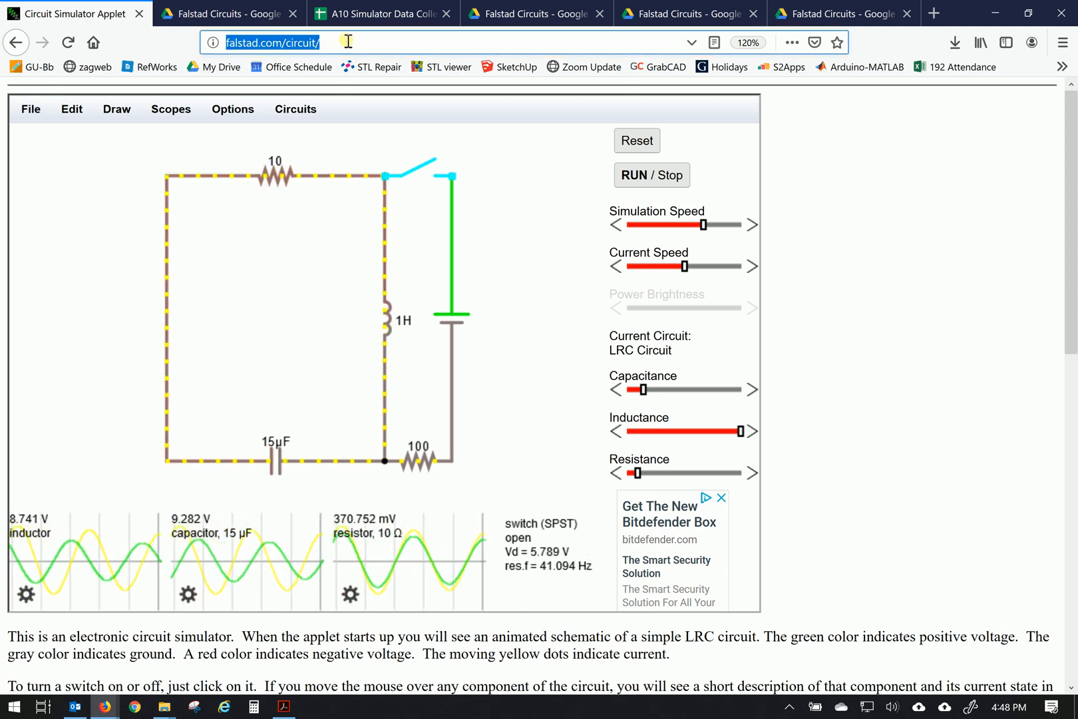
click(416, 168)
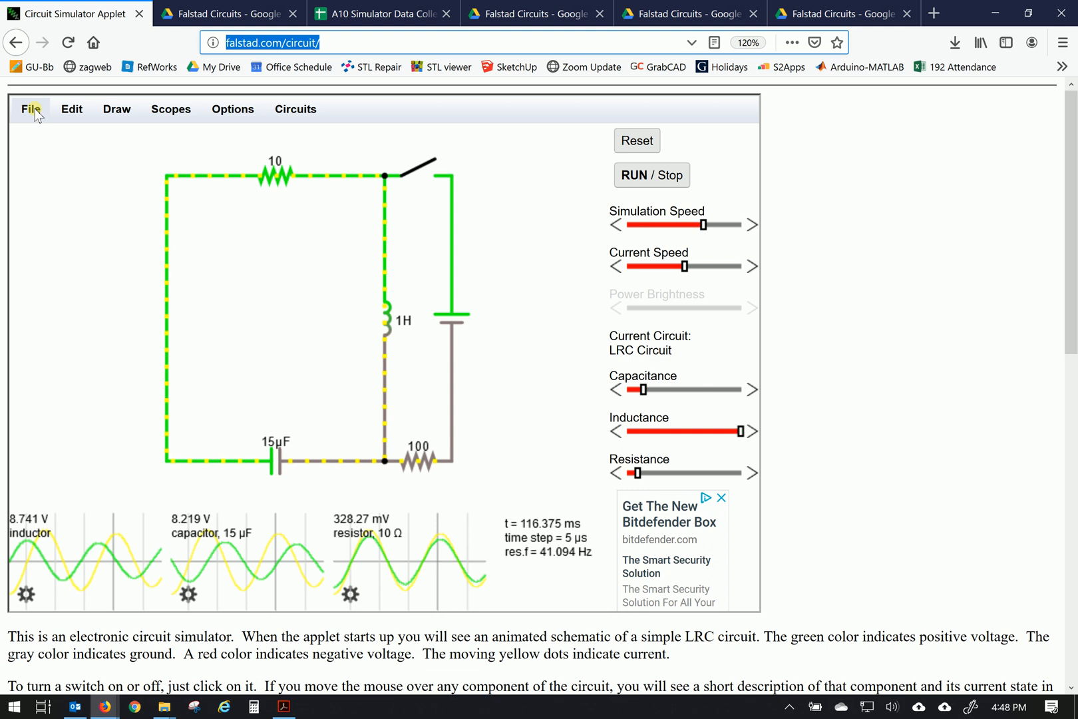
click(29, 109)
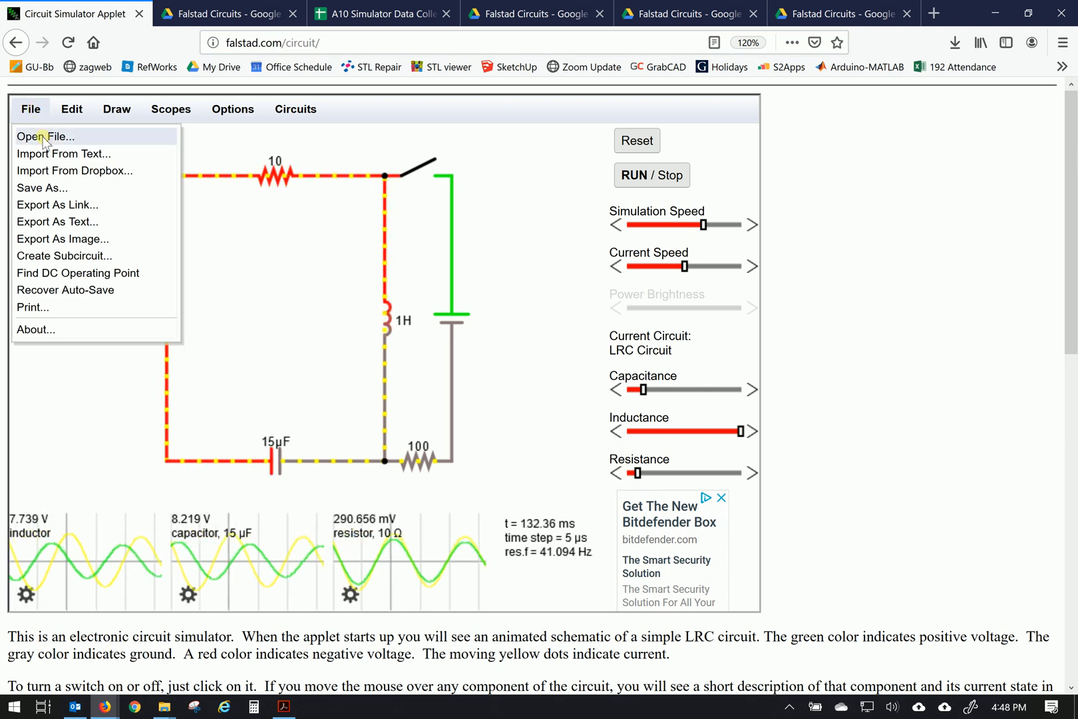
click(45, 137)
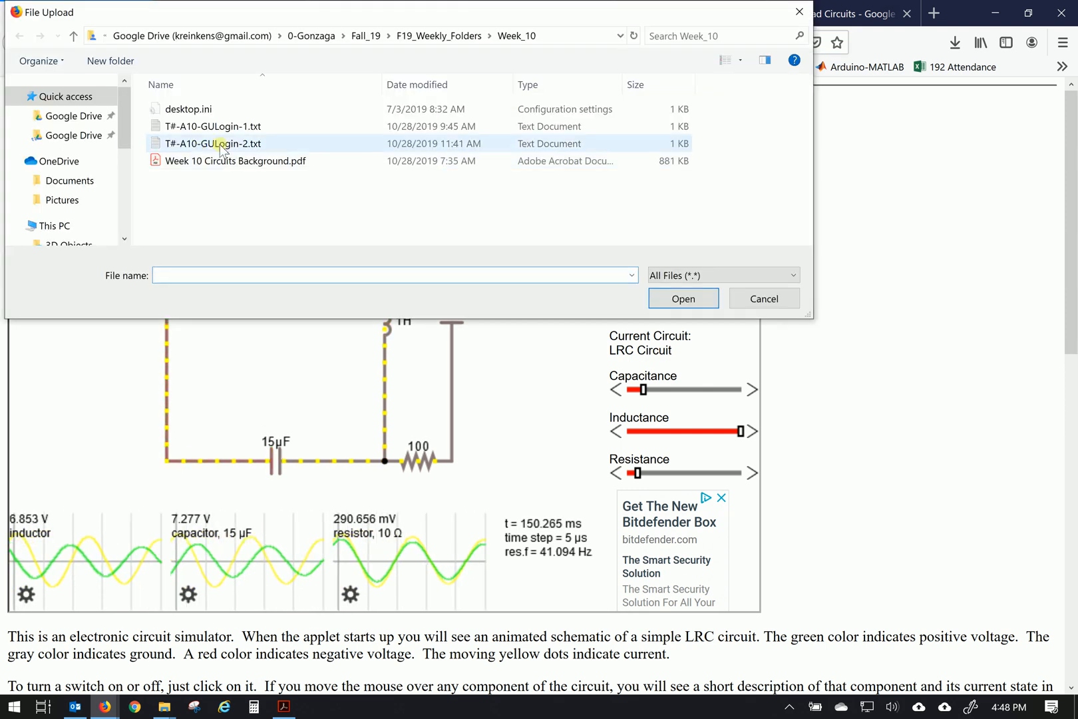
mouse_move(220, 143)
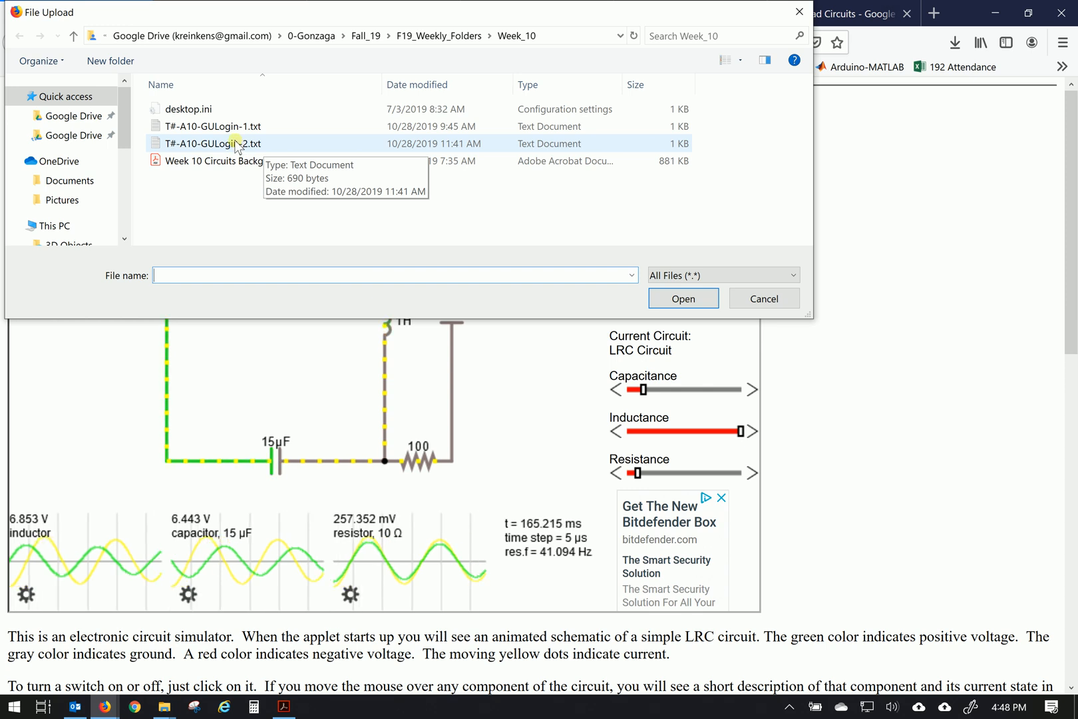
click(211, 143)
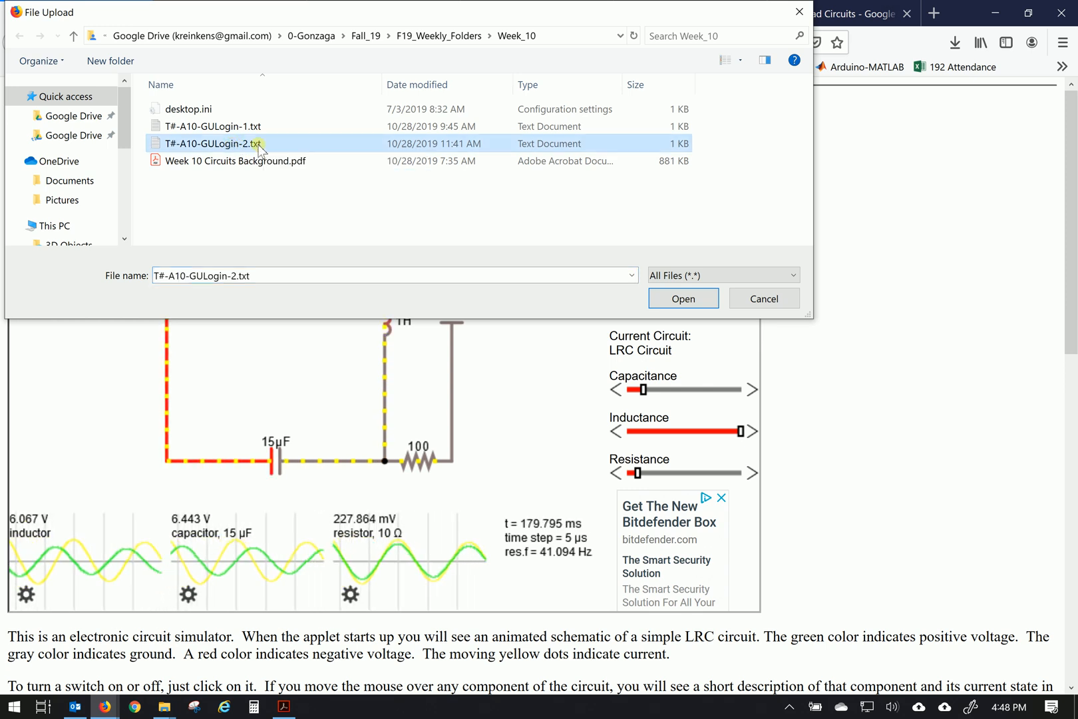
click(682, 298)
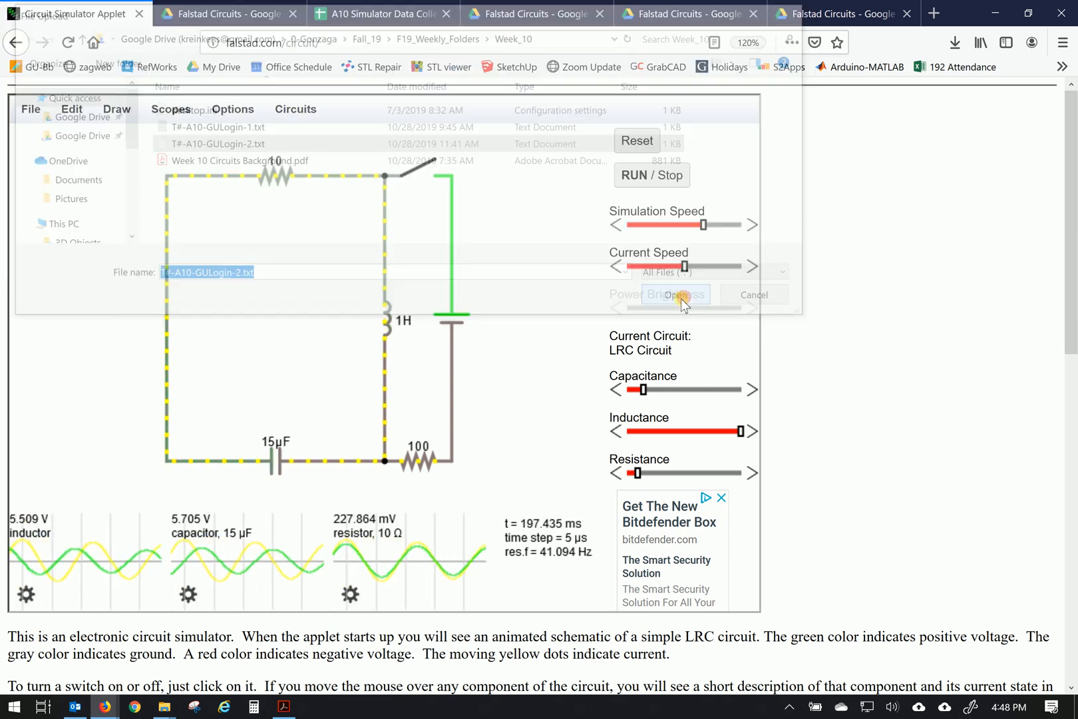
click(676, 294)
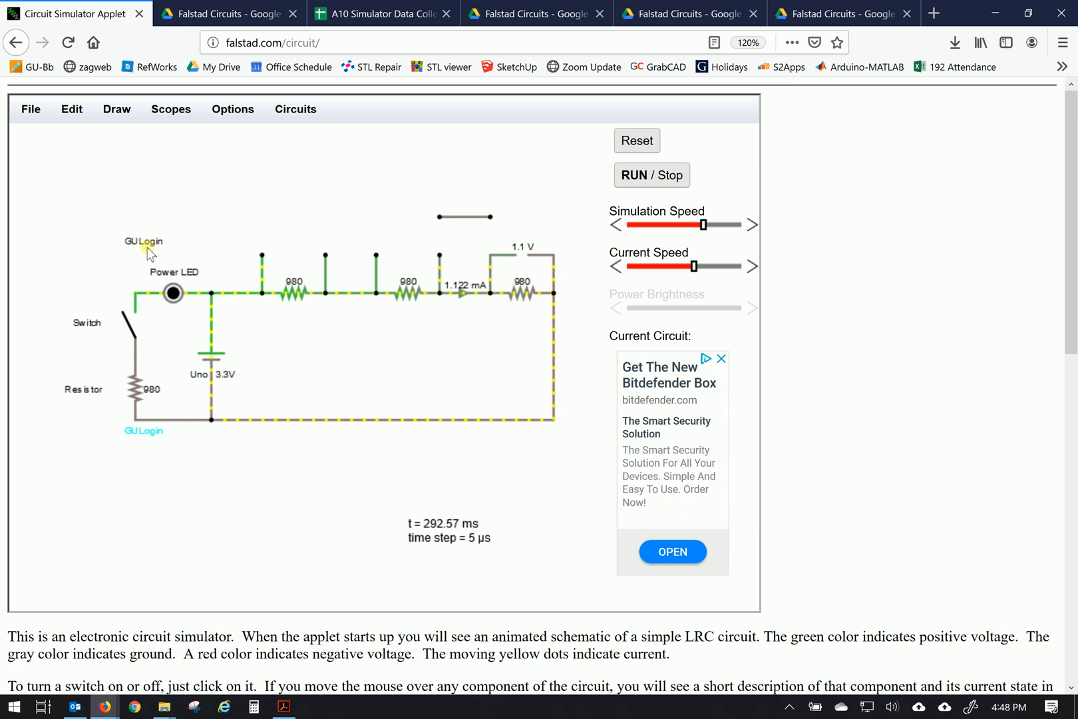
mouse_move(266, 377)
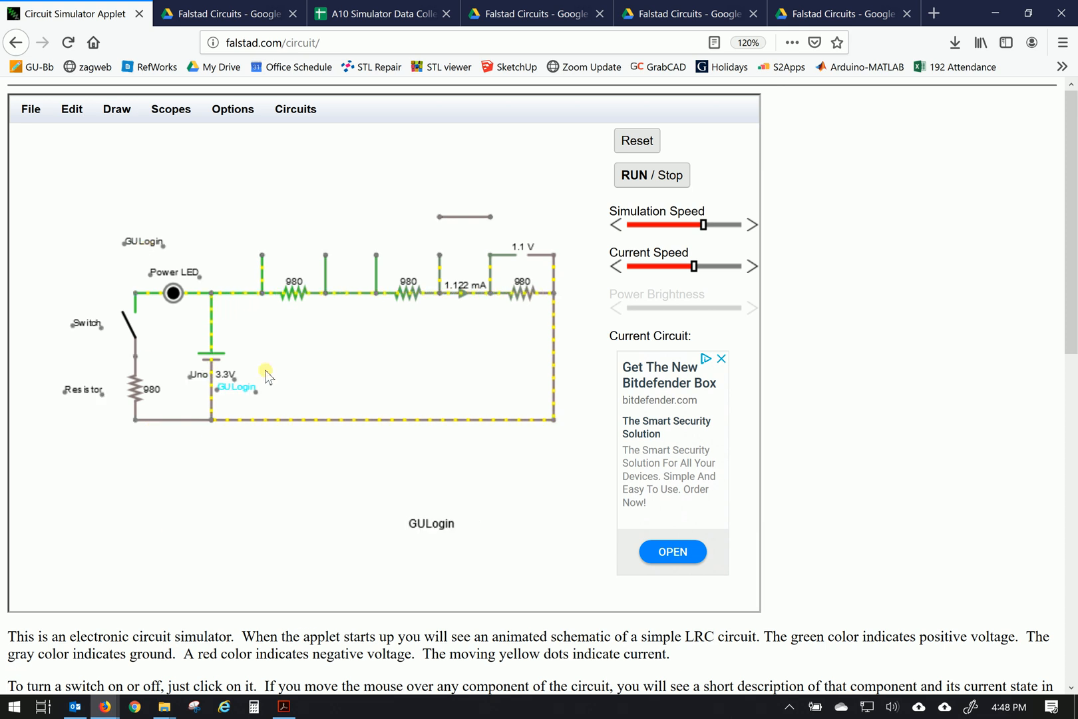
double_click(237, 386)
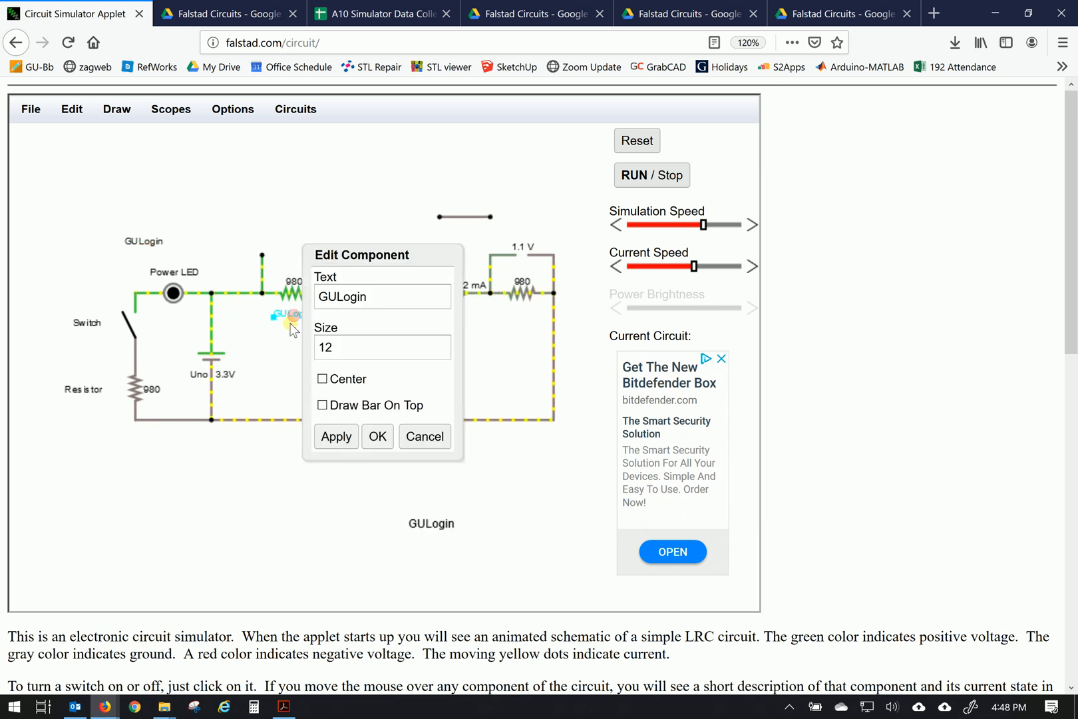
triple_click(381, 296)
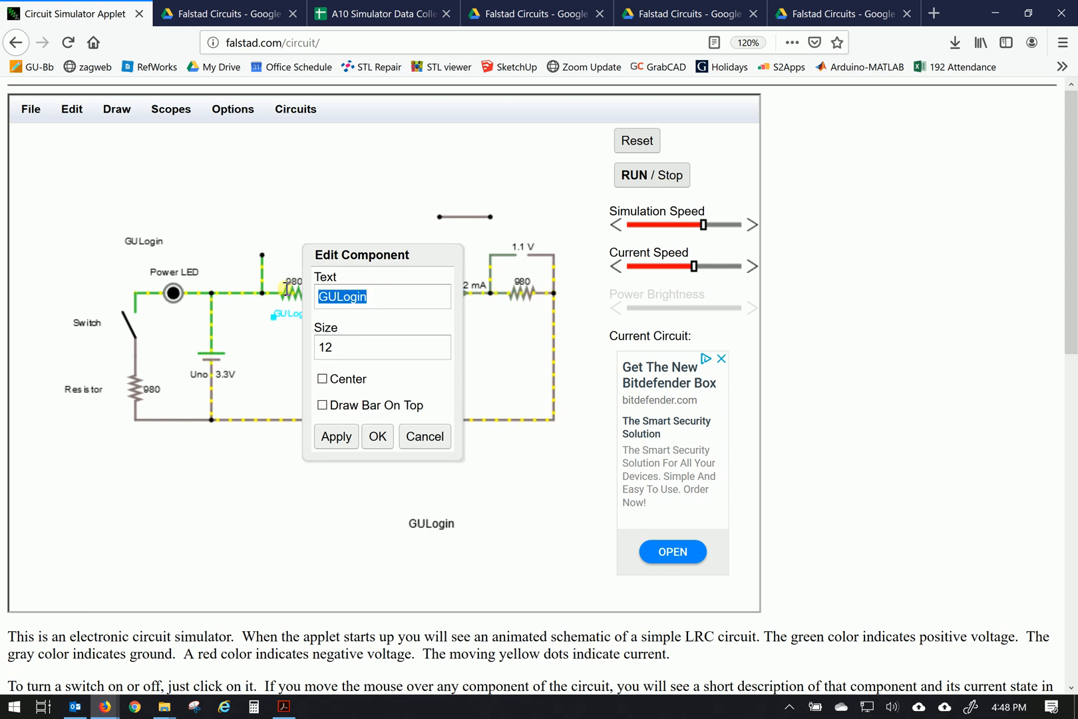
text(R1)
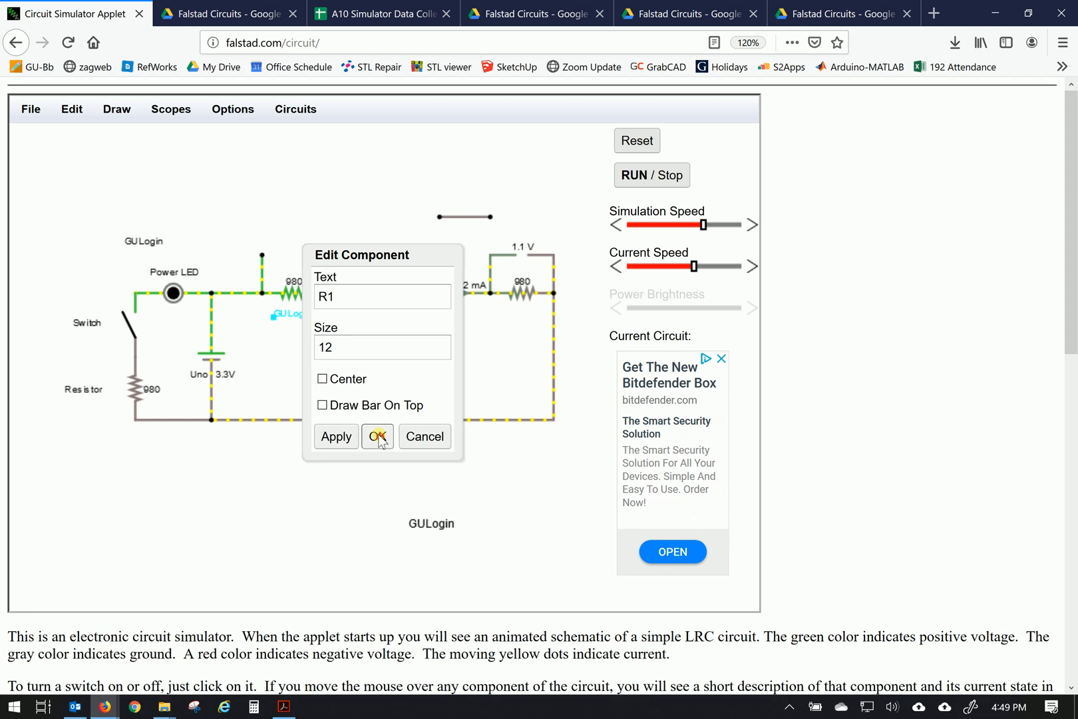
click(376, 436)
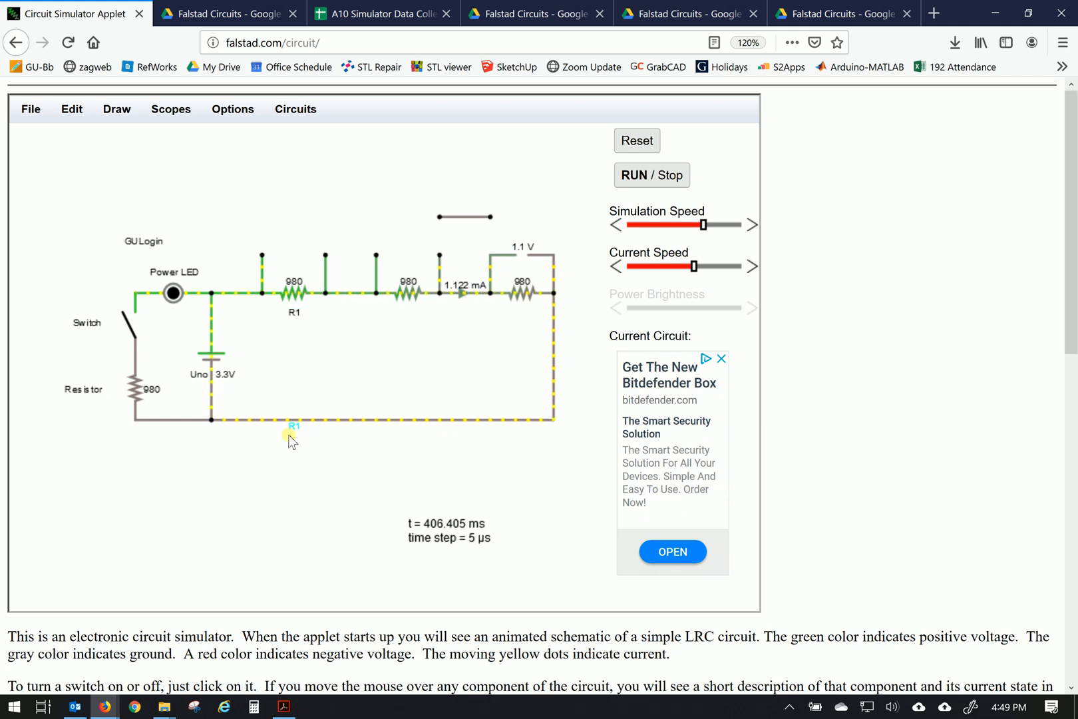
mouse_move(419, 324)
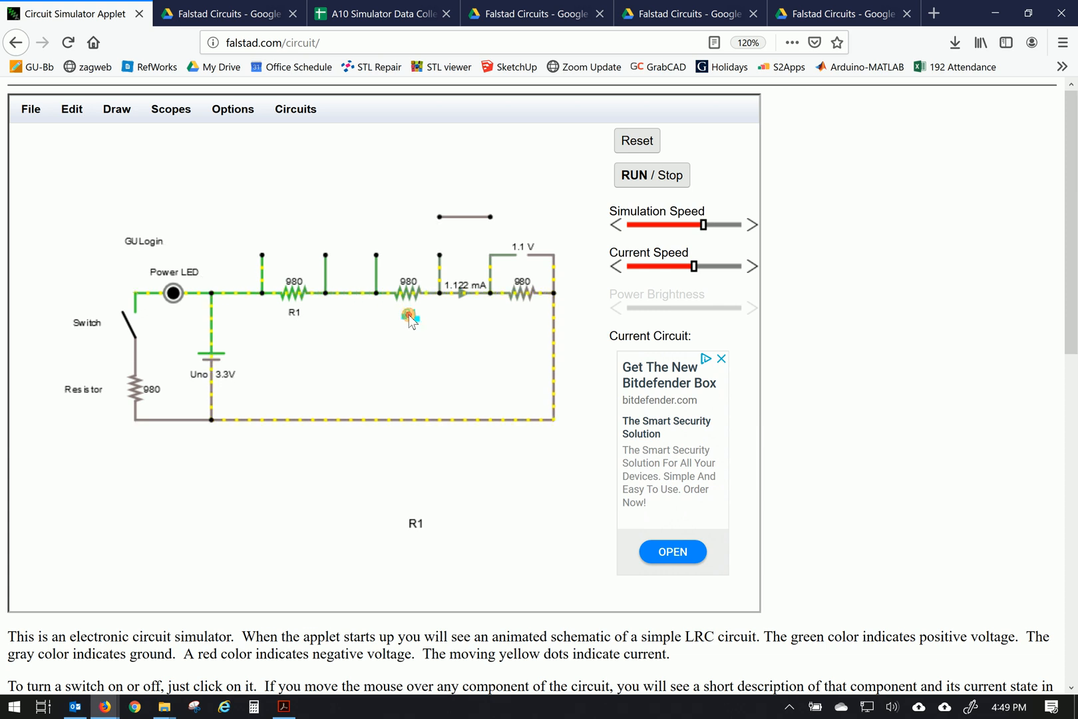
double_click(410, 316)
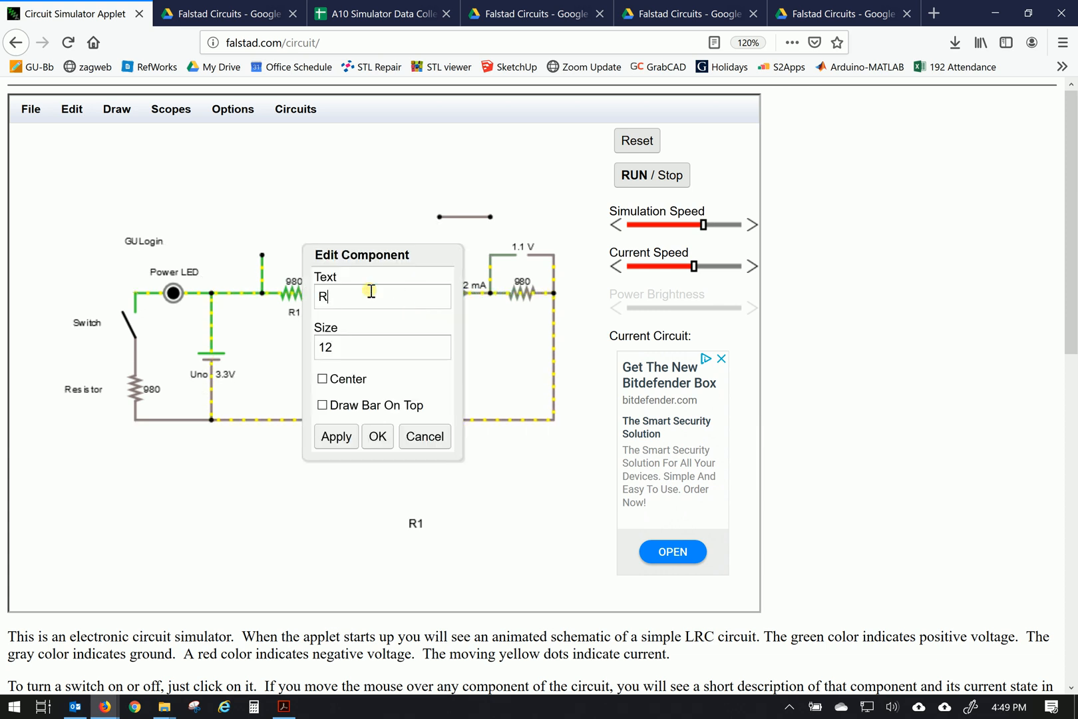
click(376, 436)
text(1)
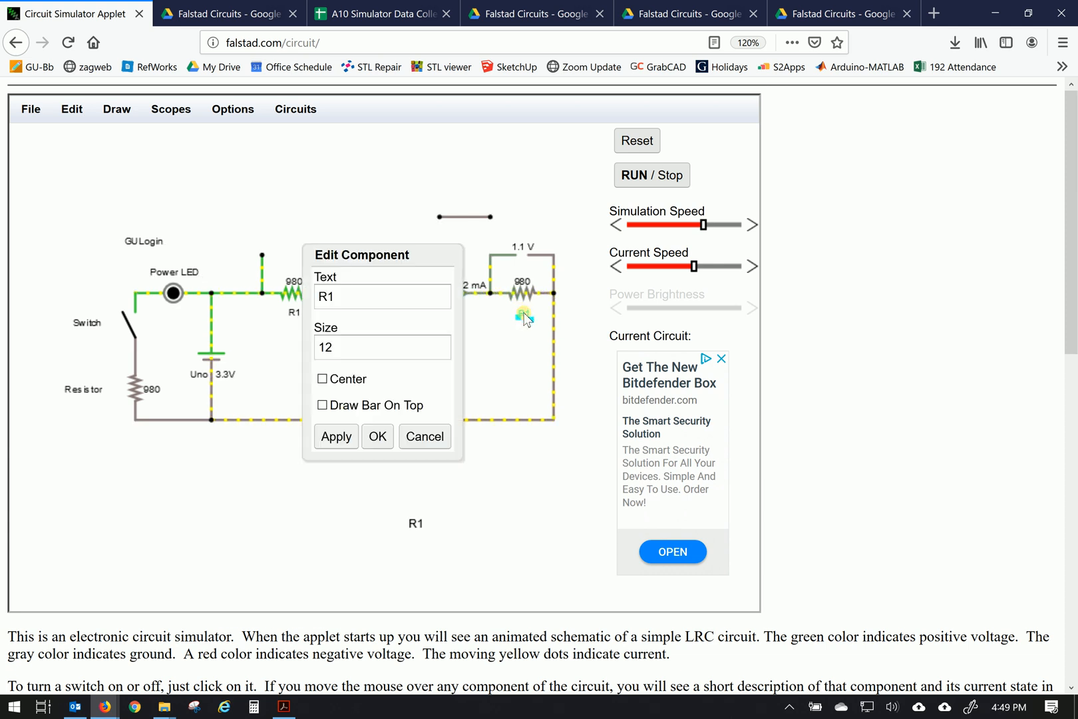
key(Backspace)
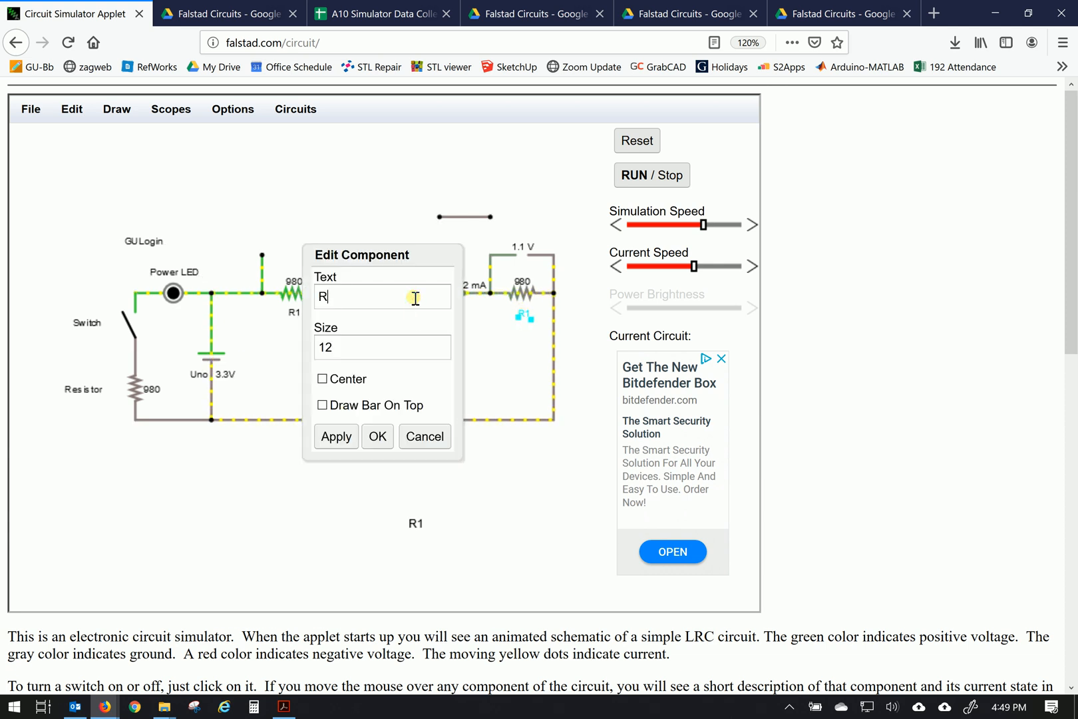
text(3)
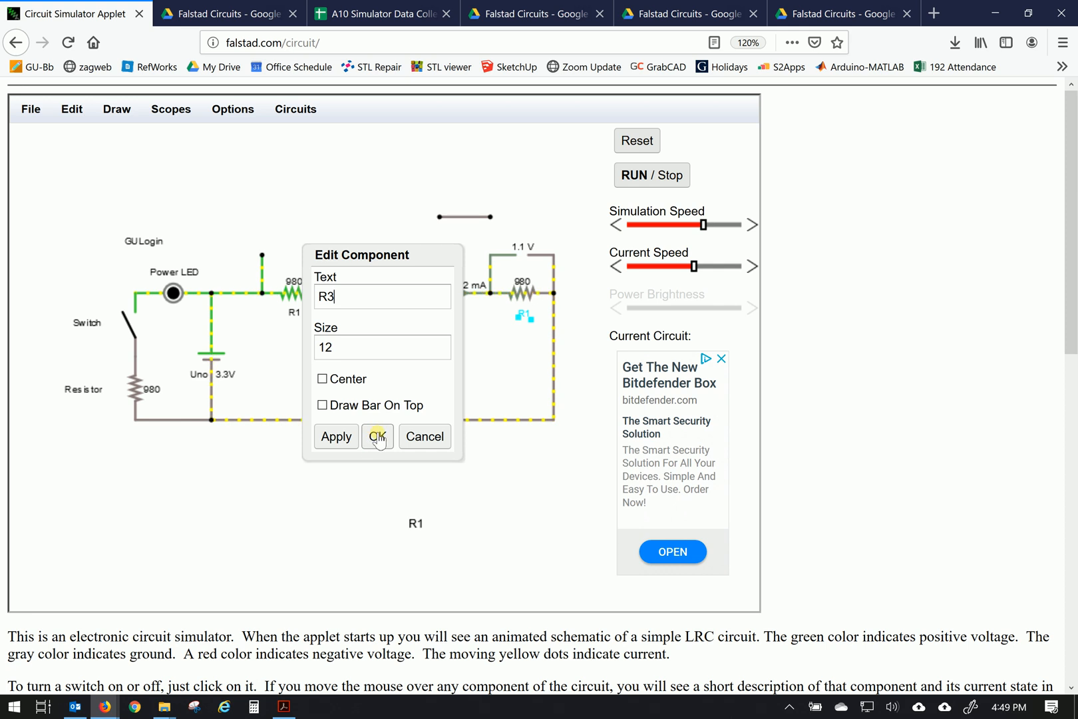
click(377, 435)
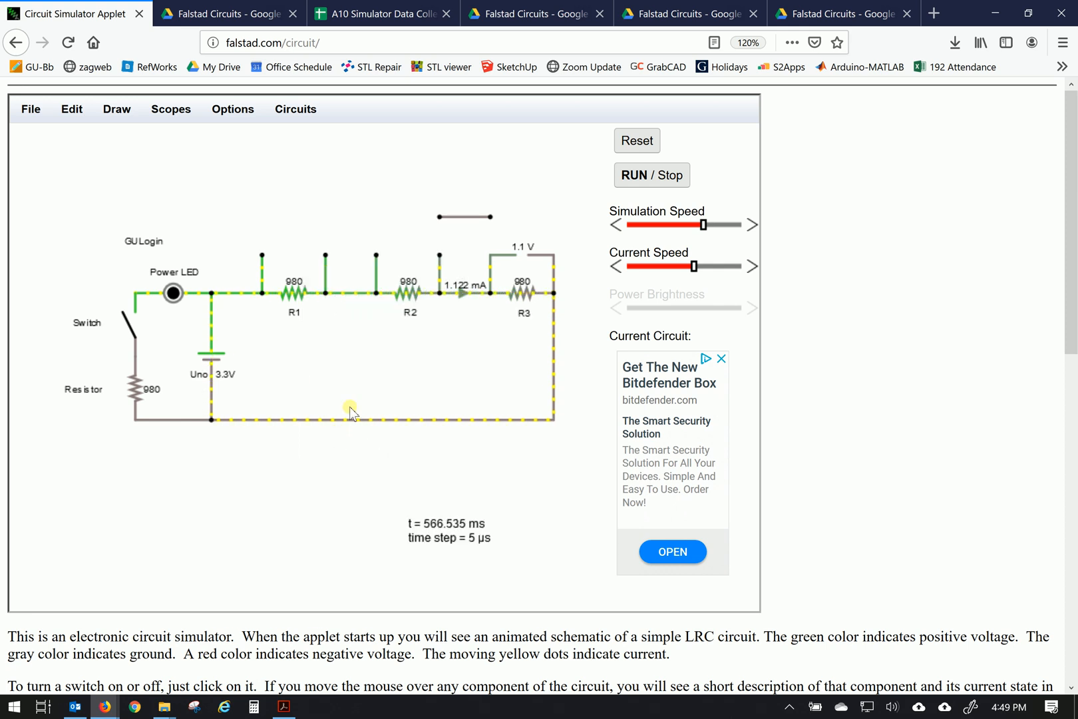
mouse_move(437, 323)
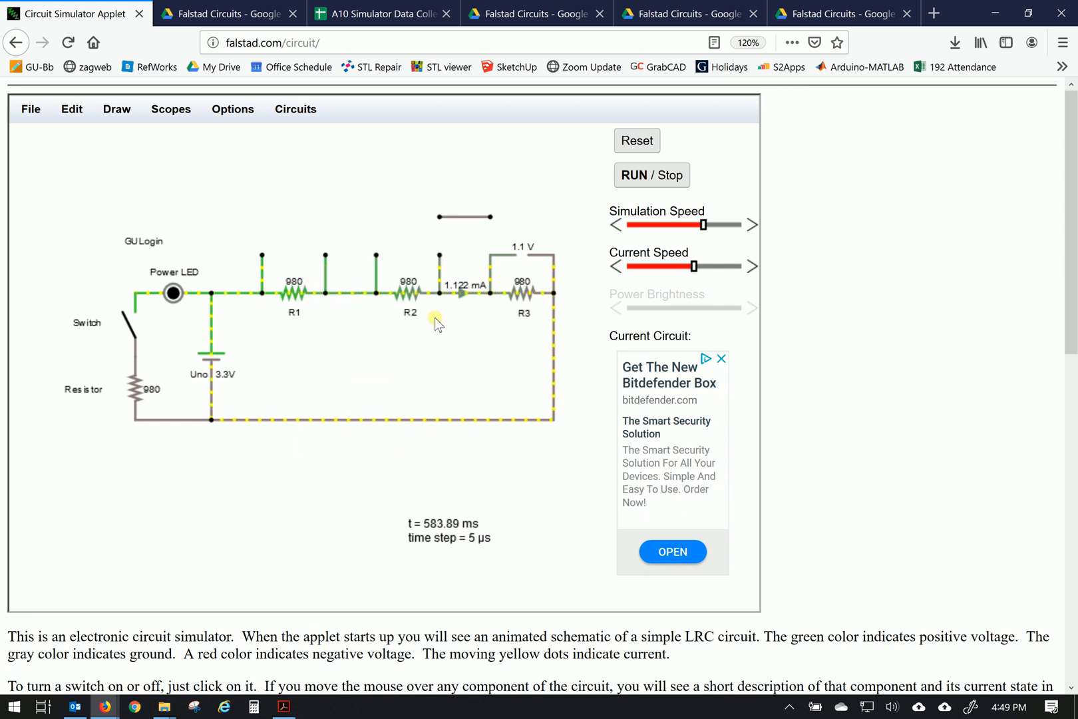
mouse_move(383, 296)
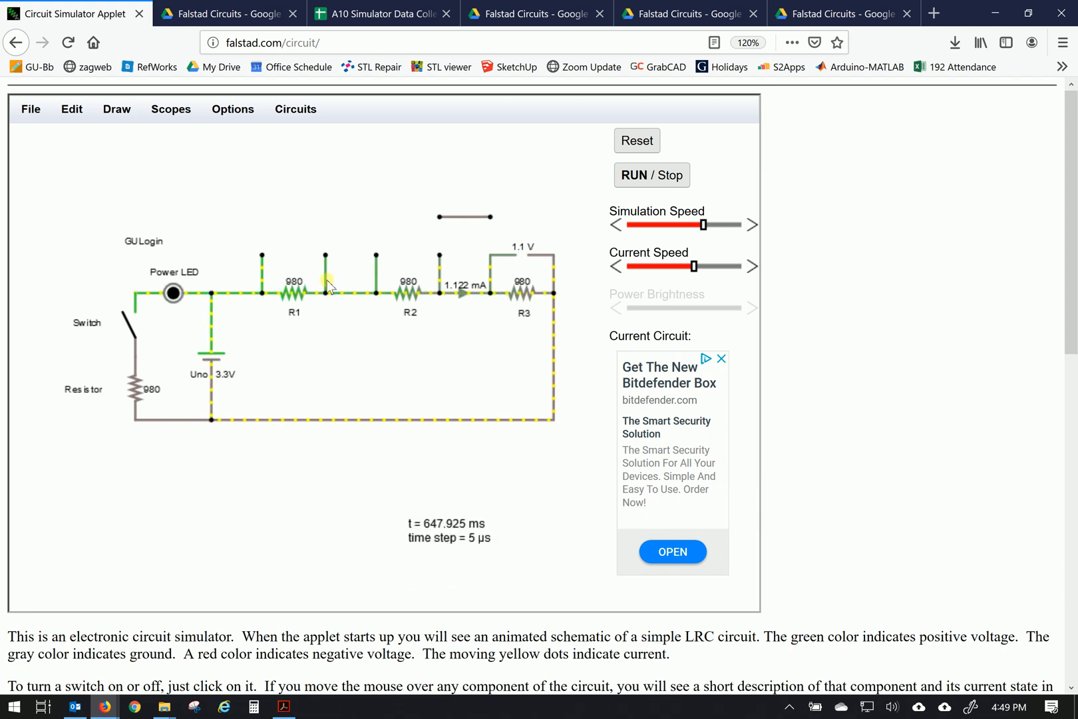
mouse_move(355, 322)
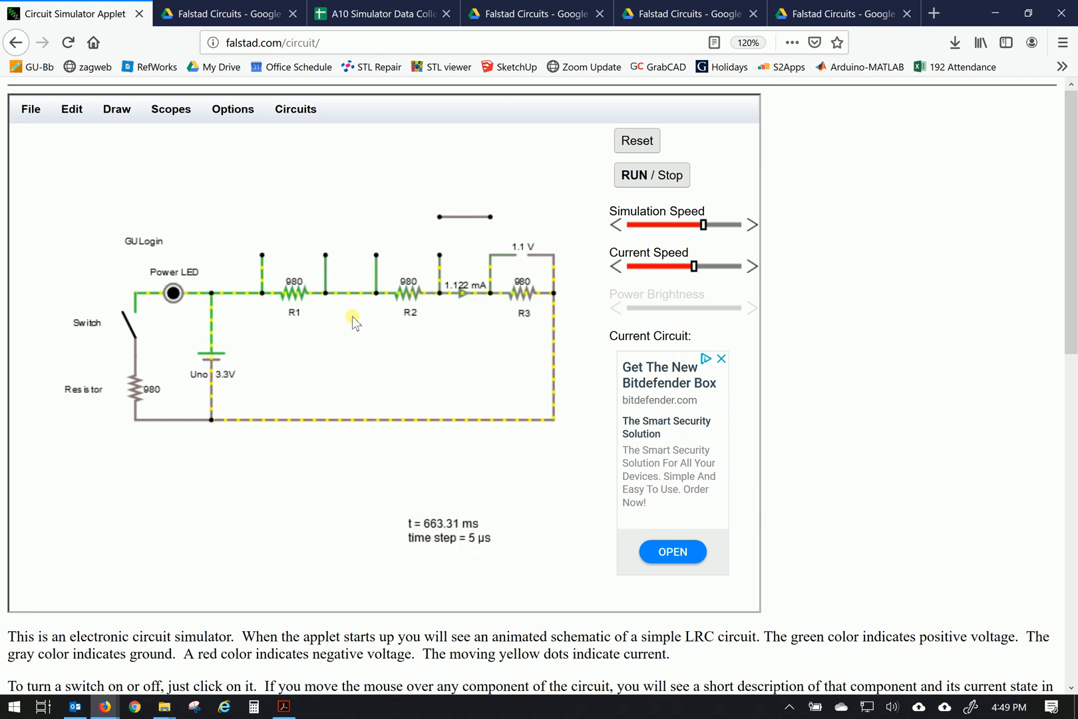
mouse_move(80, 246)
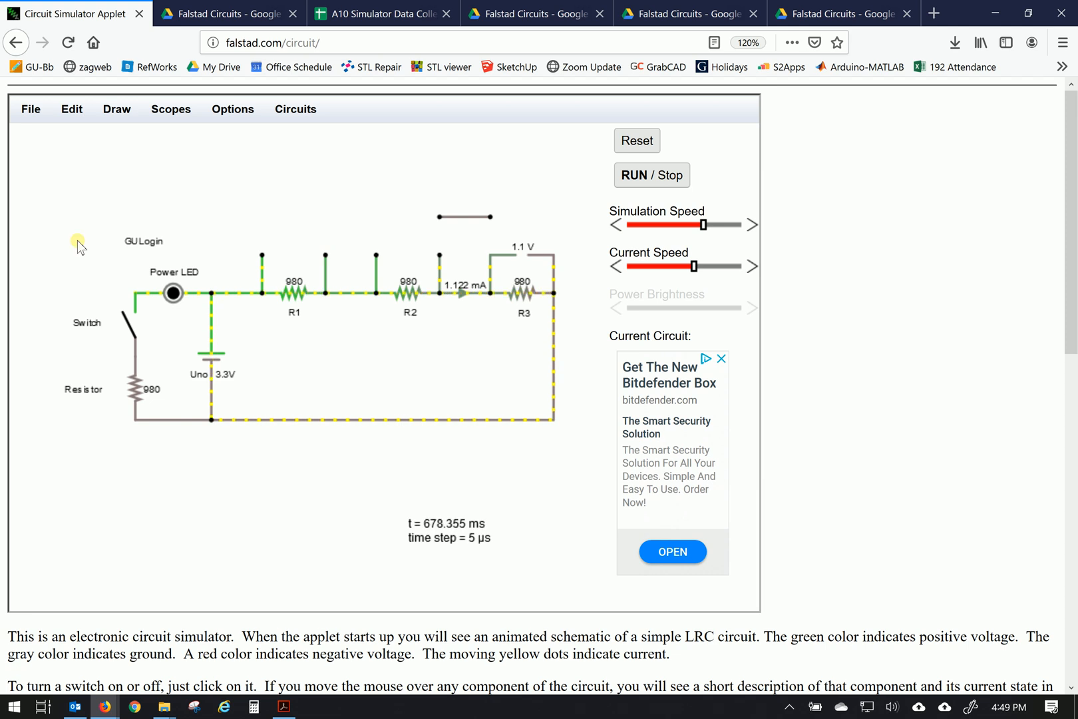
mouse_move(48, 254)
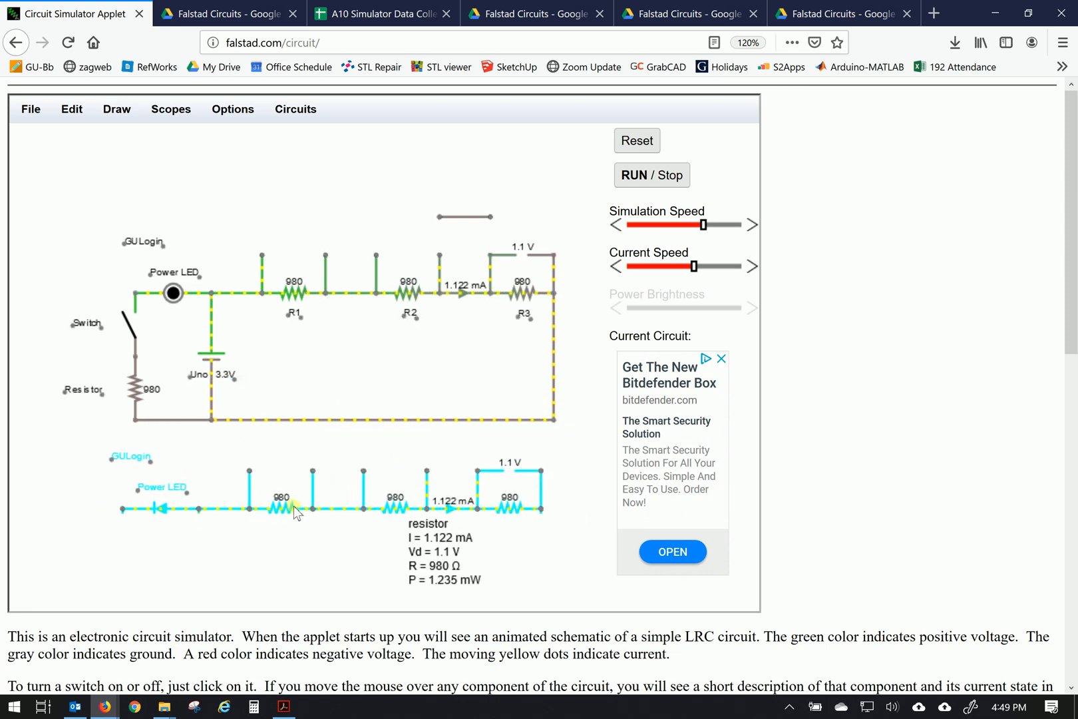
mouse_move(179, 93)
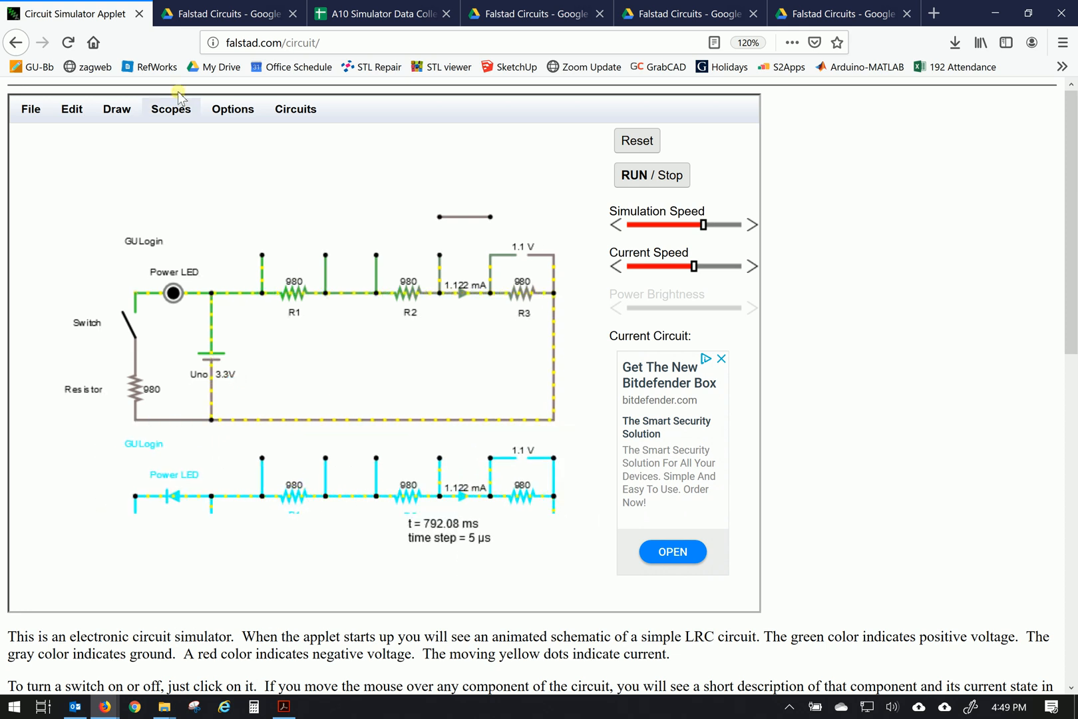
- Drop the pasted circuit copy below the original circuit
click(70, 109)
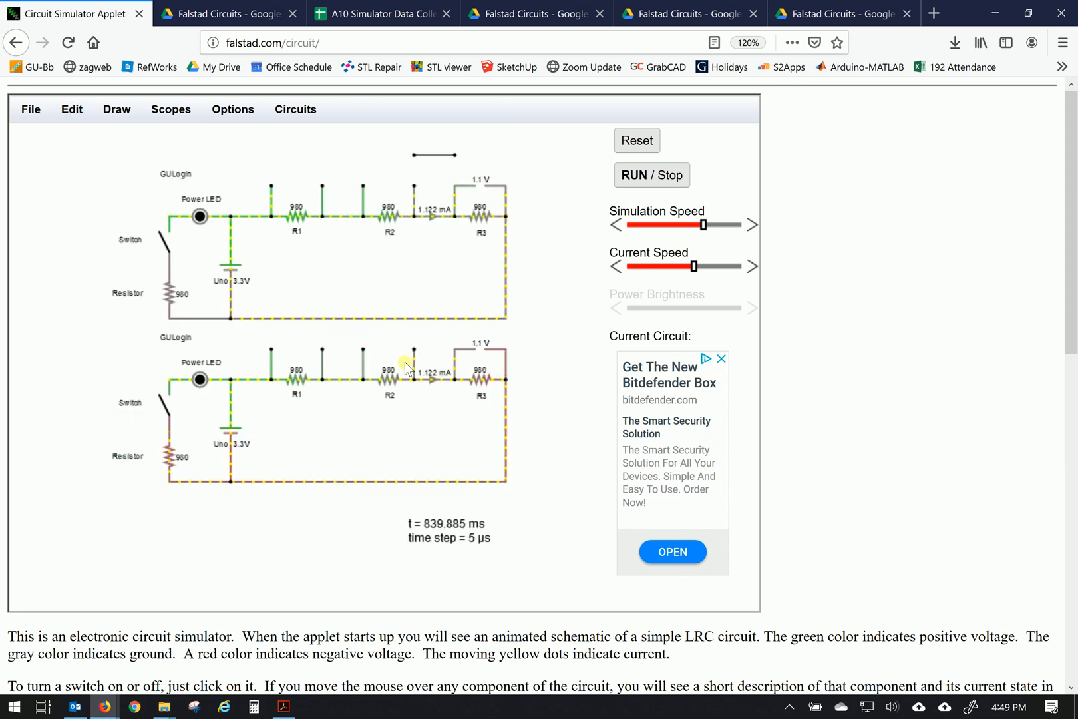
mouse_move(323, 457)
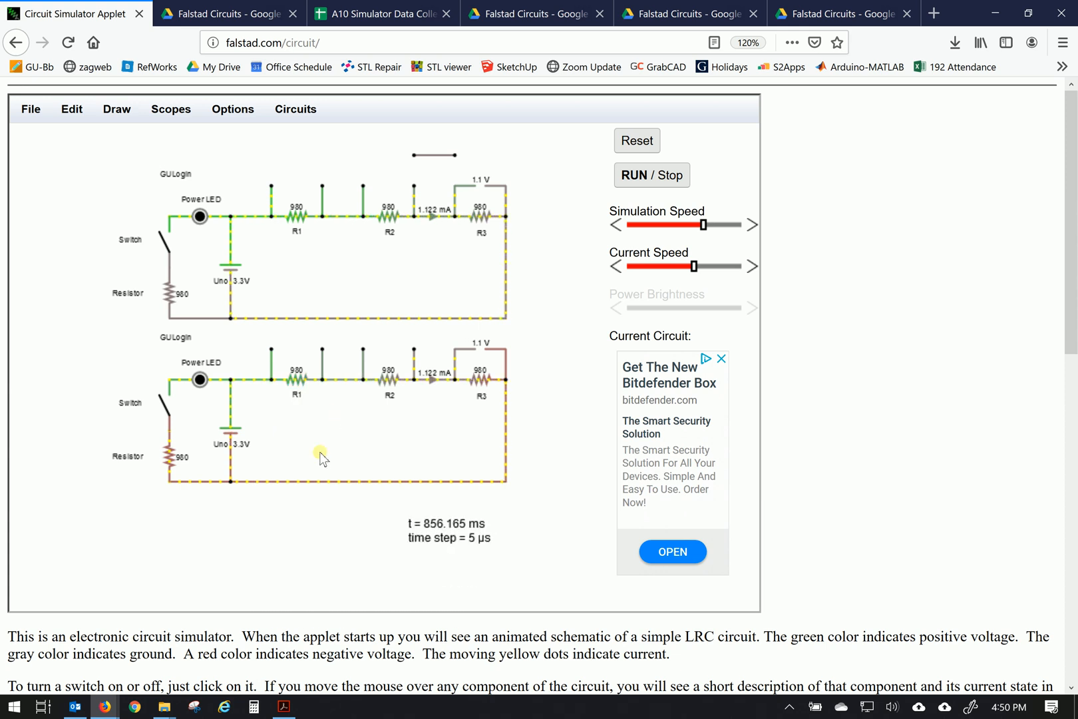
mouse_move(180, 344)
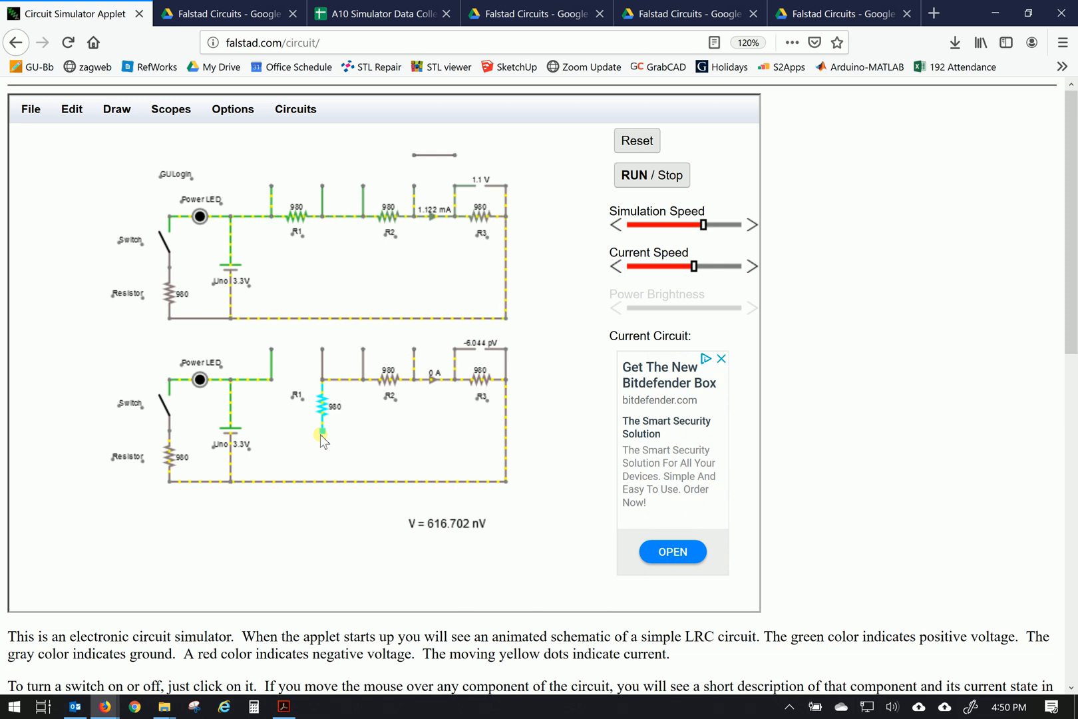
mouse_move(390, 378)
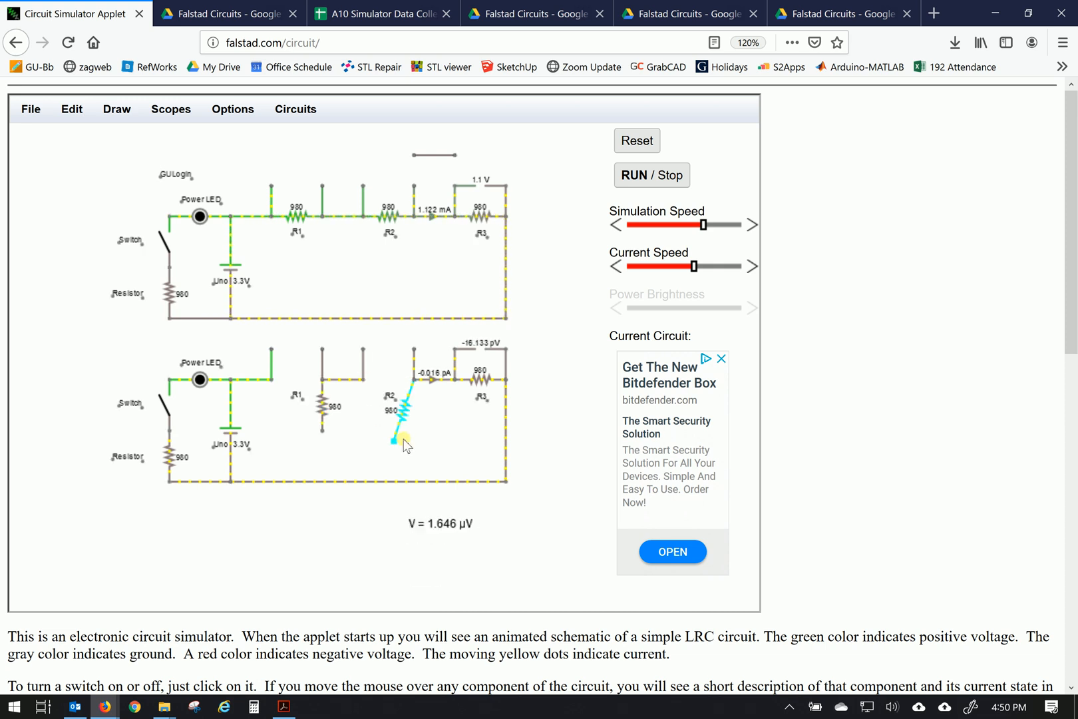
mouse_move(507, 403)
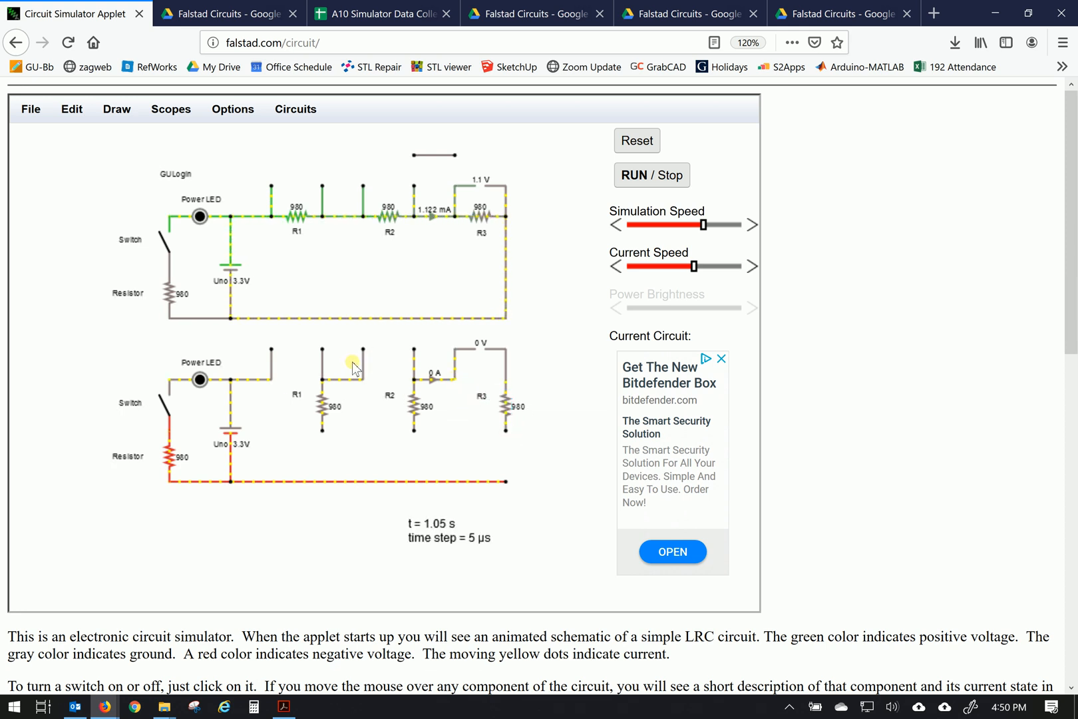
mouse_move(486, 365)
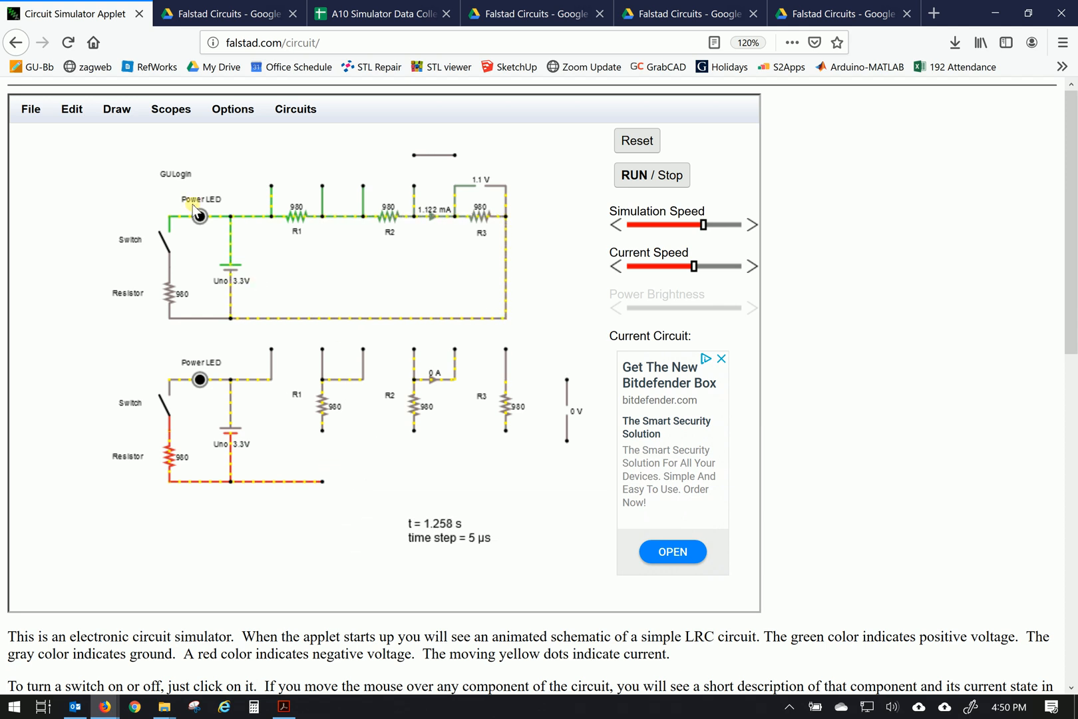
- Pick Draw > Add Wire to wire the resistors' bottoms to the rail
click(117, 108)
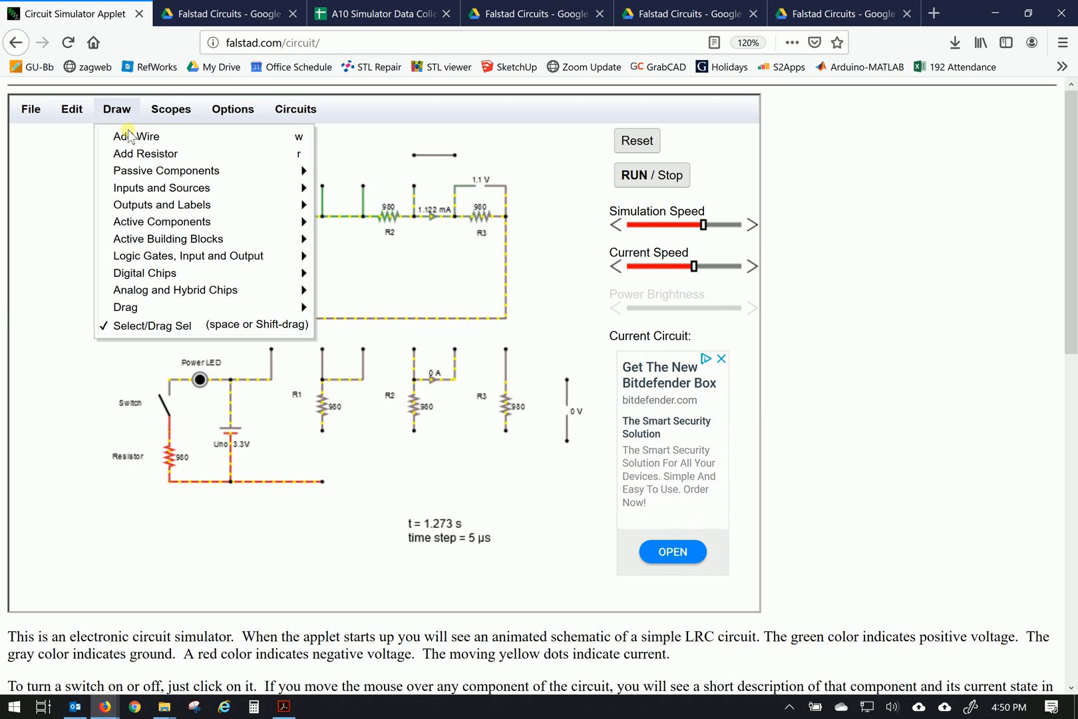
click(136, 136)
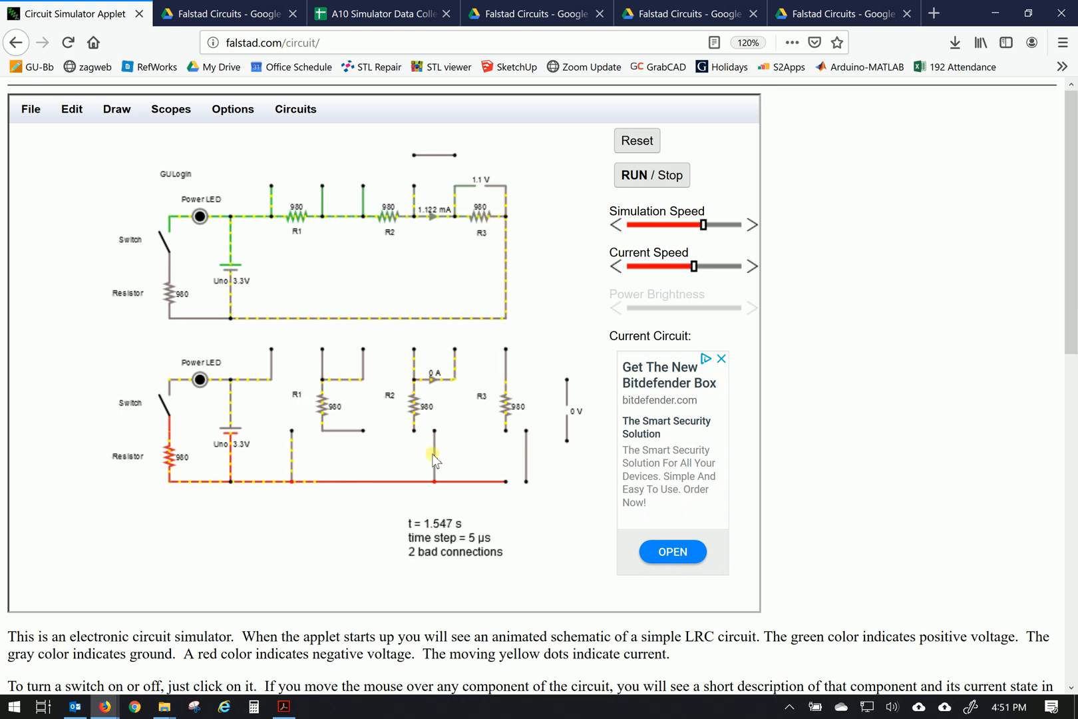
mouse_move(400, 456)
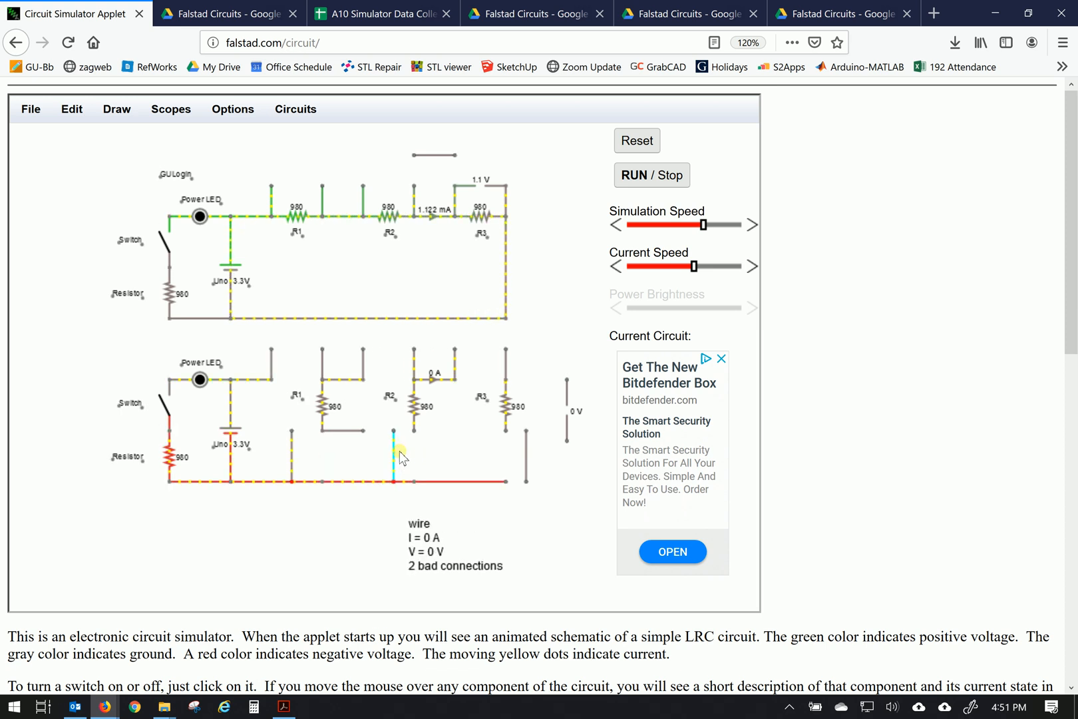
mouse_move(486, 455)
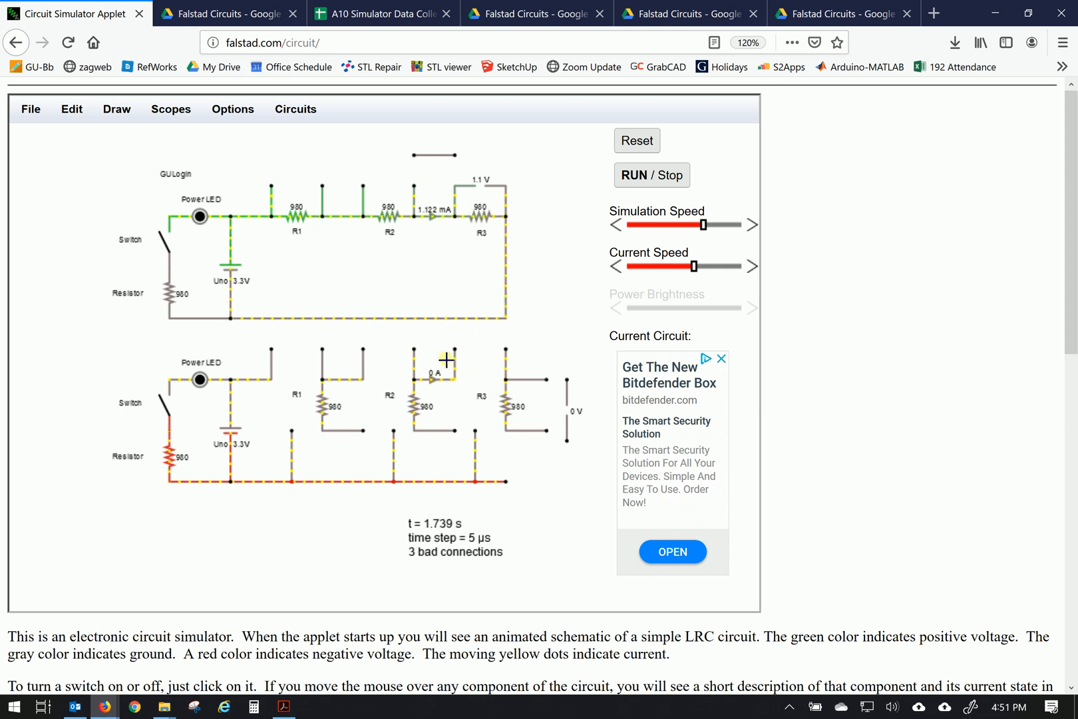
mouse_move(324, 357)
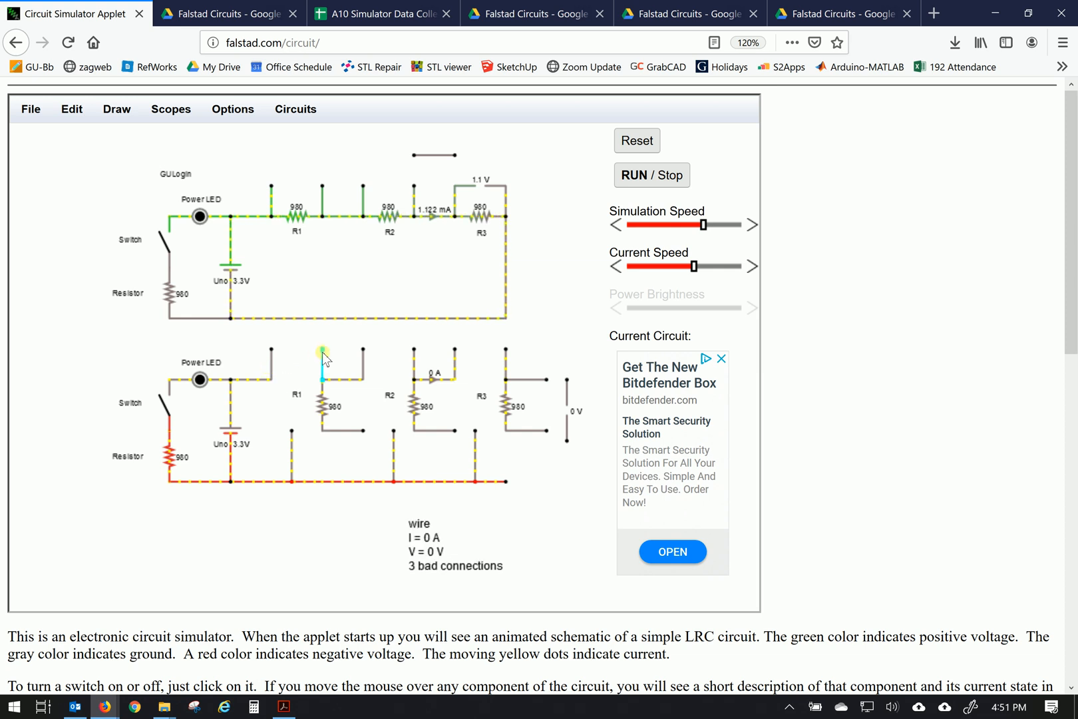
mouse_move(311, 370)
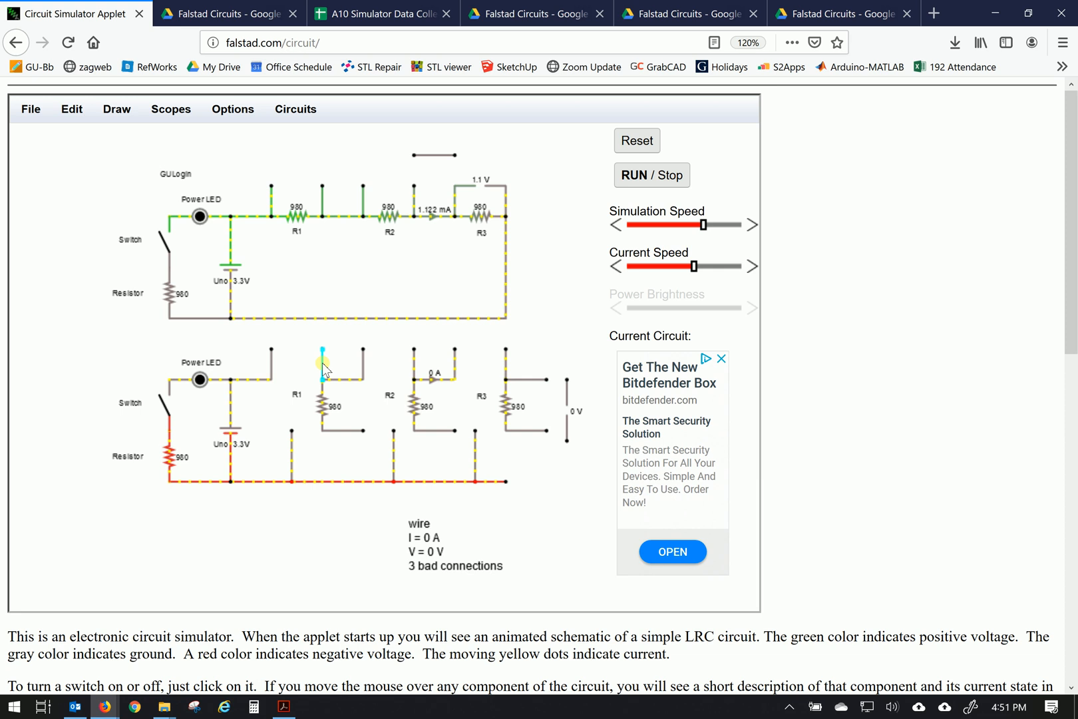
mouse_move(271, 361)
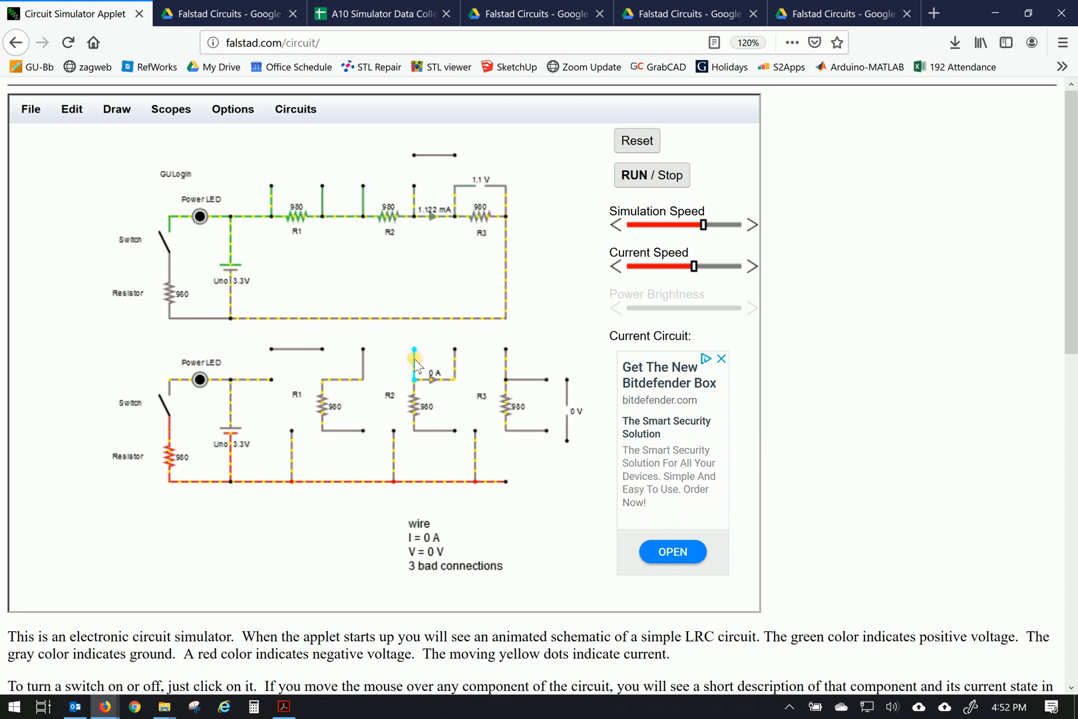
mouse_move(364, 367)
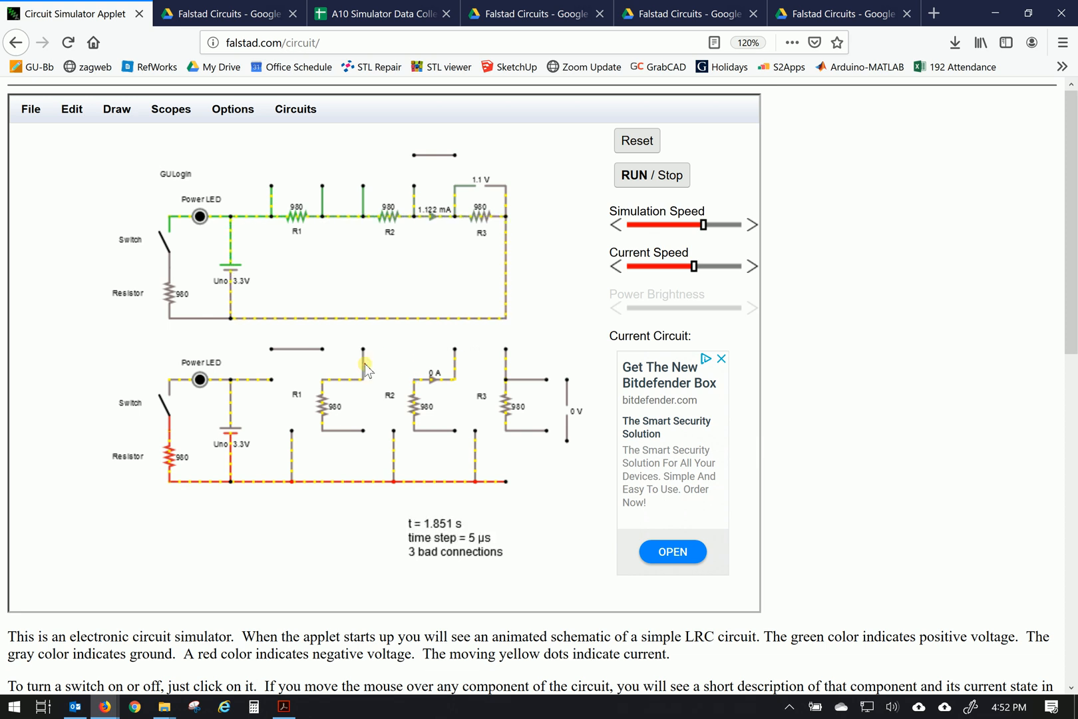
mouse_move(461, 382)
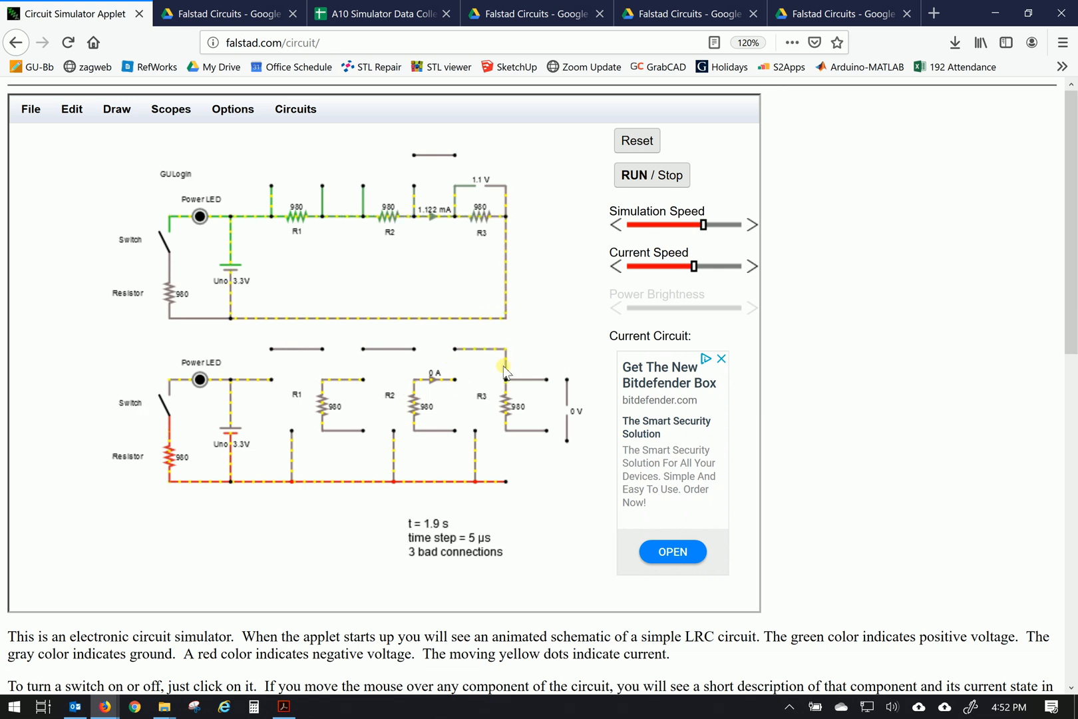
mouse_move(536, 401)
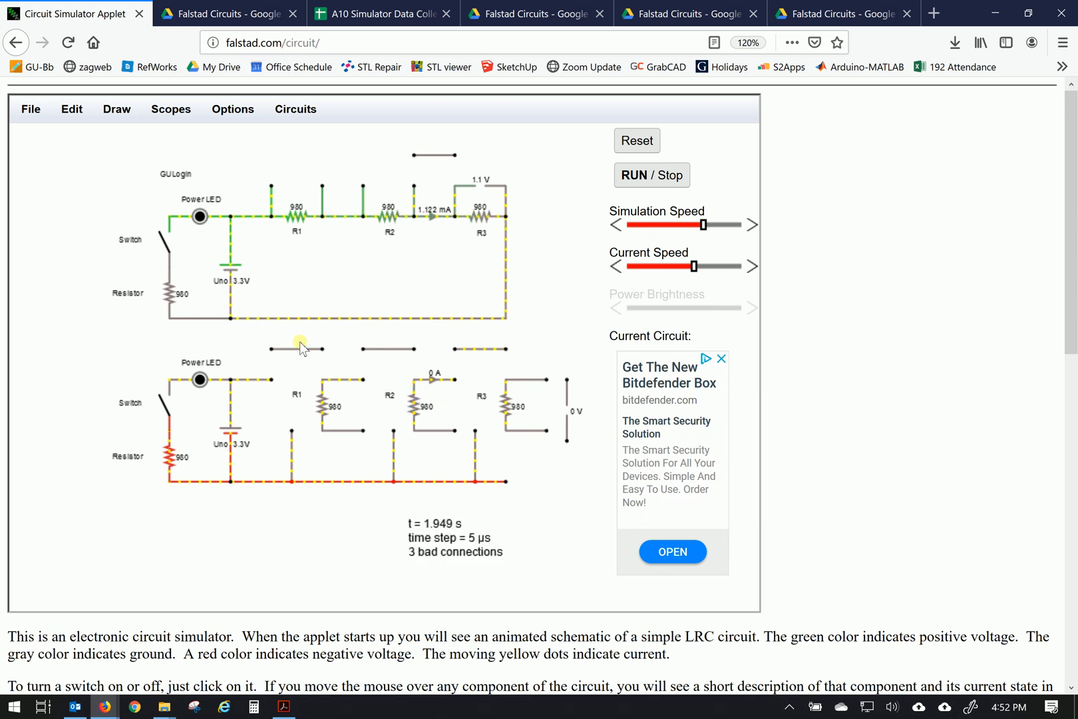
- Select the Add Ammeter tool from the Draw menu
click(117, 109)
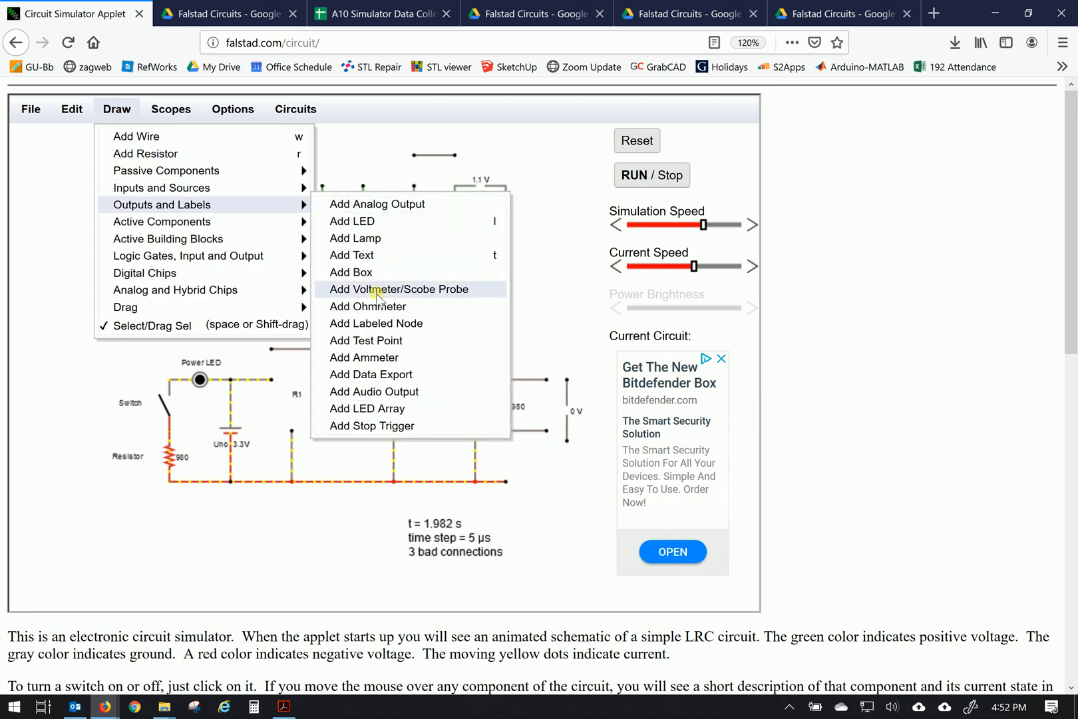
mouse_move(365, 357)
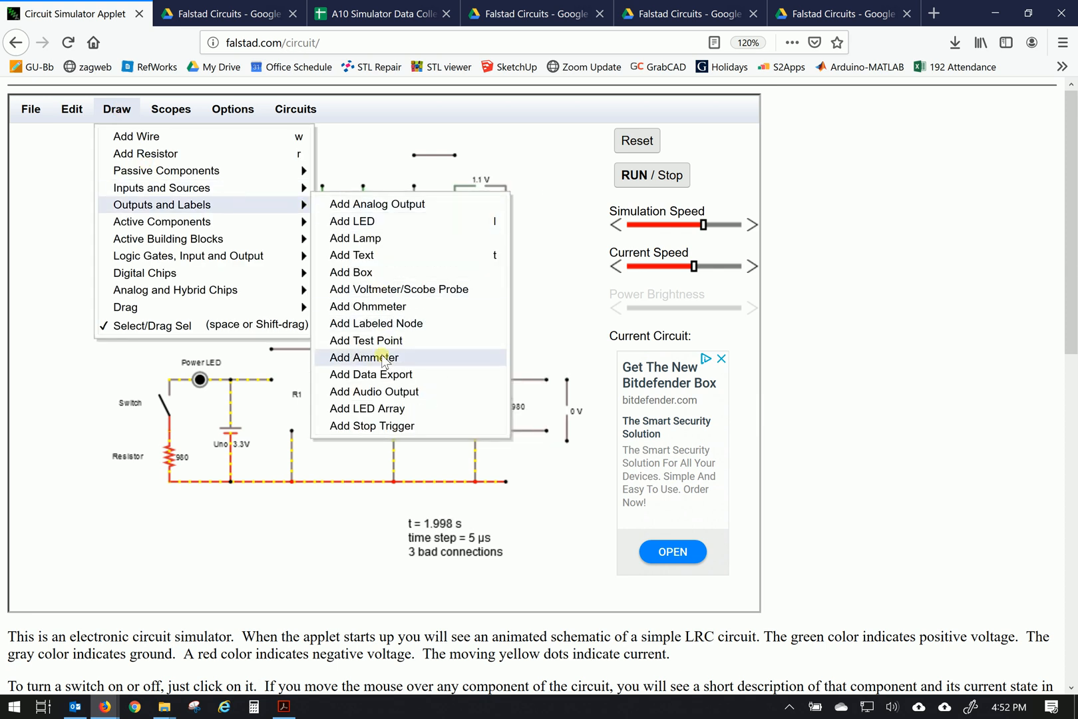
click(364, 357)
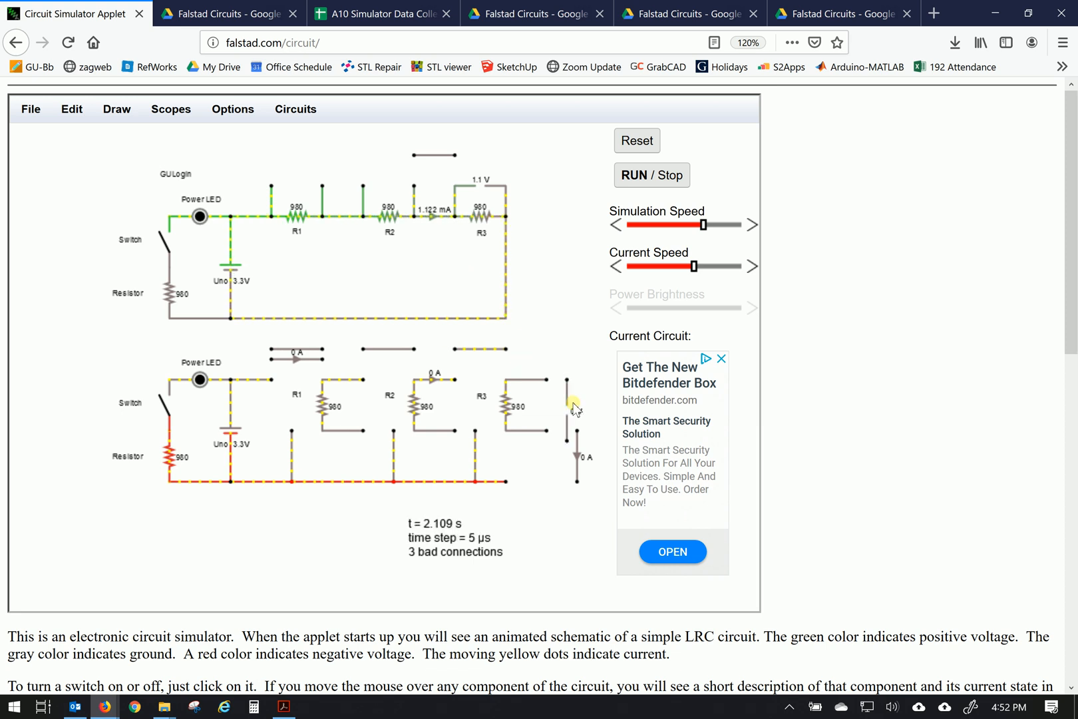
mouse_move(576, 396)
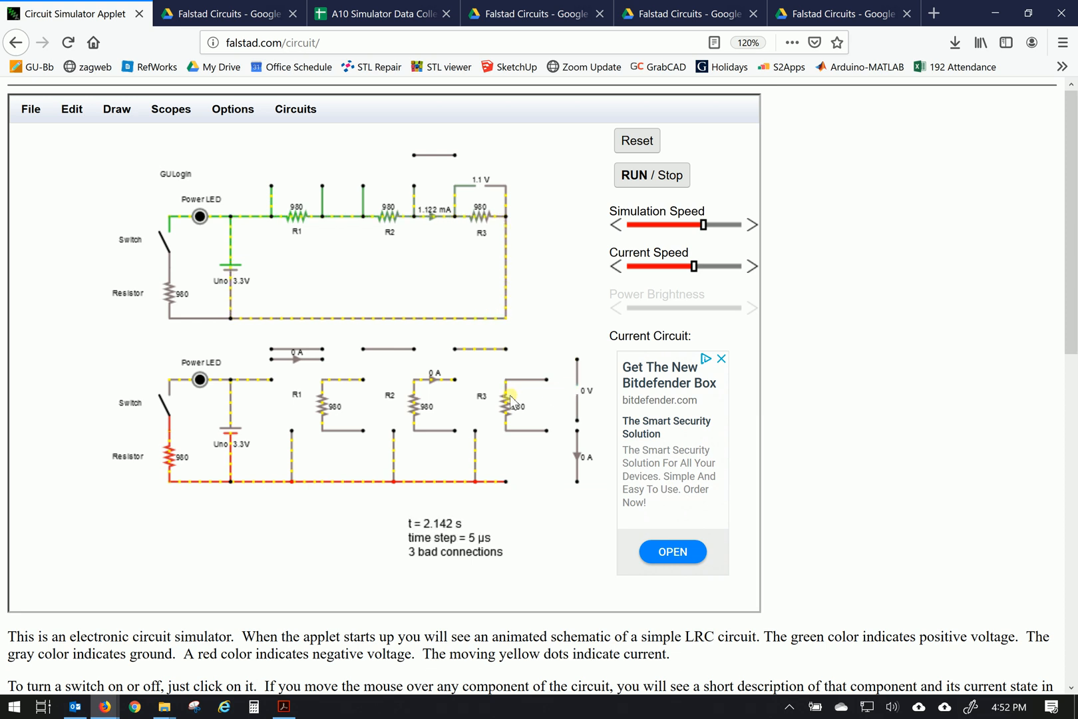
mouse_move(509, 405)
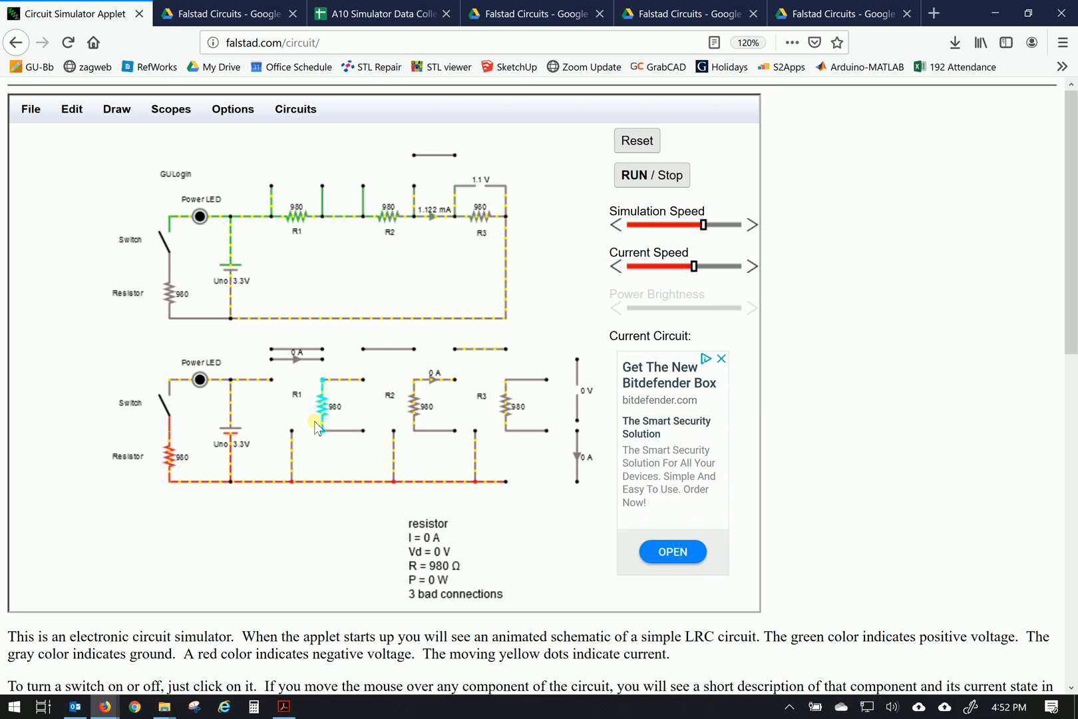
mouse_move(323, 464)
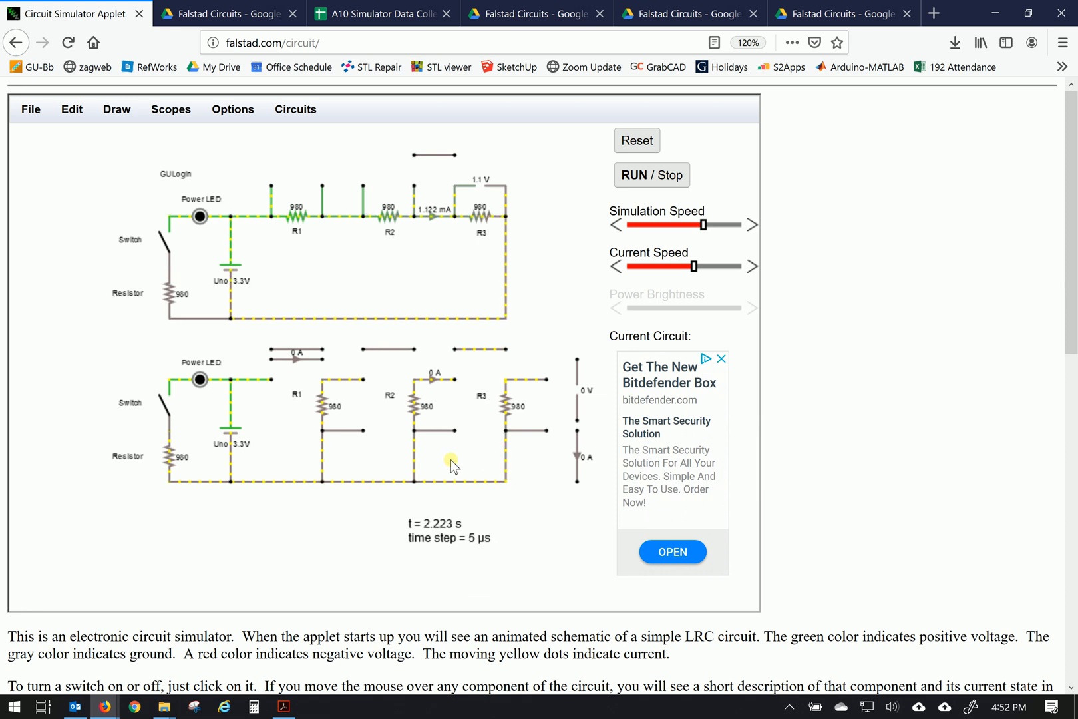
mouse_move(358, 447)
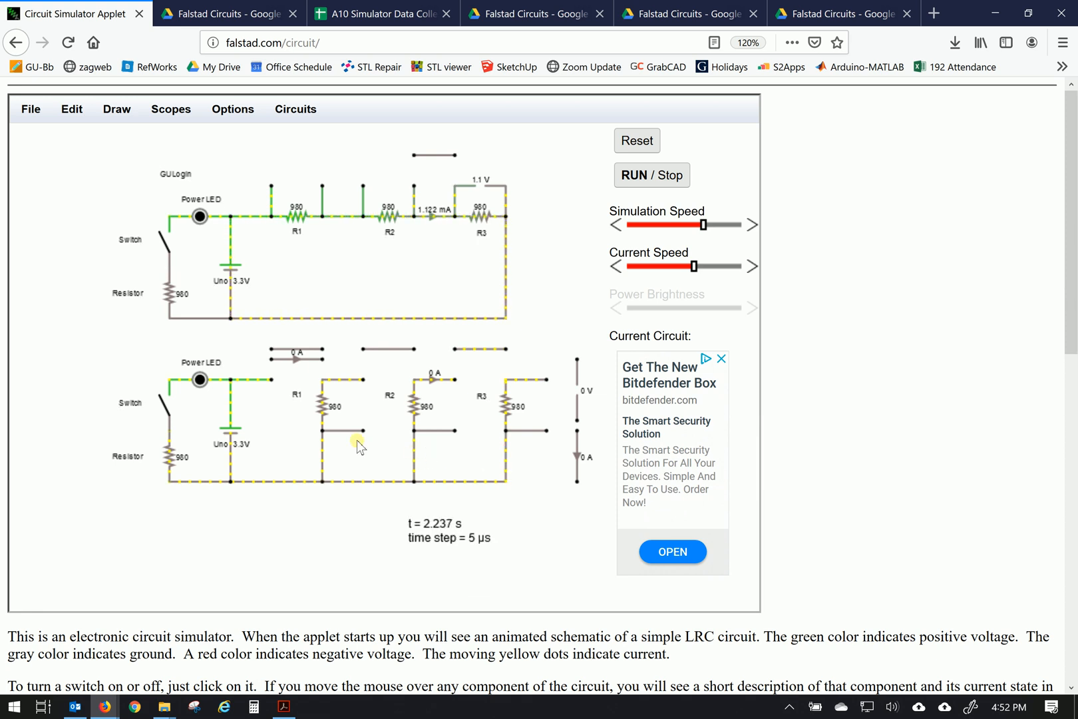
mouse_move(200, 378)
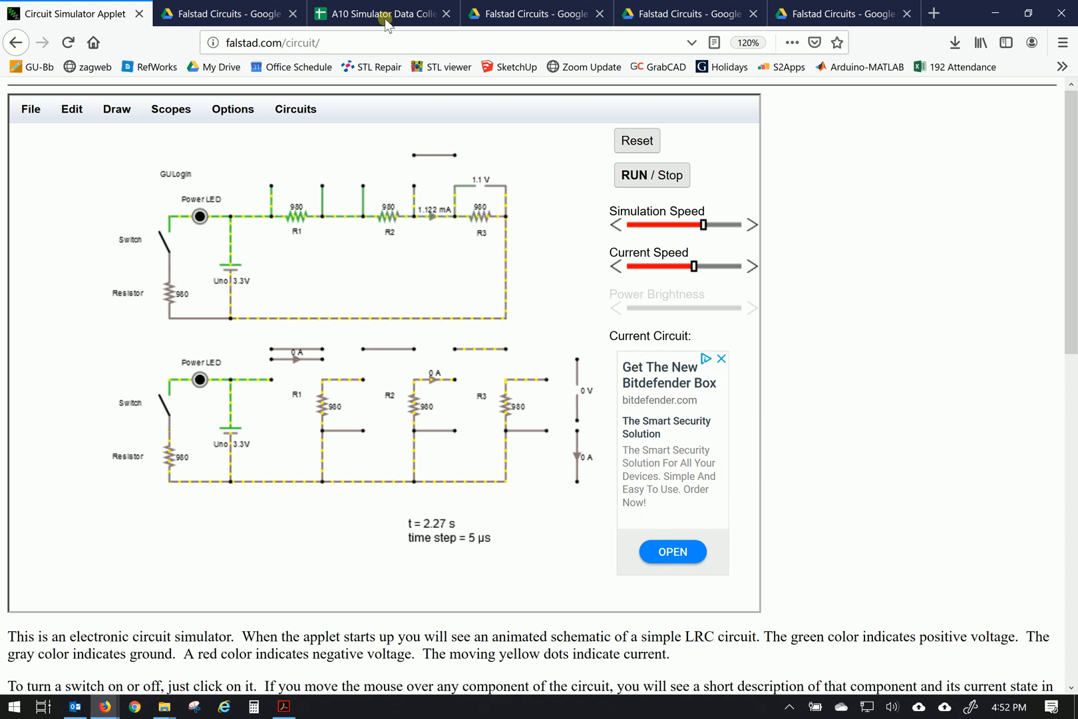
mouse_move(284, 389)
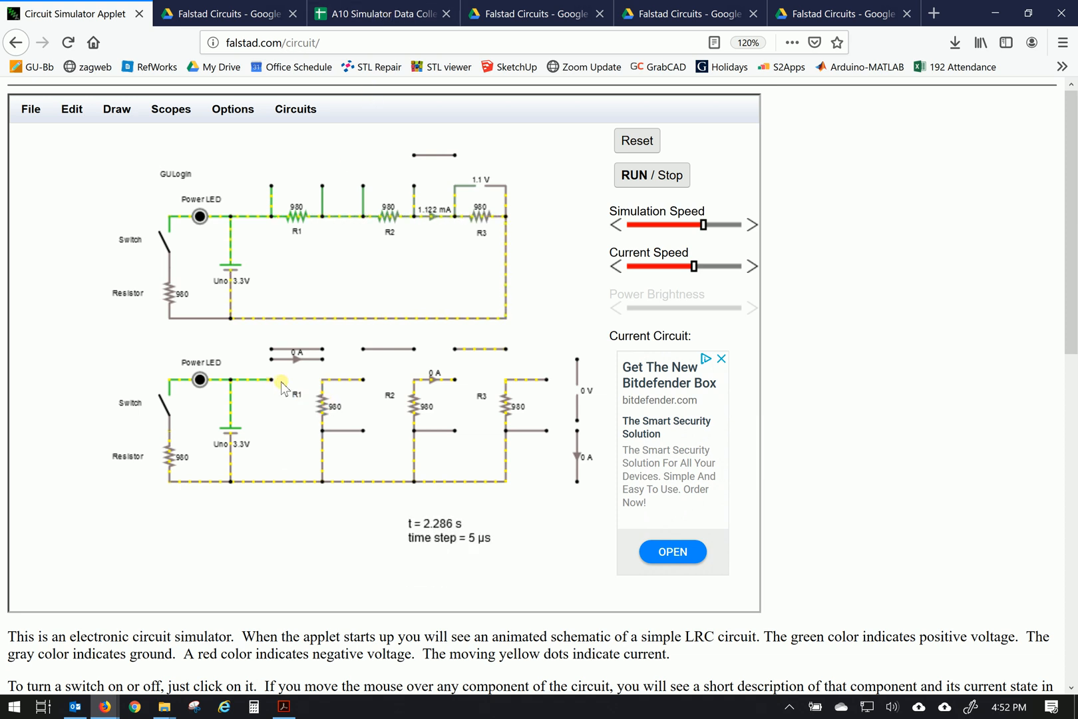
mouse_move(351, 407)
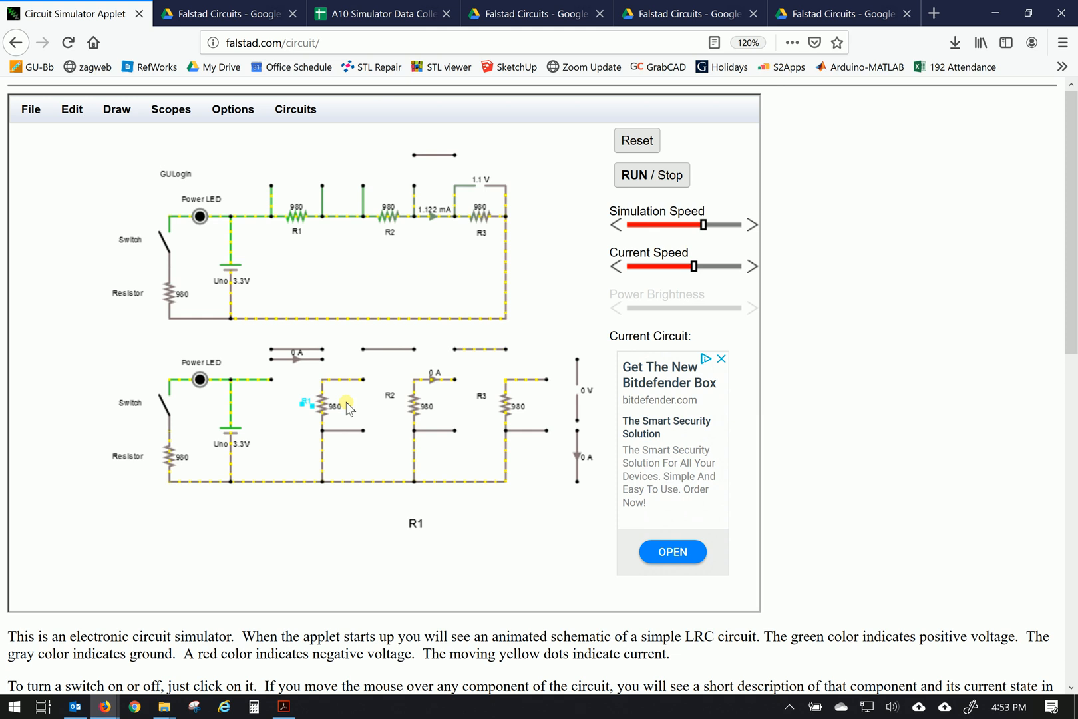
mouse_move(399, 413)
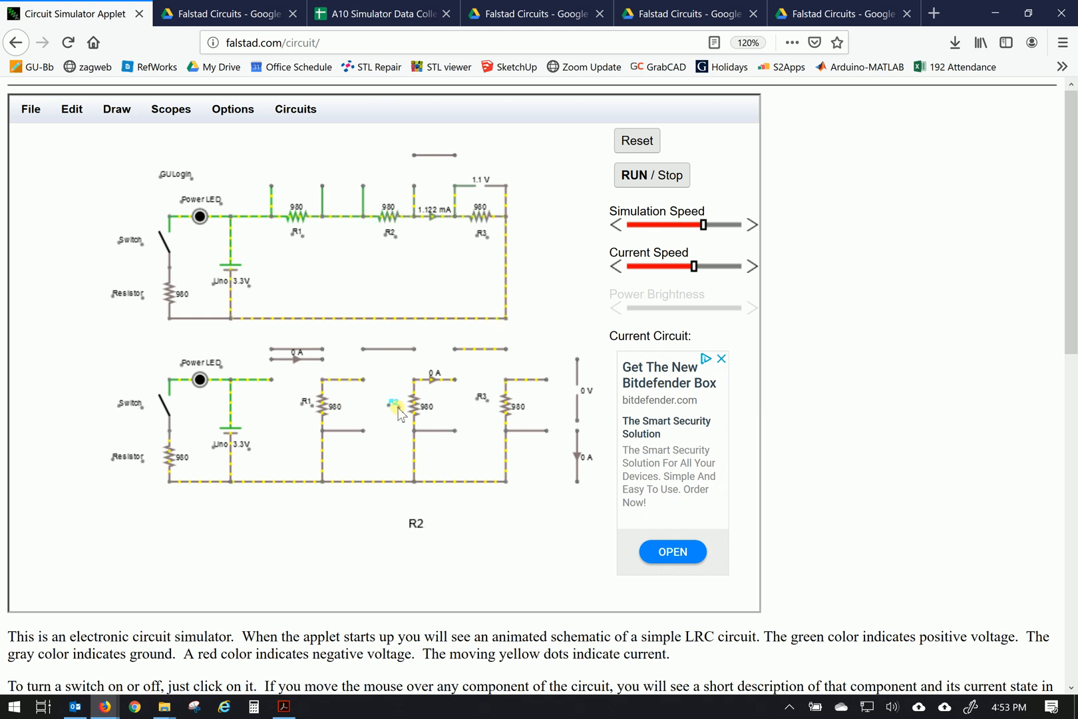
mouse_move(493, 414)
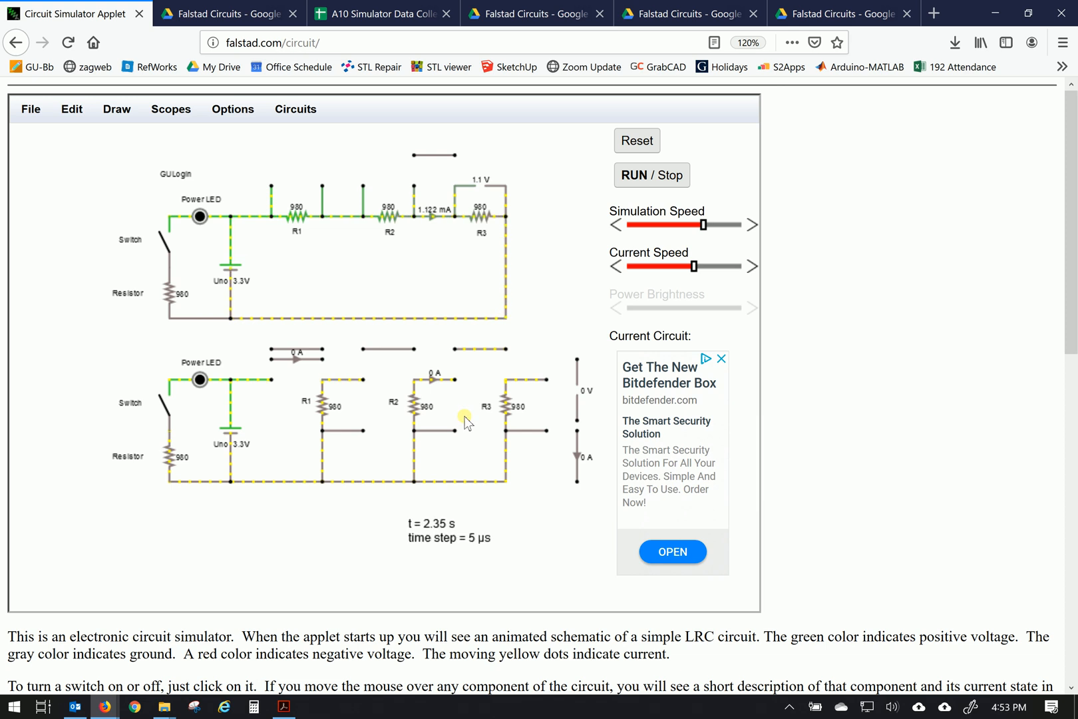
mouse_move(273, 477)
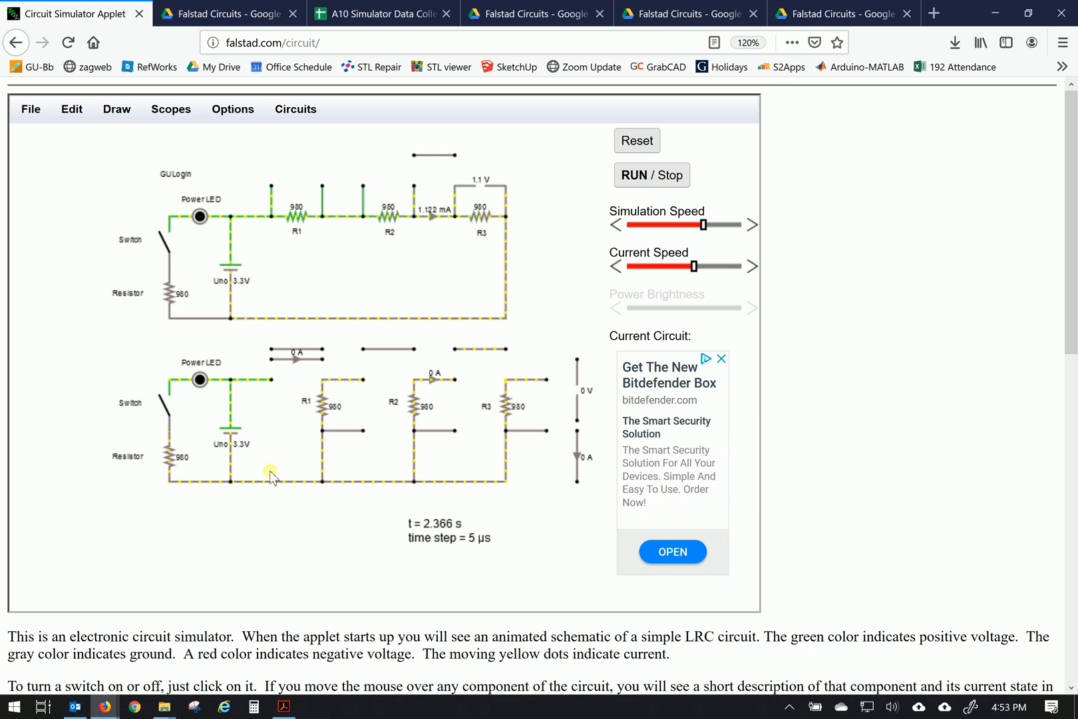
mouse_move(296, 351)
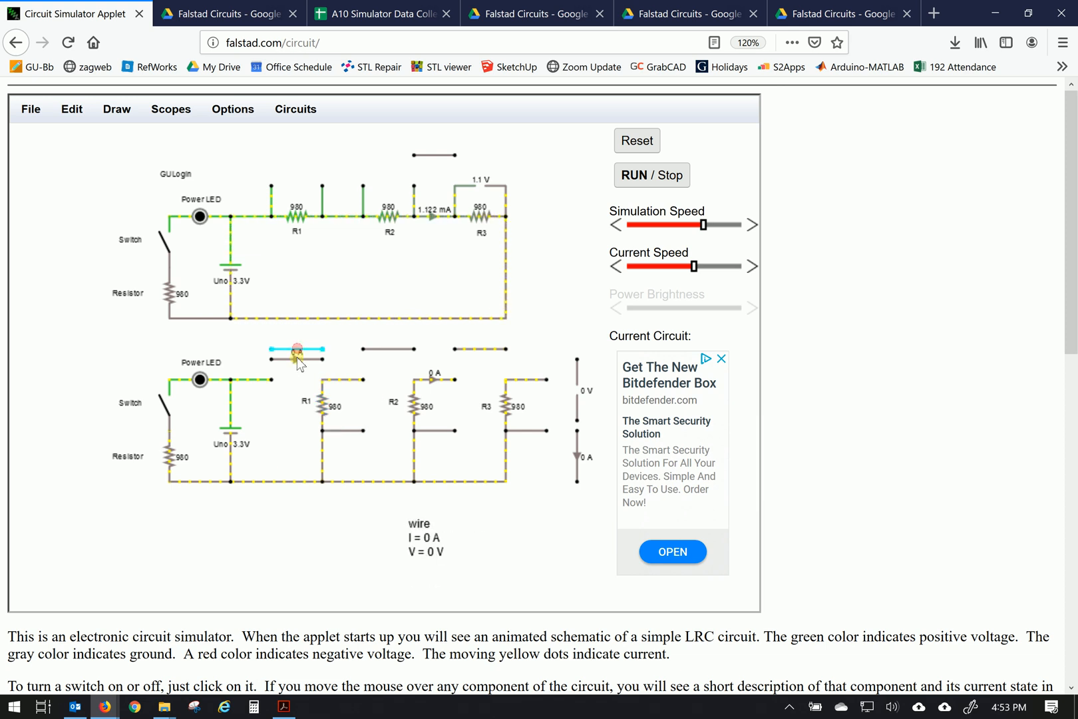
mouse_move(236, 467)
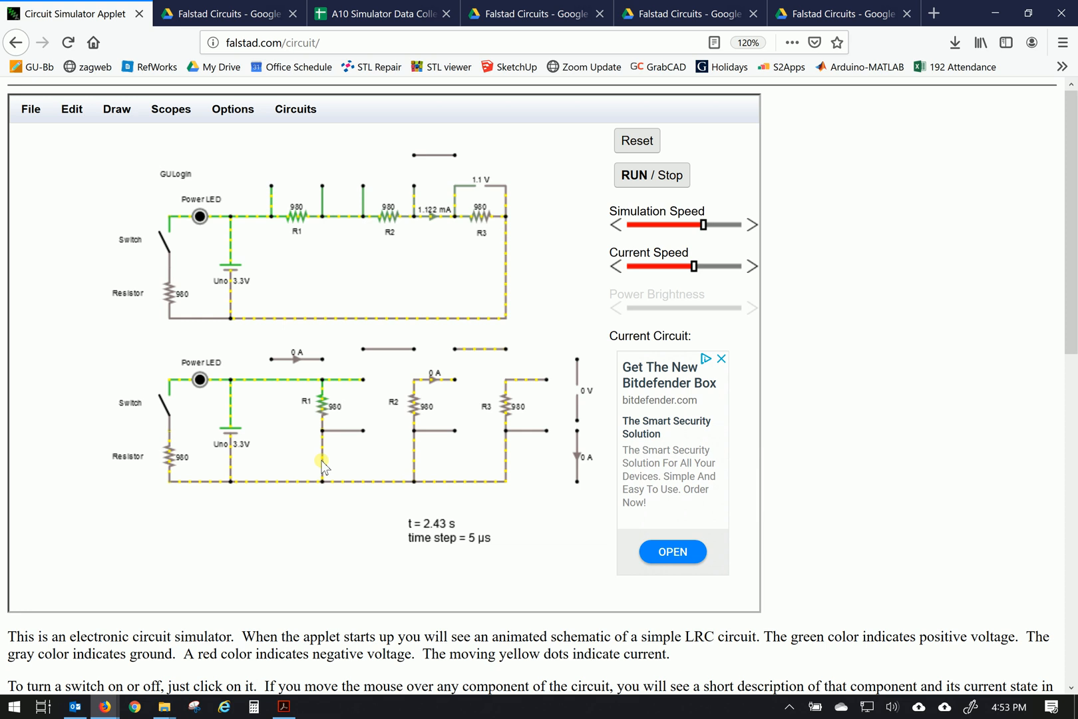
mouse_move(281, 493)
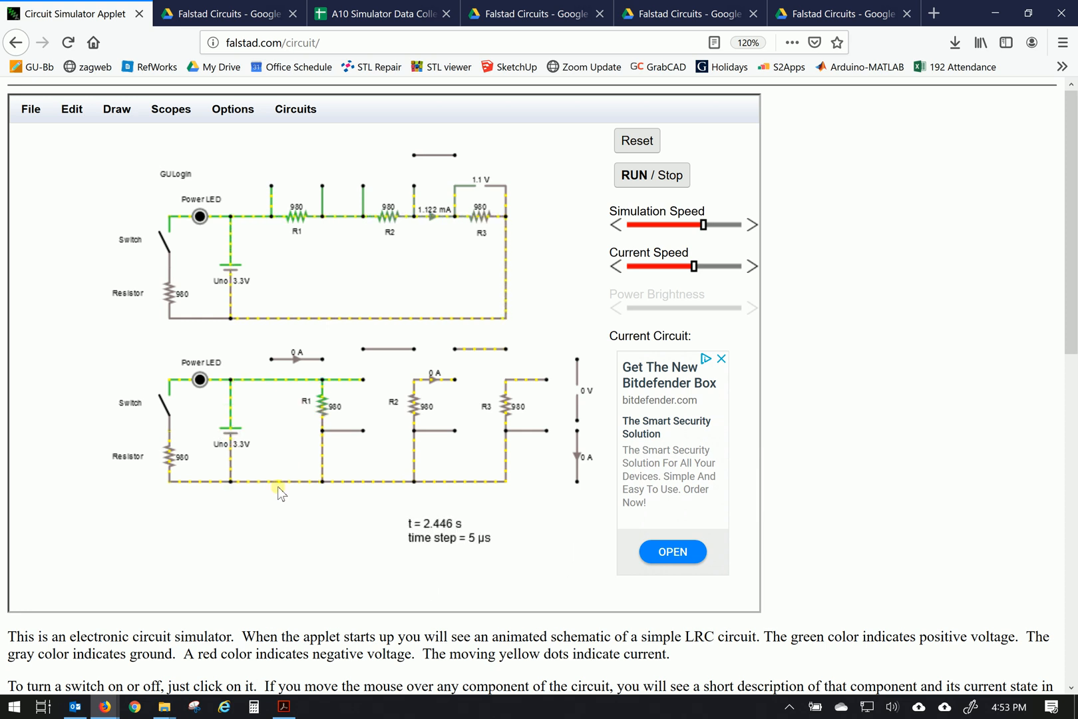
mouse_move(295, 352)
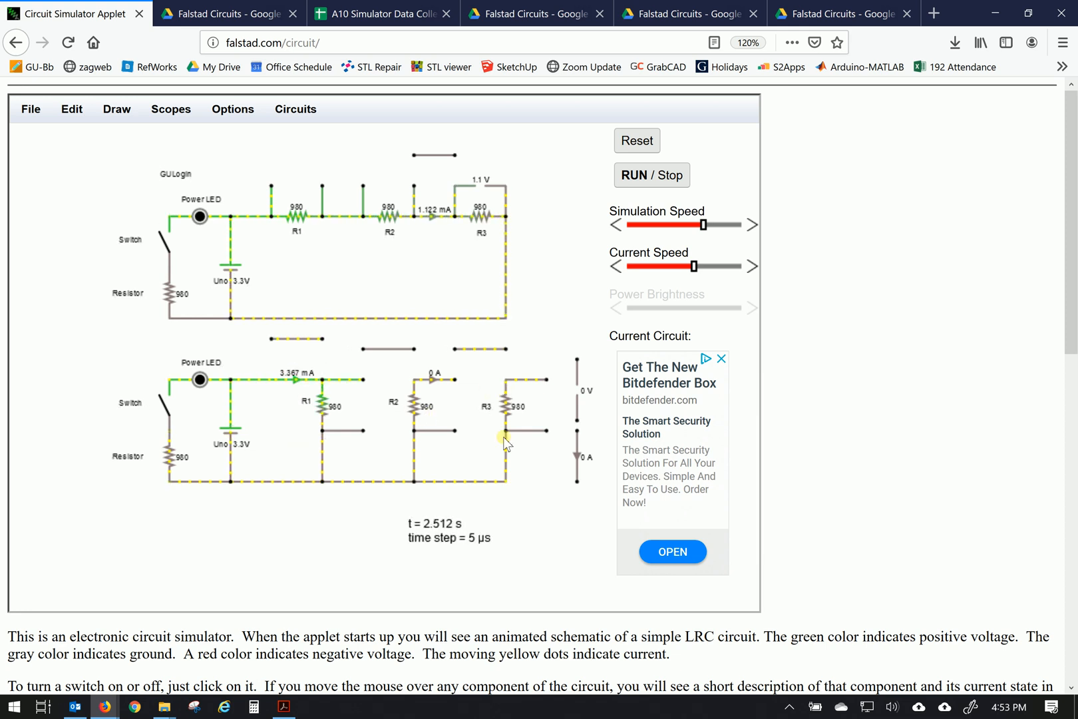
mouse_move(324, 460)
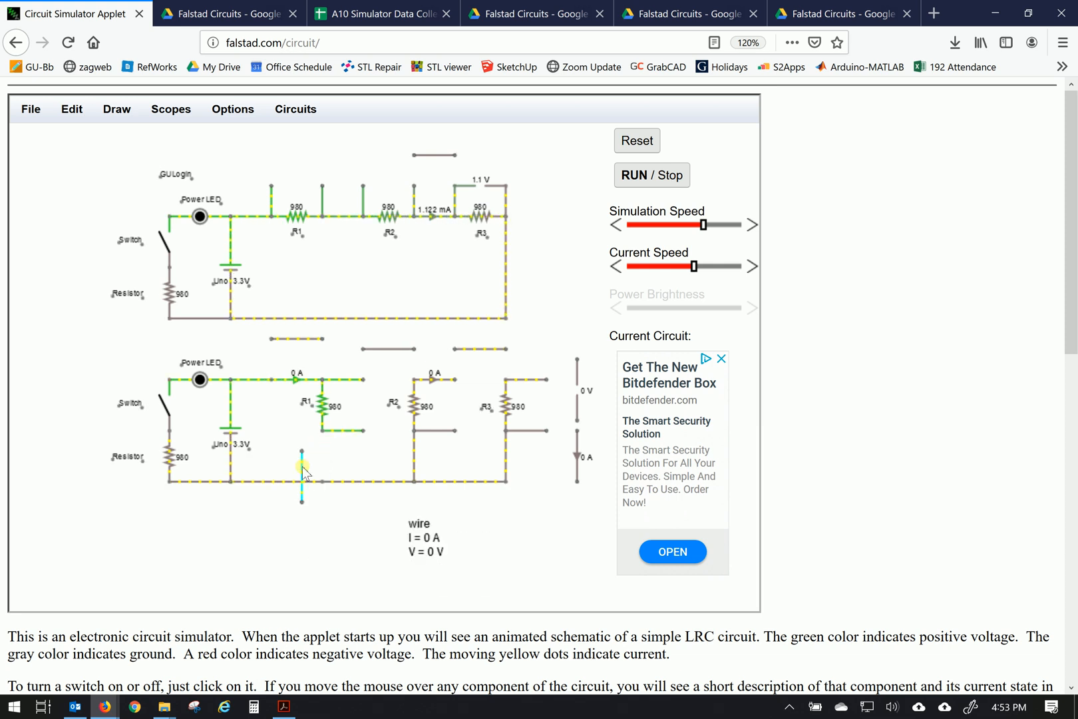
mouse_move(578, 457)
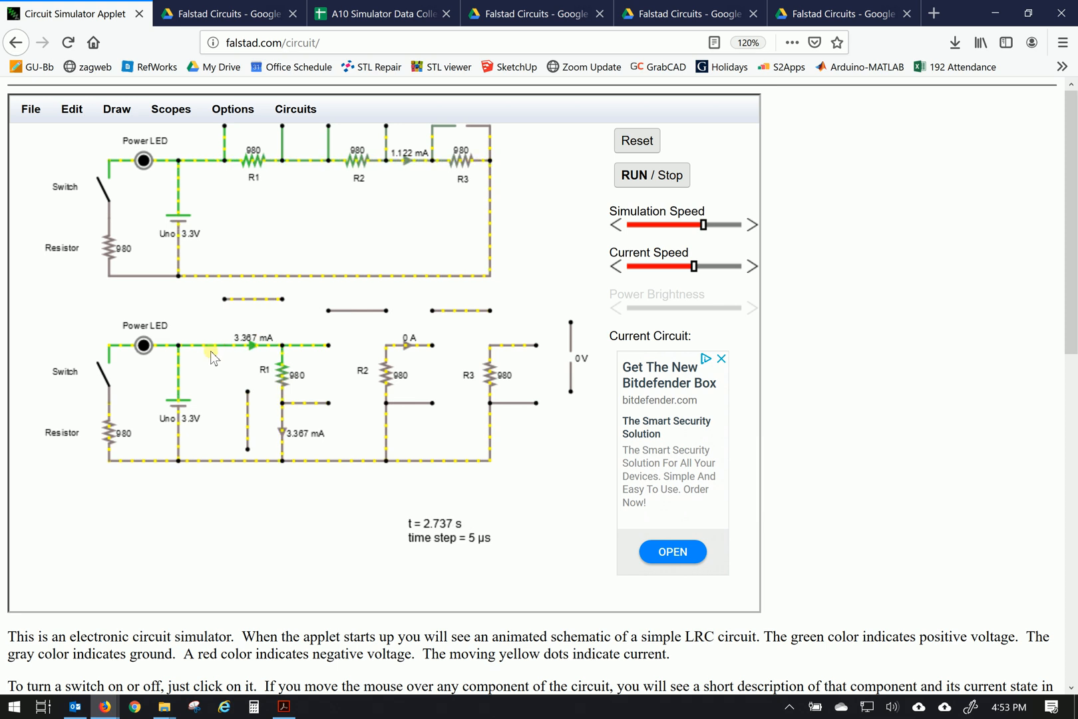
mouse_move(275, 395)
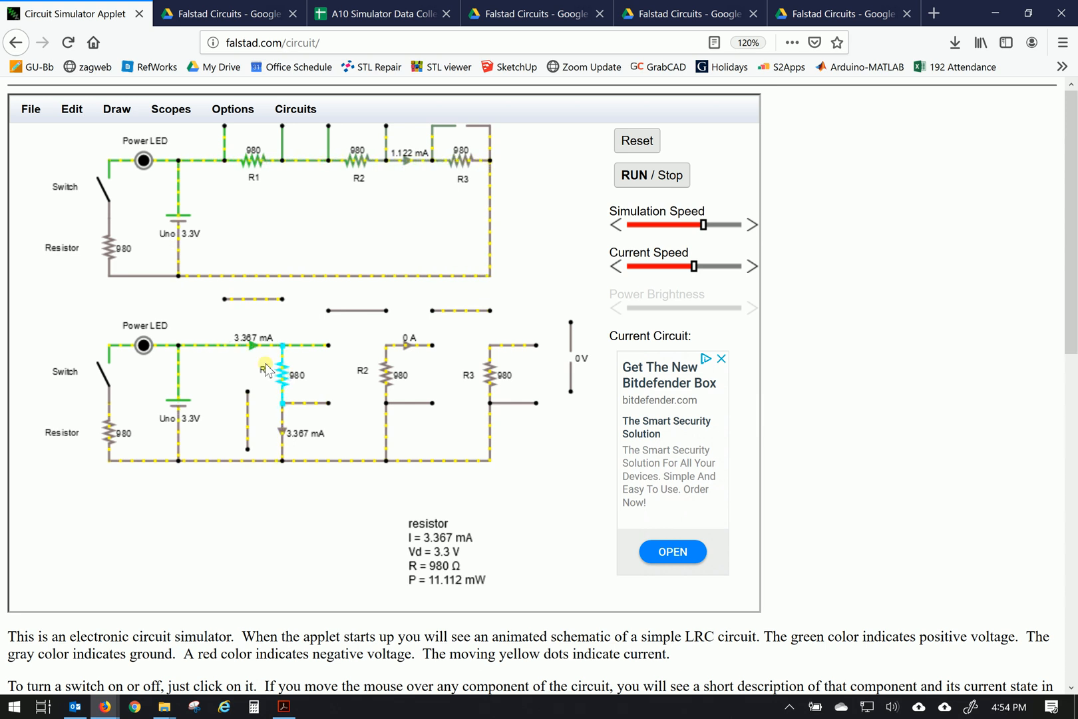
mouse_move(282, 459)
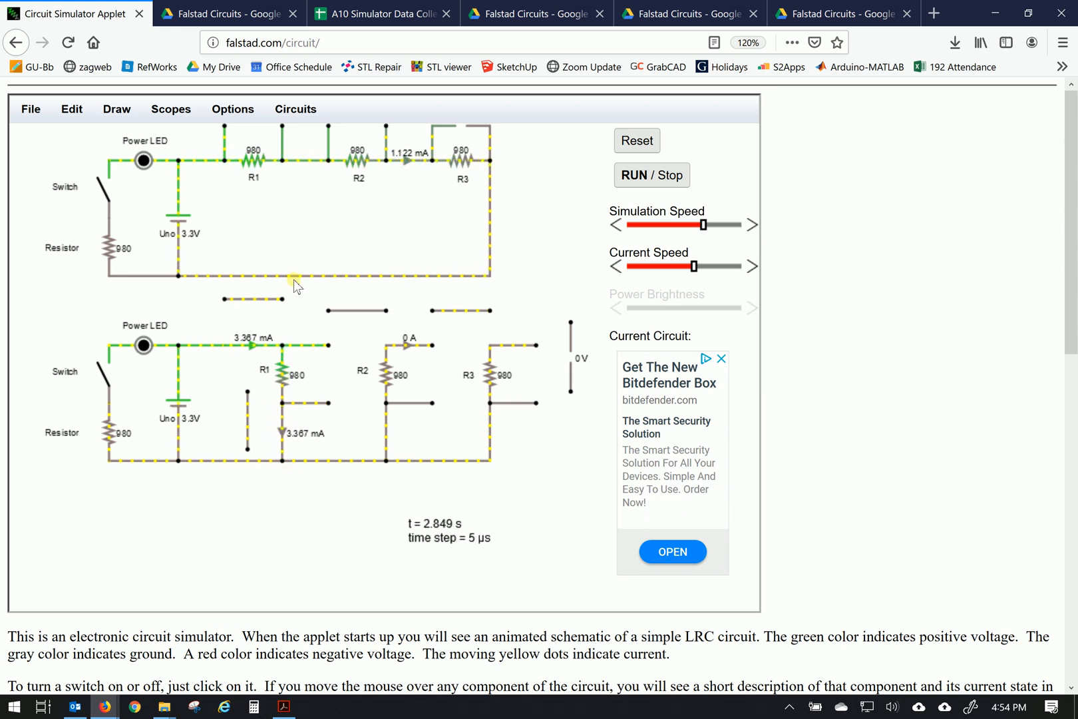
- Switch to the A10 Simulator Data Collection spreadsheet
click(380, 13)
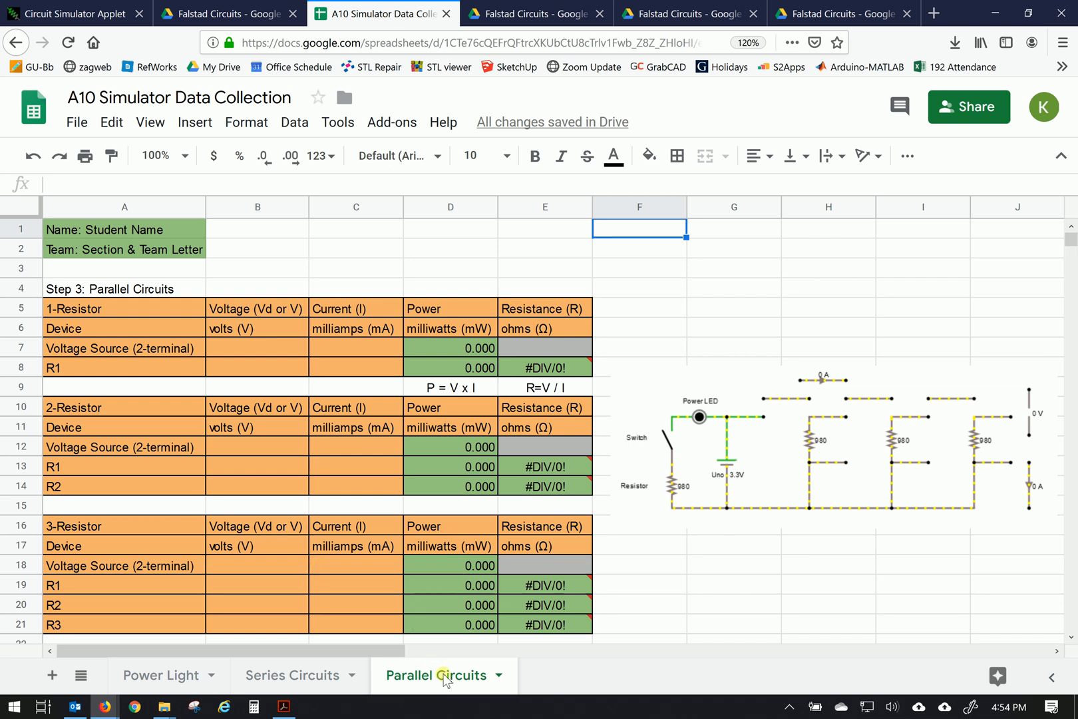
- Select the empty voltage cell B7, then return to the simulator
click(257, 347)
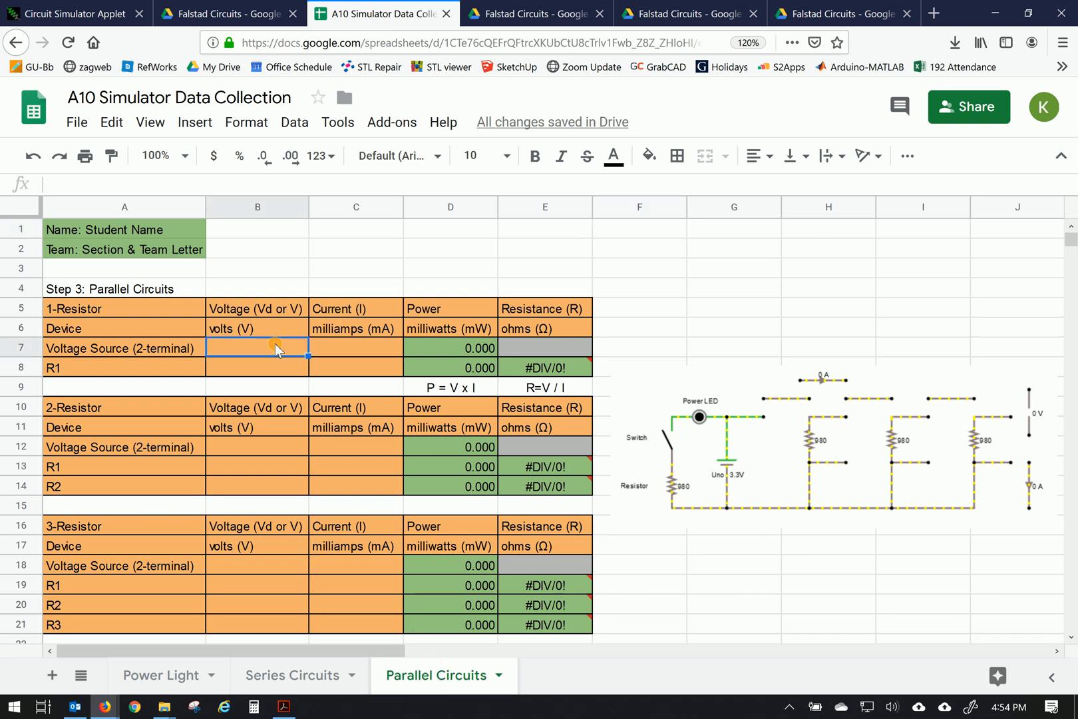
mouse_move(514, 370)
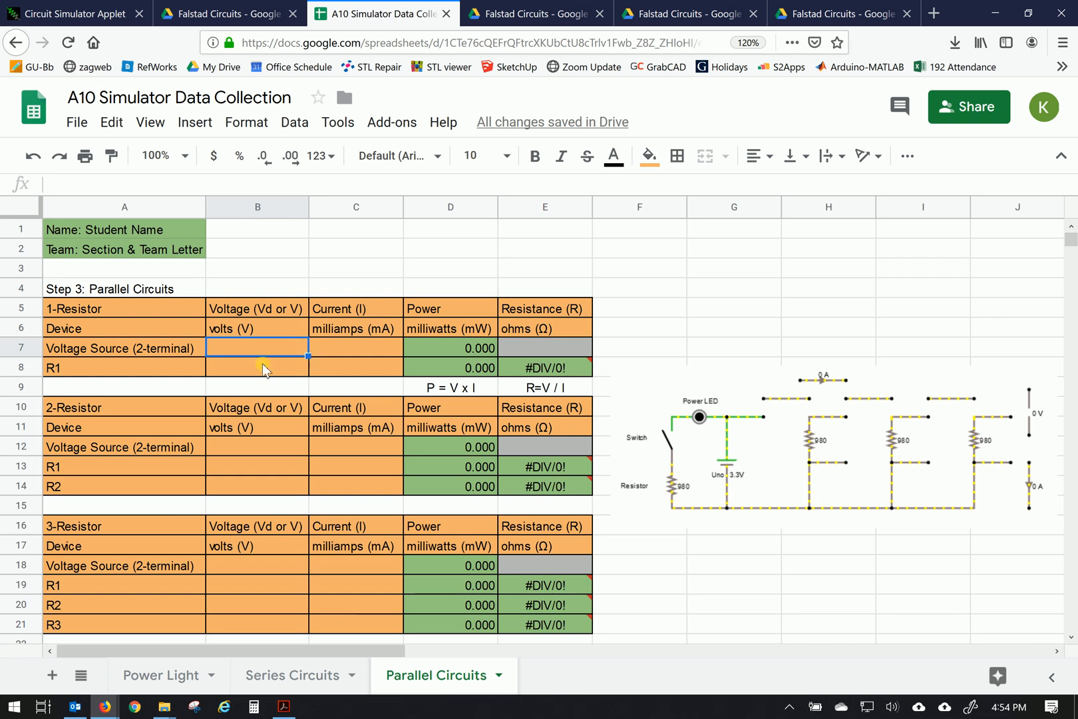
mouse_move(274, 373)
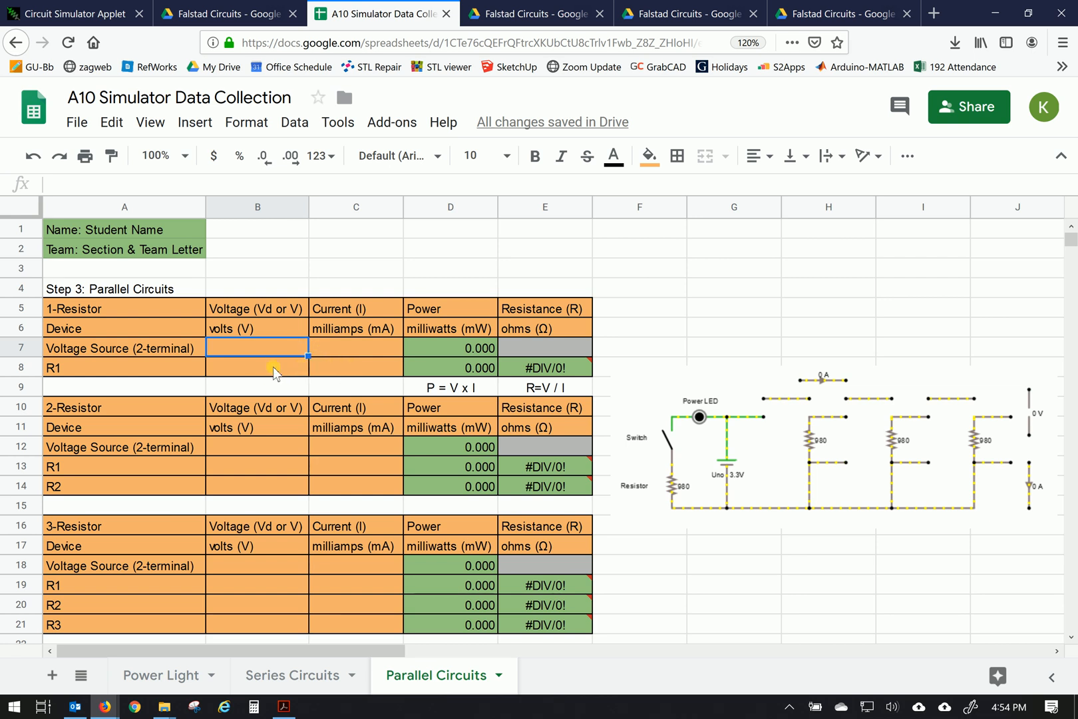
mouse_move(335, 373)
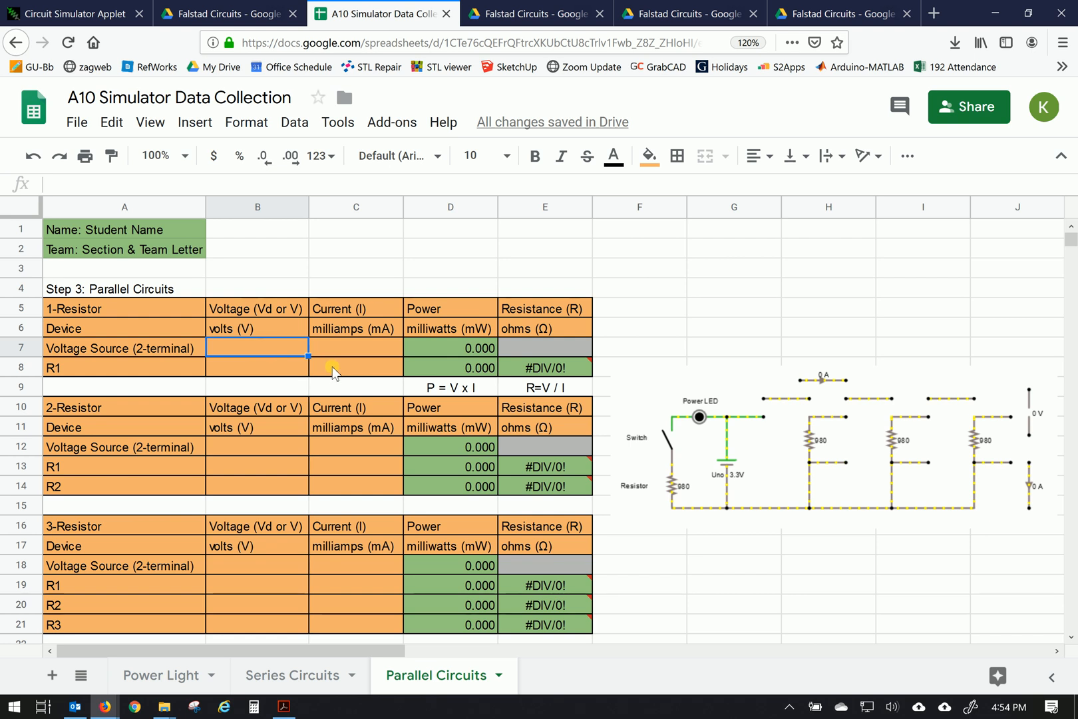
click(74, 13)
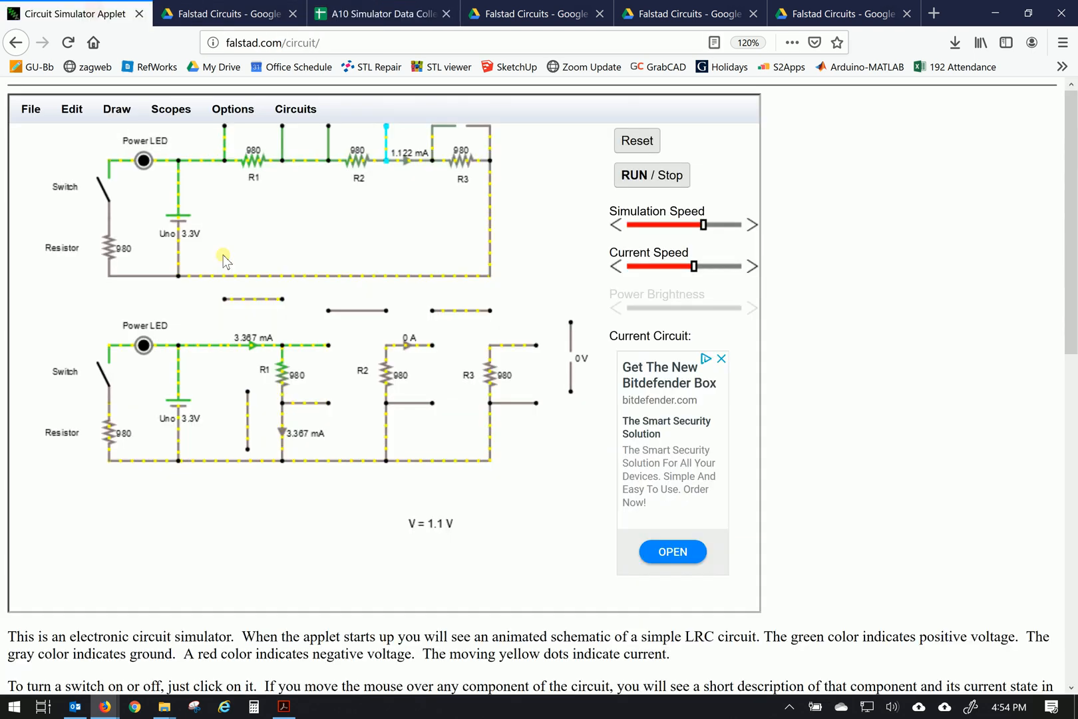
mouse_move(180, 404)
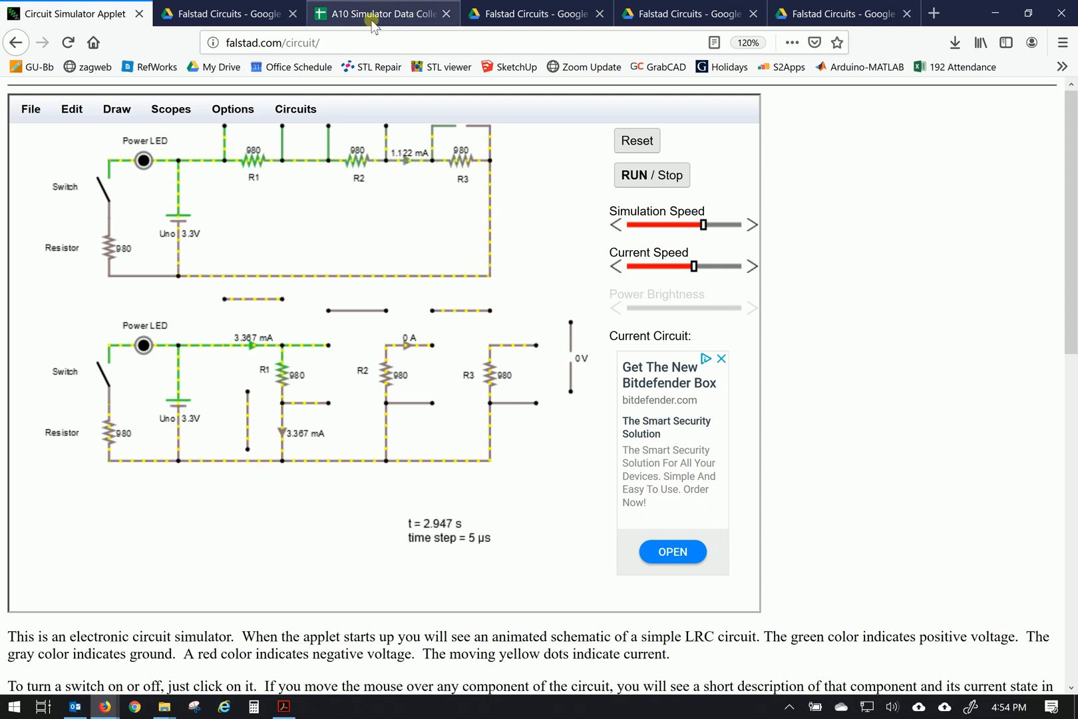
- Bring the A10 Simulator Data Collection spreadsheet back to the front
click(374, 14)
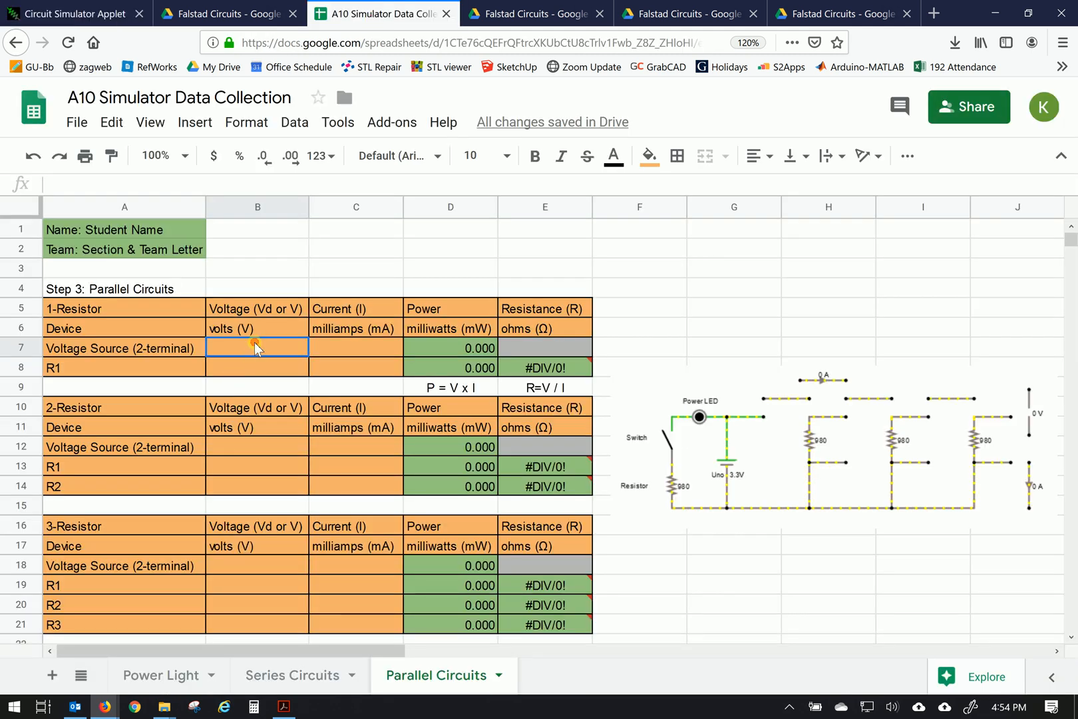
- Enter 3.3 V for the voltage source in B7, rechecking the simulator reading
text(3.300)
click(356, 348)
text(3.367)
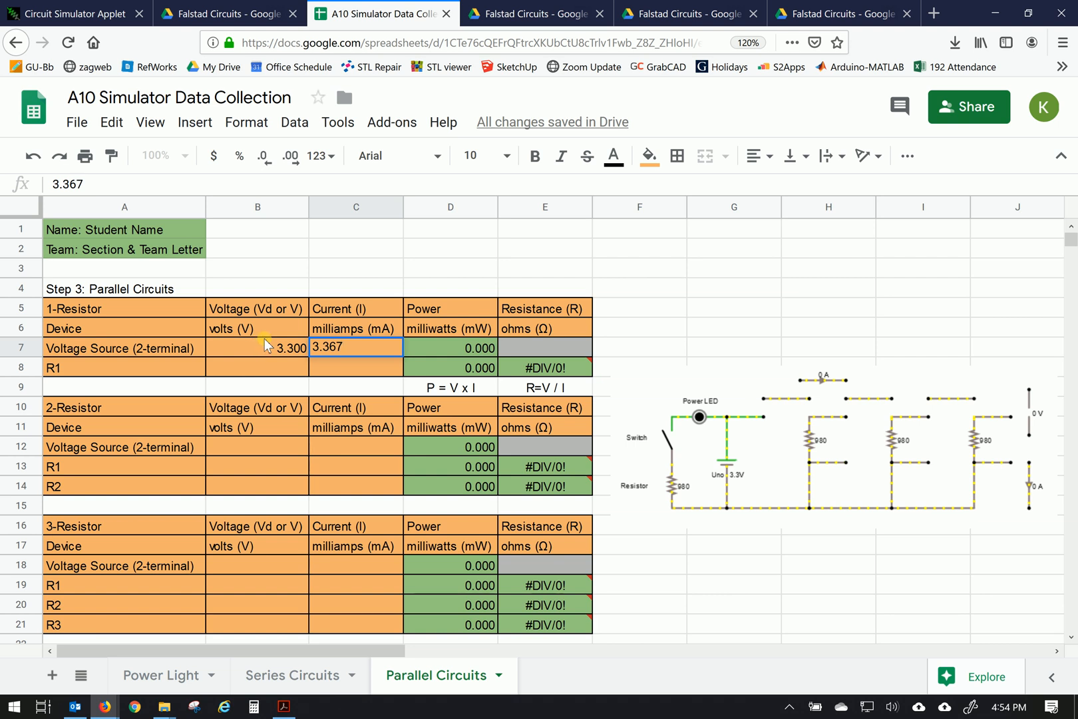
click(68, 13)
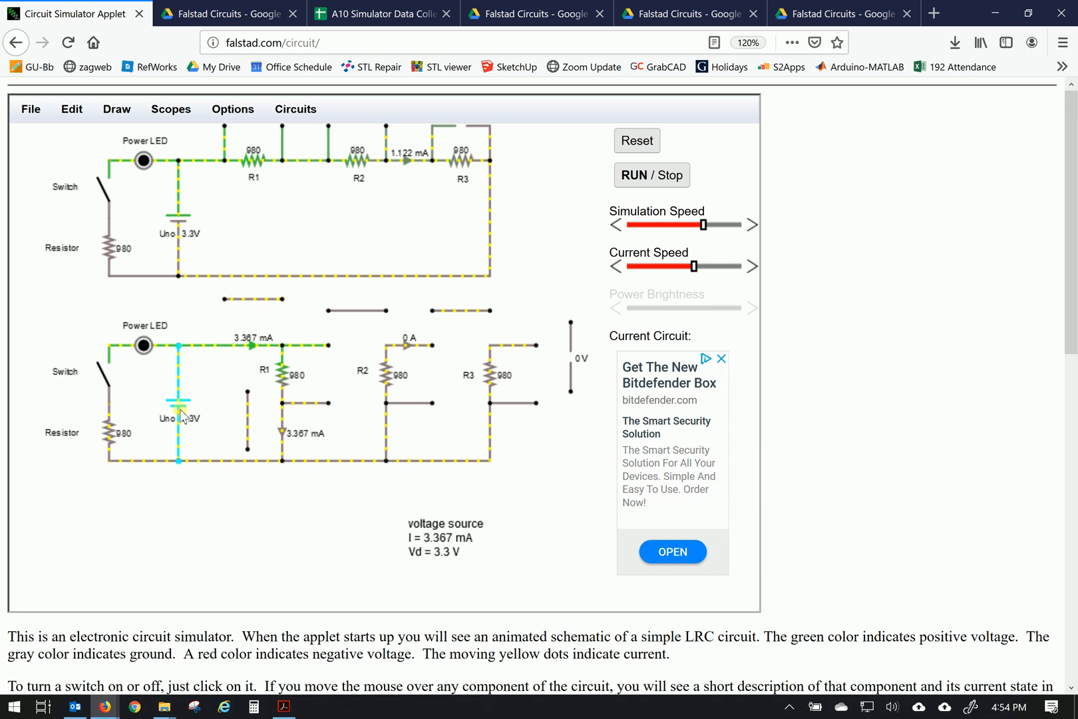
click(382, 13)
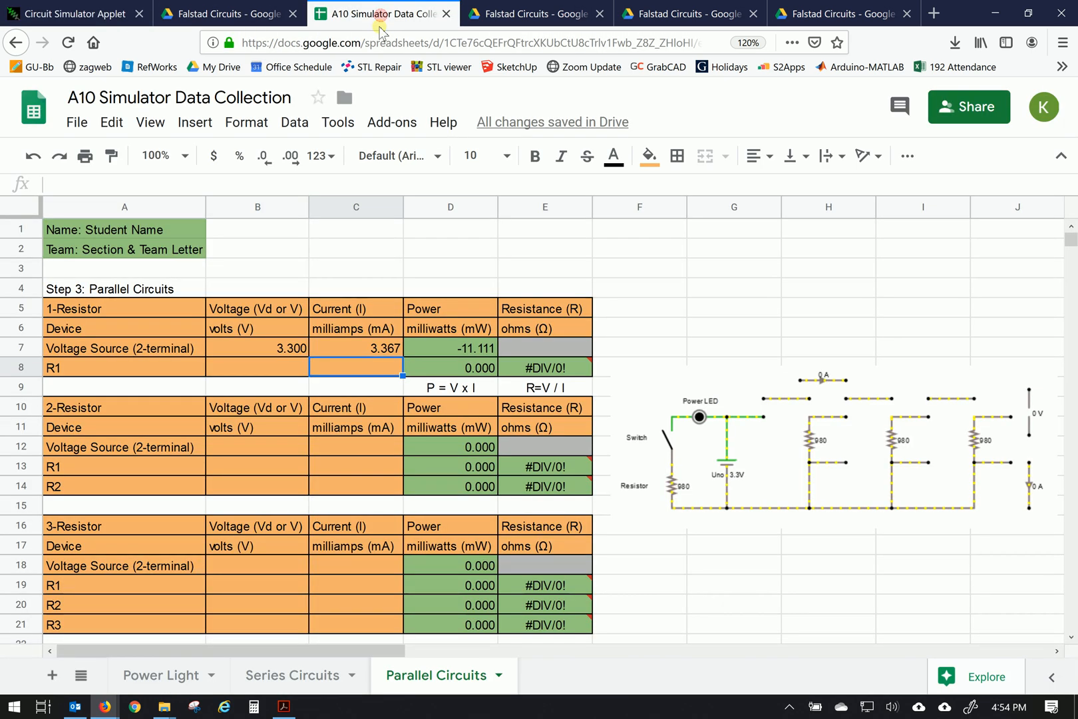
mouse_move(454, 342)
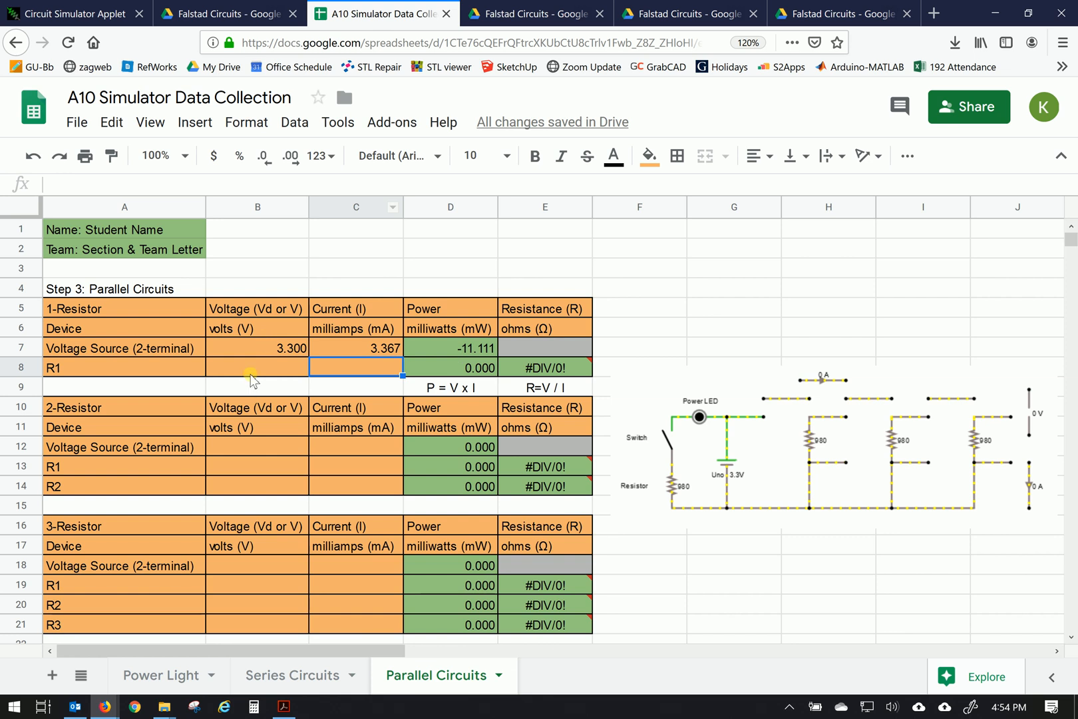
click(229, 13)
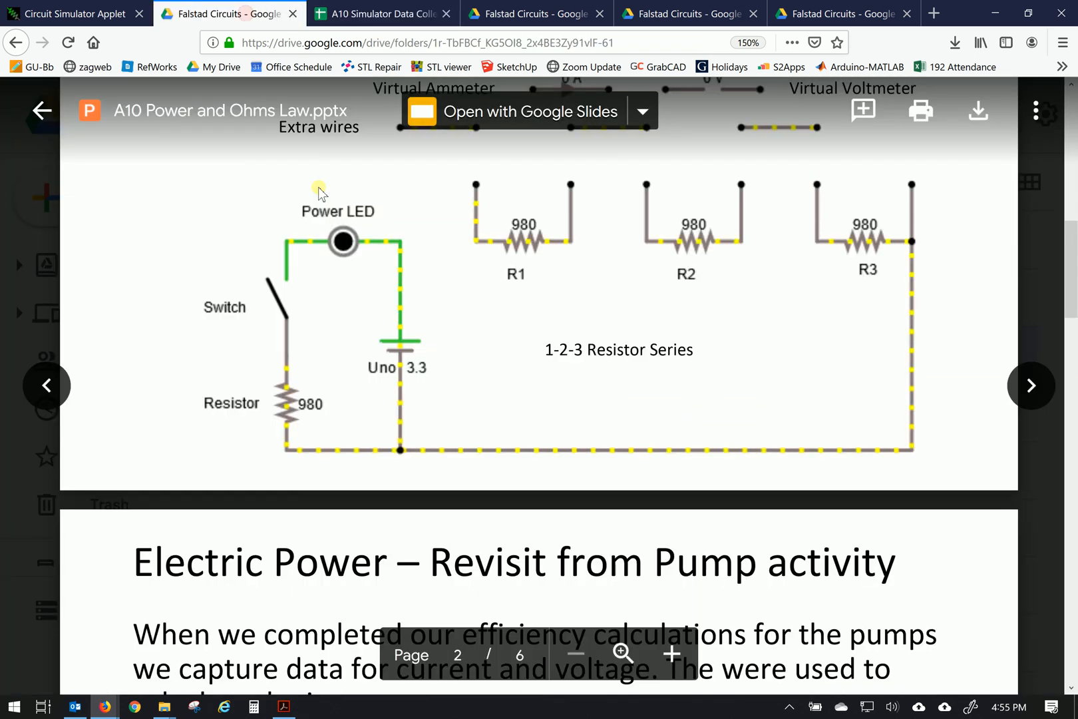
- Check the voltmeter across R1 in the simulator, then return to the spreadsheet
click(72, 13)
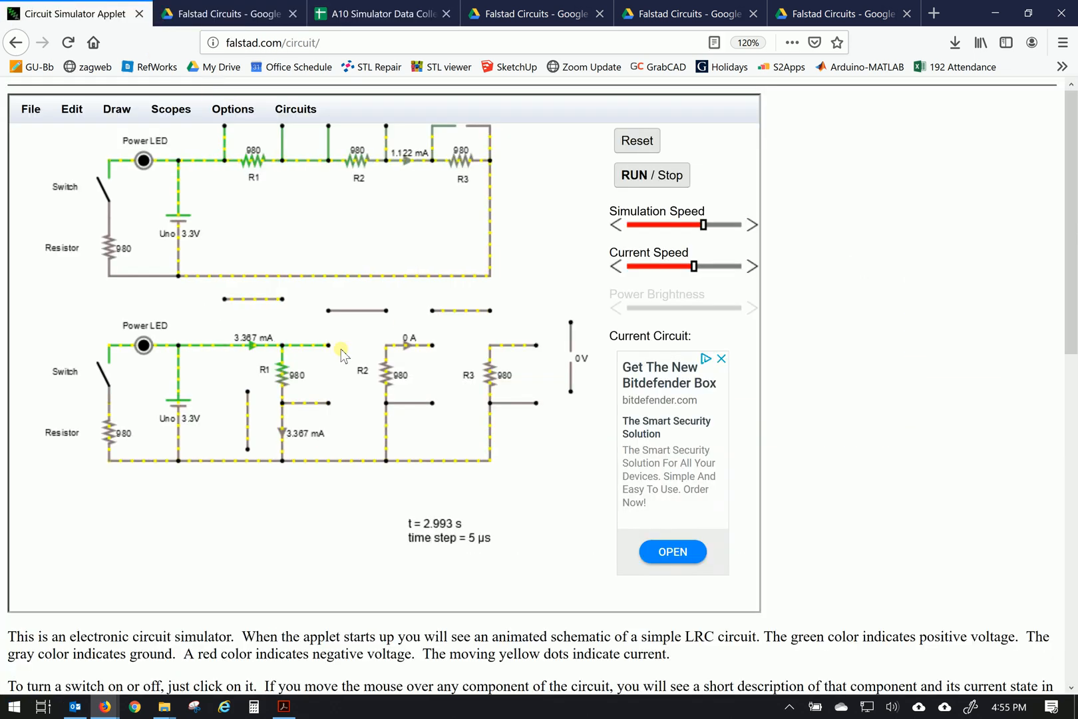
mouse_move(368, 375)
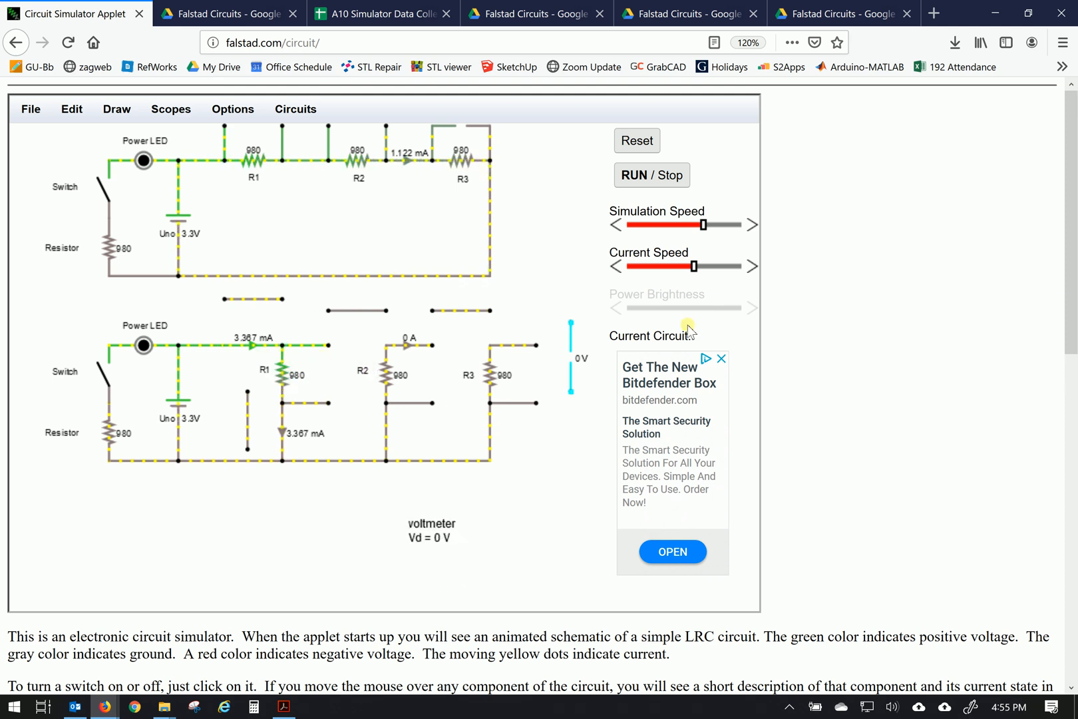
mouse_move(572, 351)
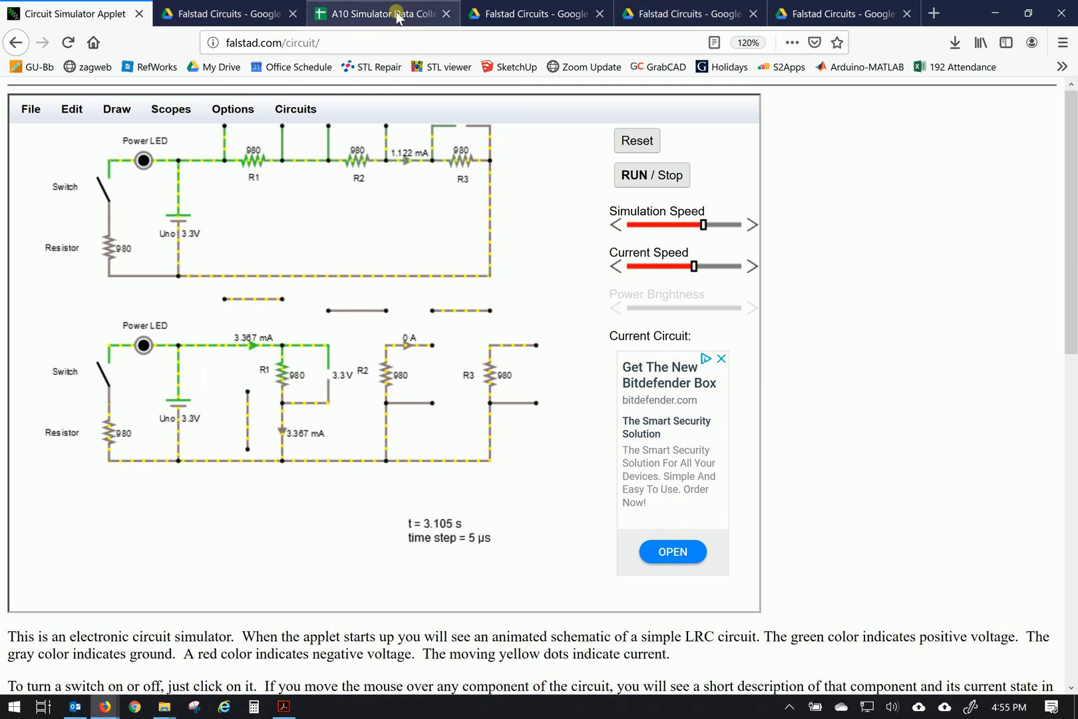
click(378, 13)
text(3)
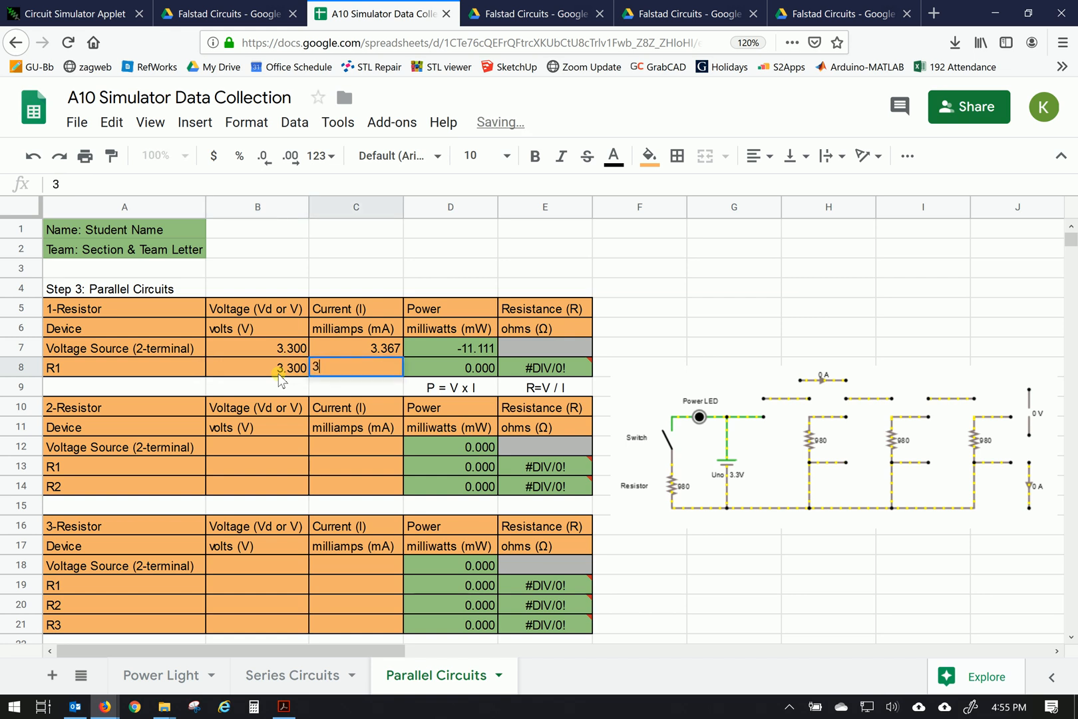
- Confirm R1's 3.367 mA current in C8, then return to the simulator
key(Return)
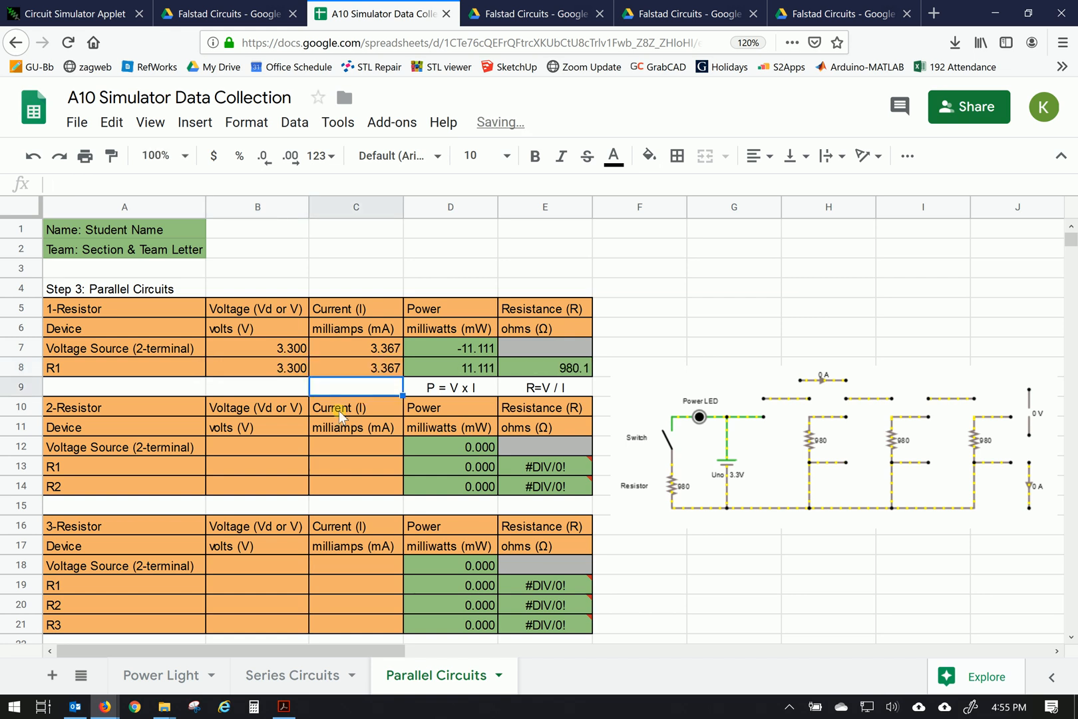
mouse_move(246, 369)
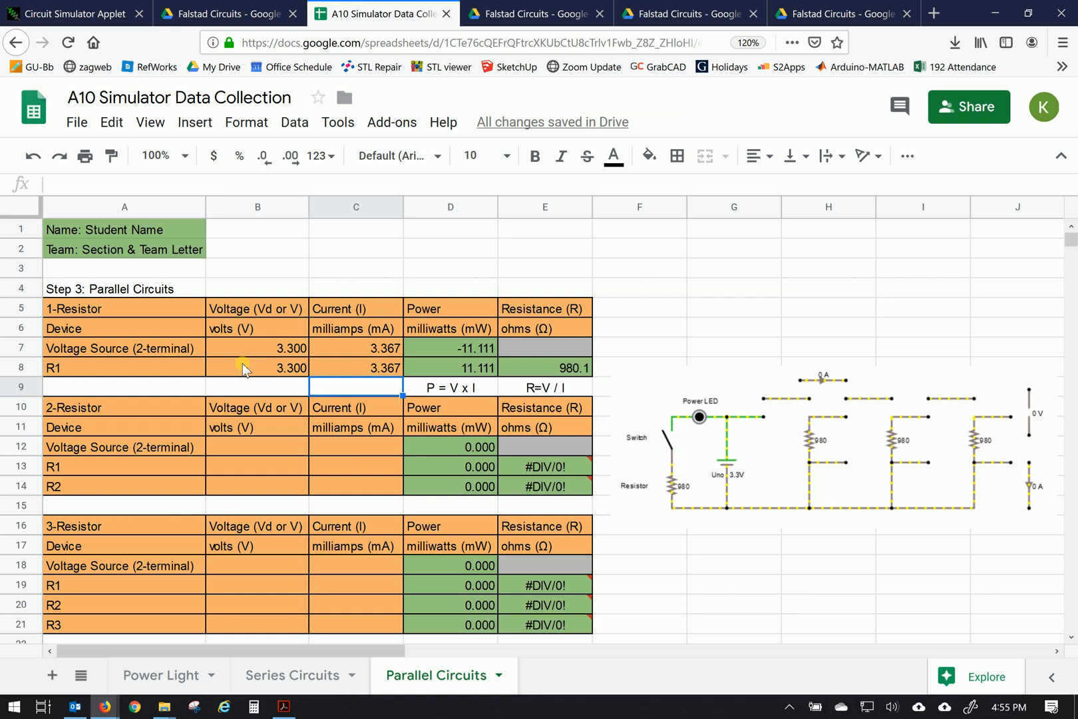
mouse_move(195, 323)
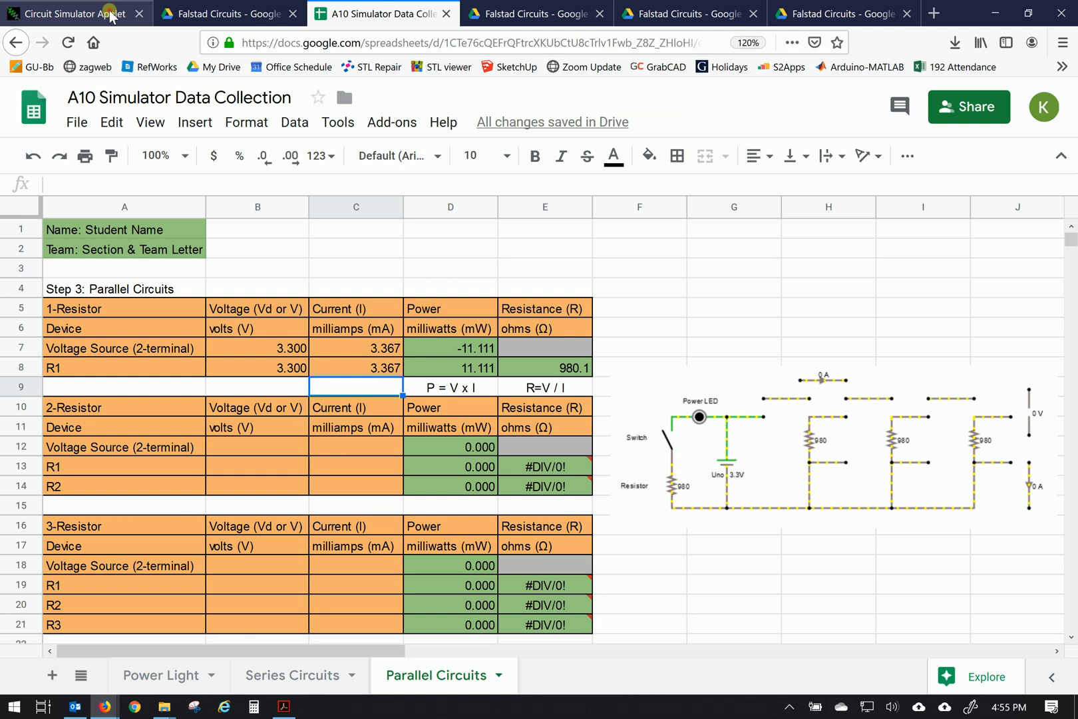
click(76, 13)
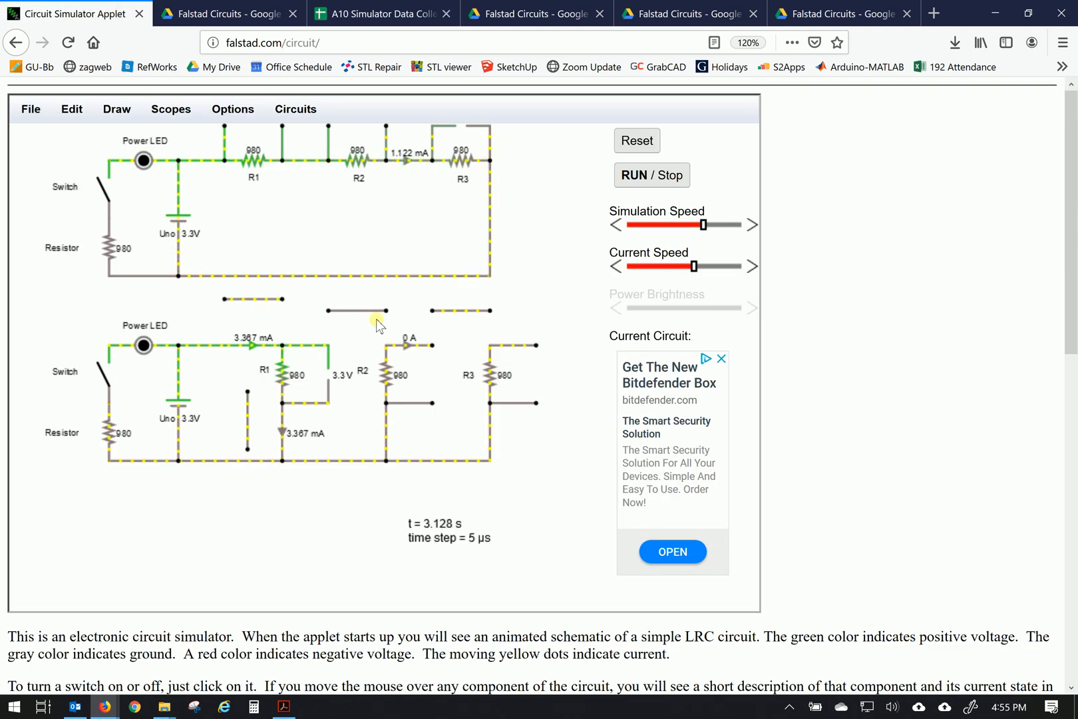
mouse_move(343, 321)
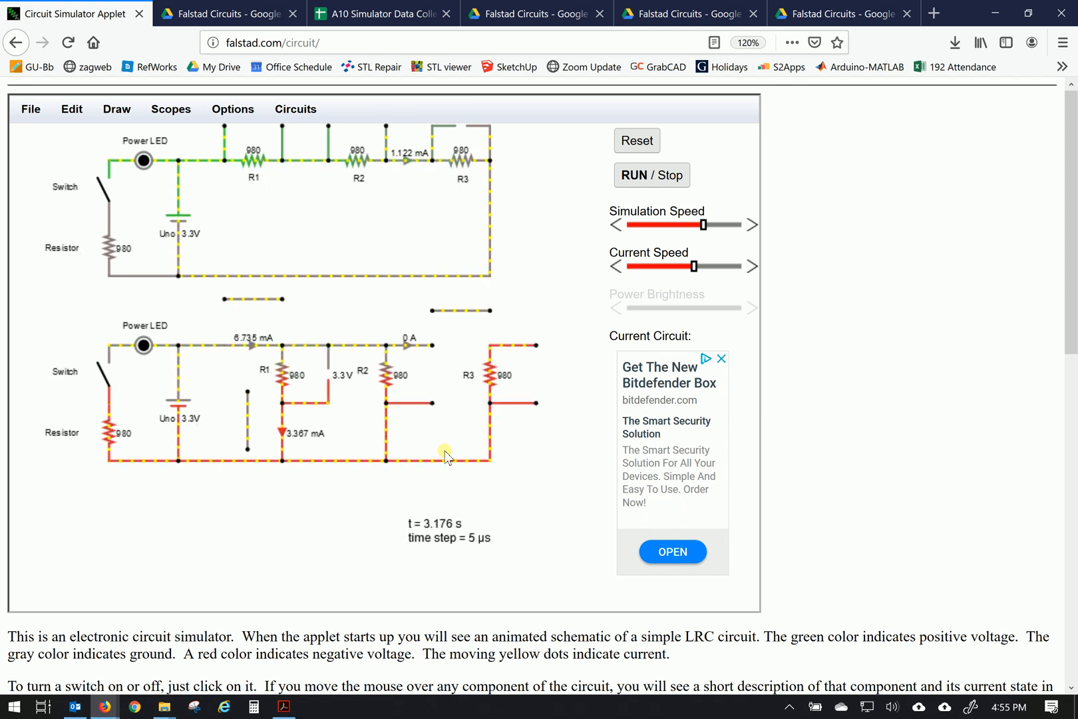
mouse_move(265, 368)
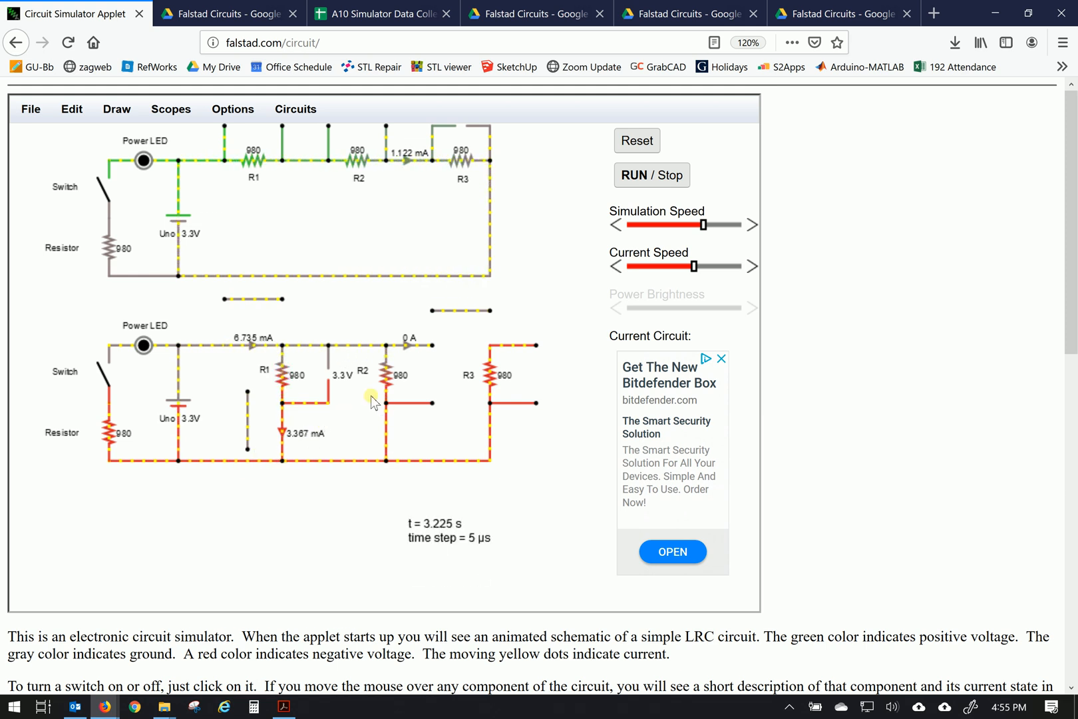
mouse_move(282, 416)
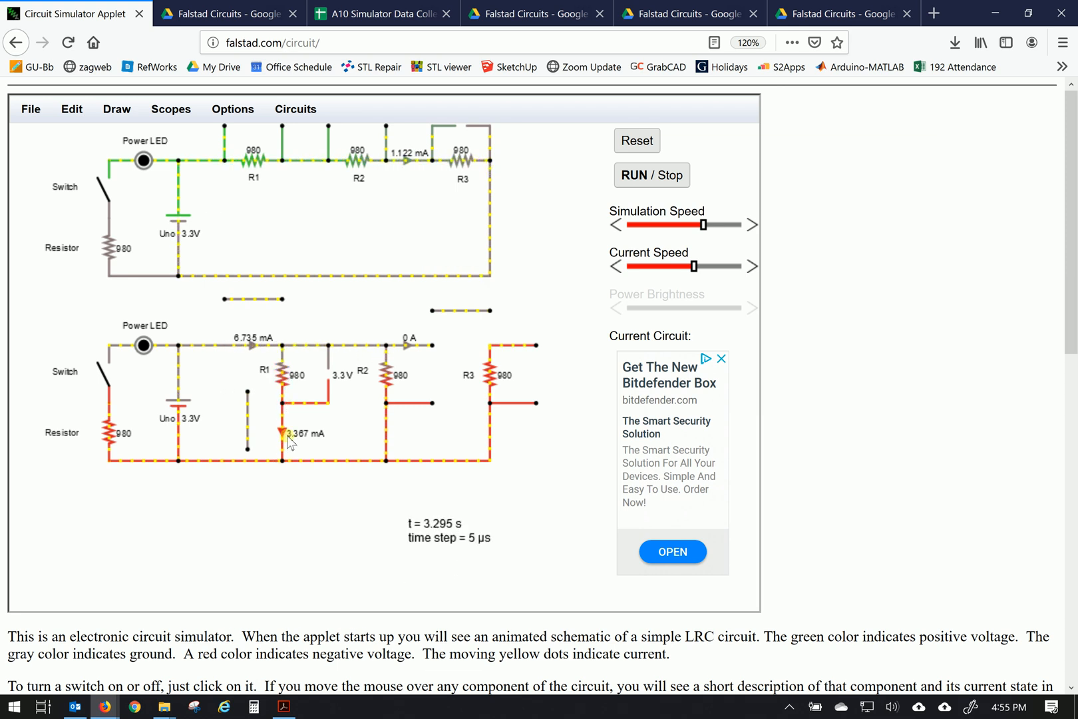
mouse_move(333, 382)
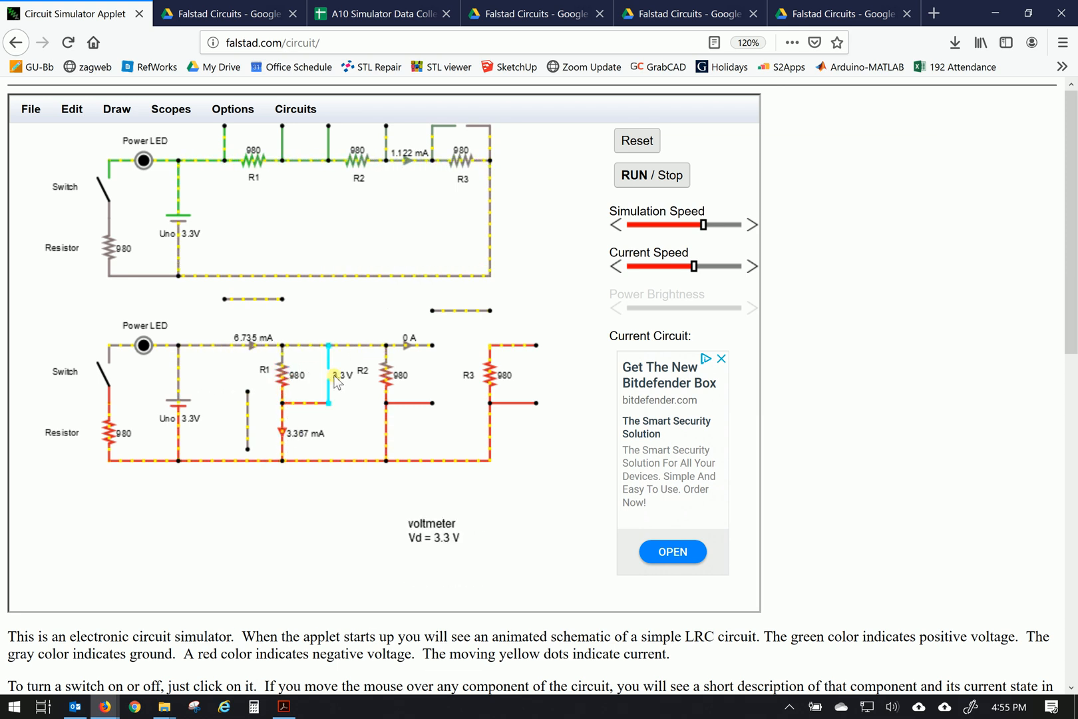
- Switch to the data collection spreadsheet to record the 6.735 mA parallel reading
click(380, 13)
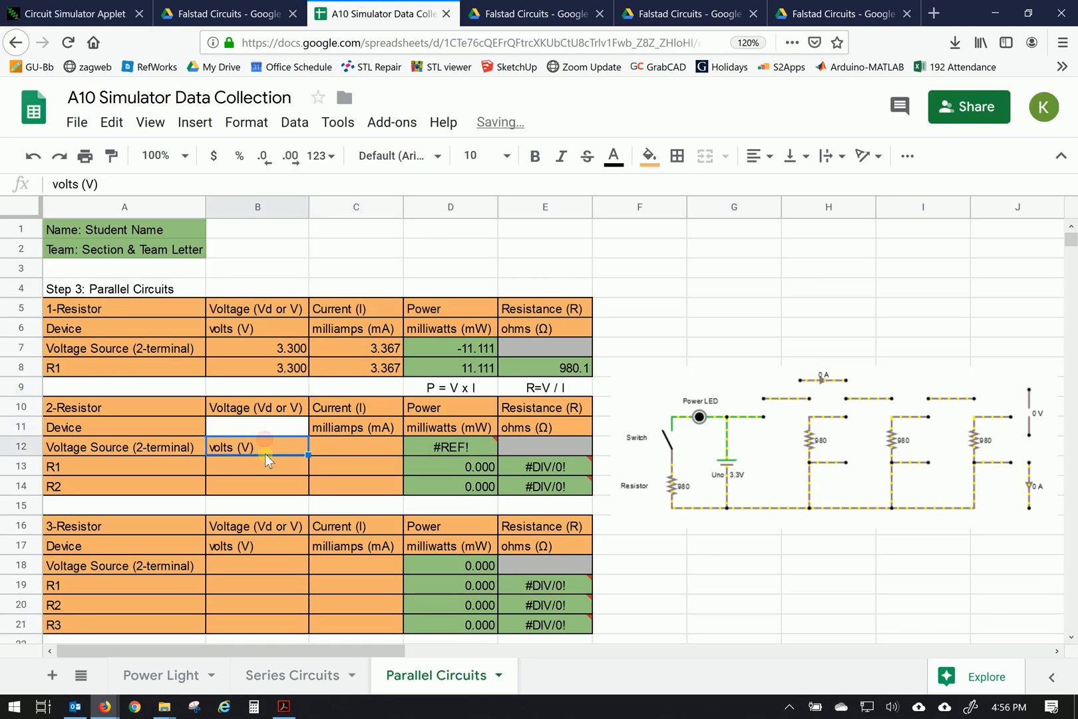
- Undo the shifted 2-Resistor label, then enter the source's 6.735 mA current
click(256, 465)
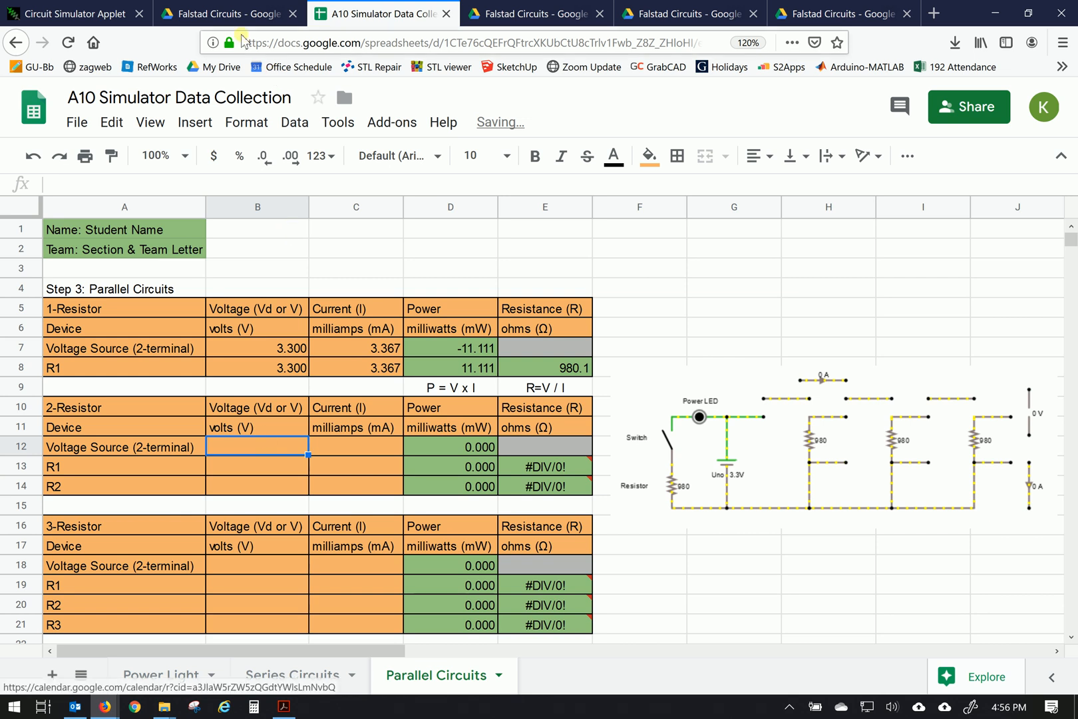
click(76, 13)
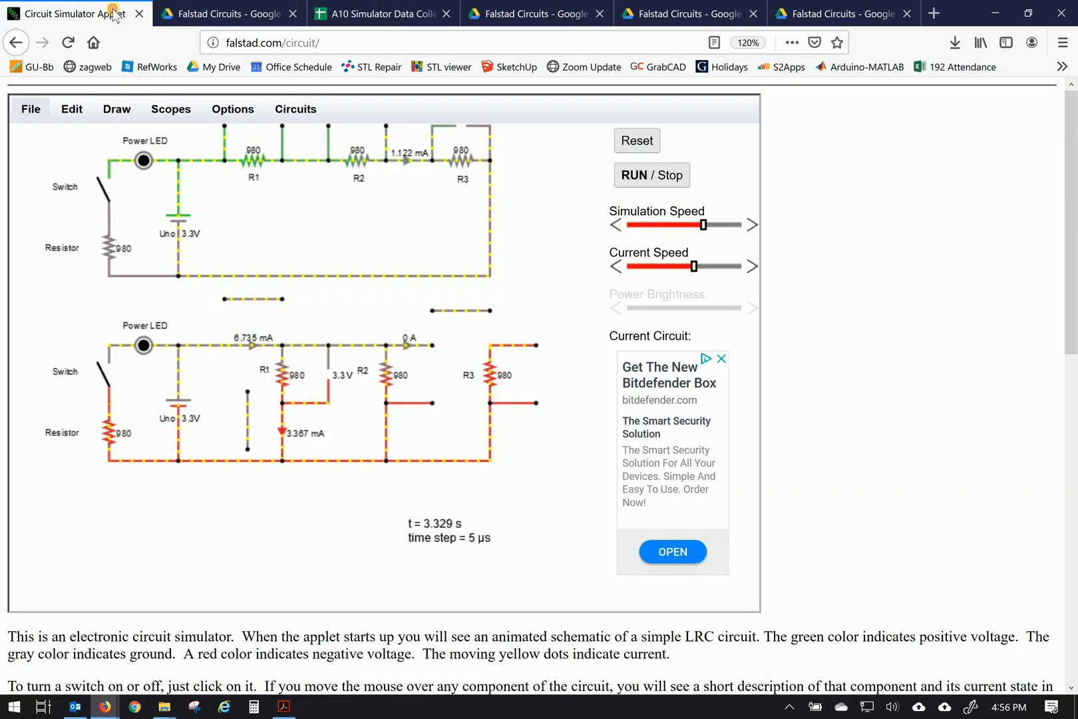
mouse_move(178, 403)
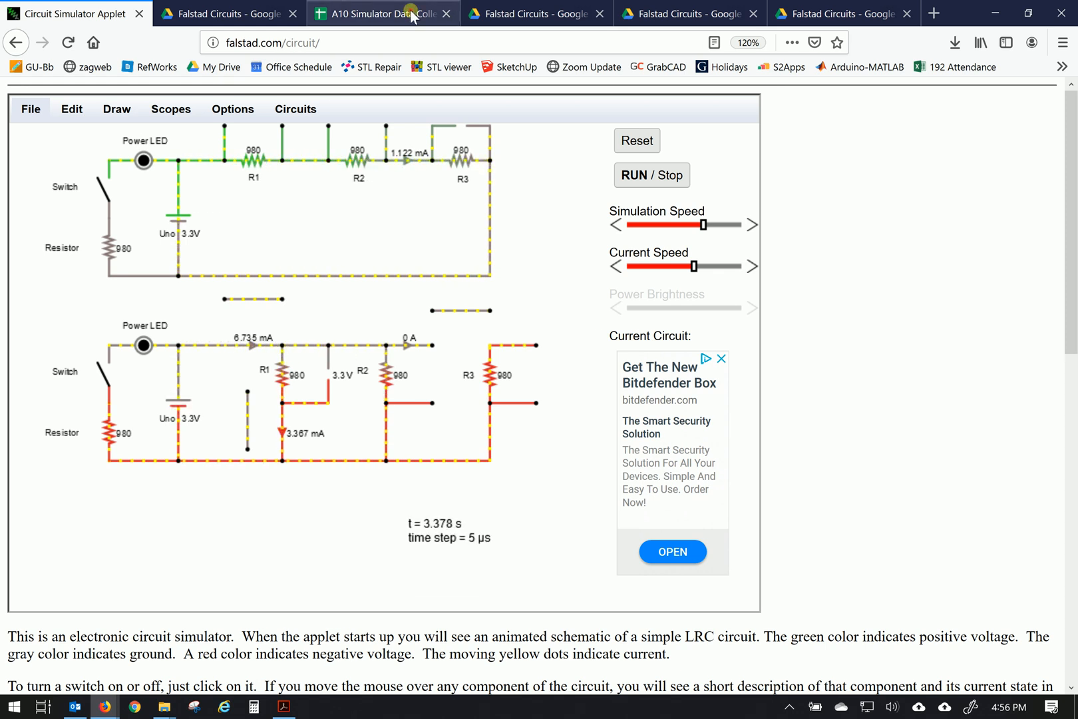
click(382, 14)
text(6.735)
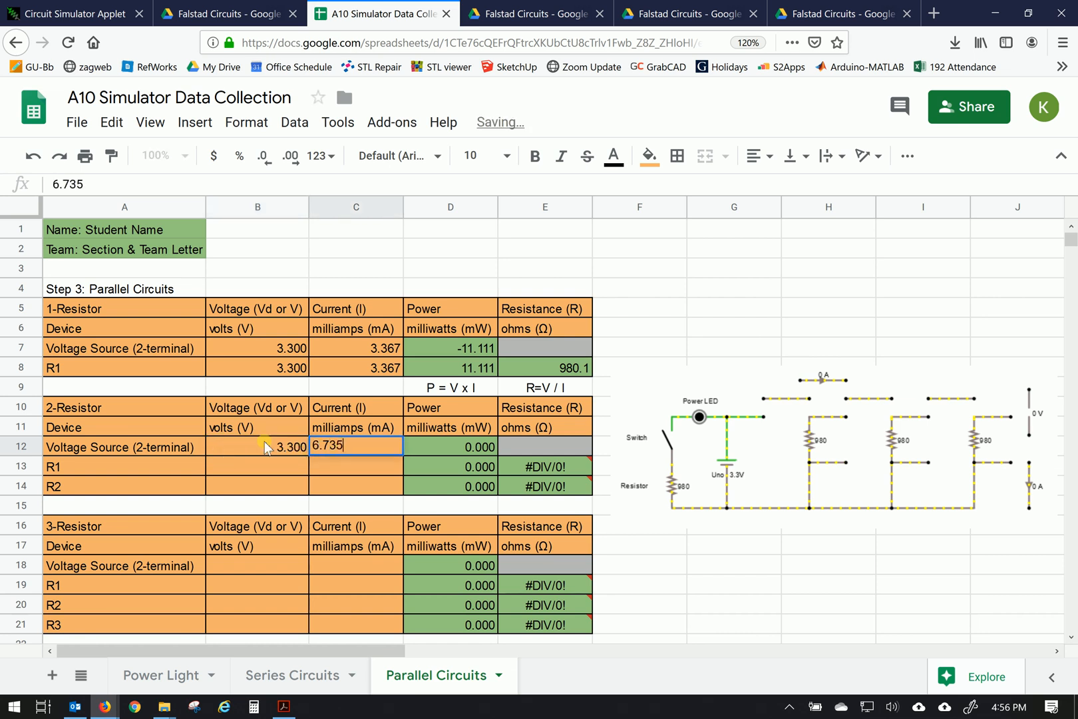
key(Return)
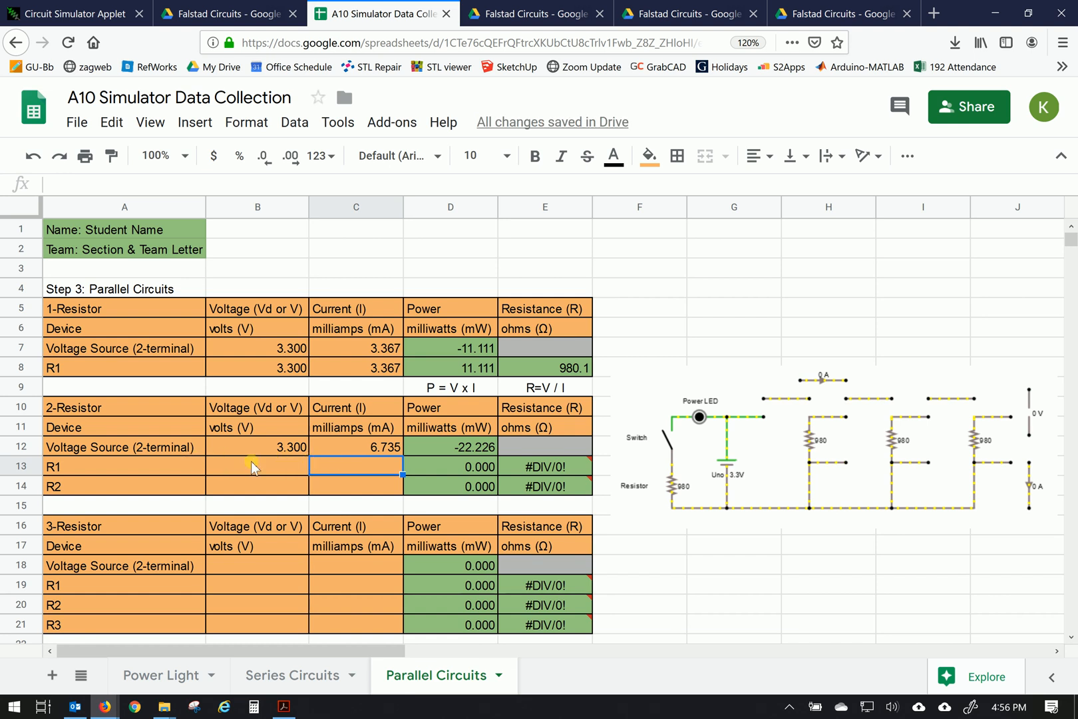
- Bring the circuit simulator forward to read the voltmeter's 3.3 V across R1
click(71, 13)
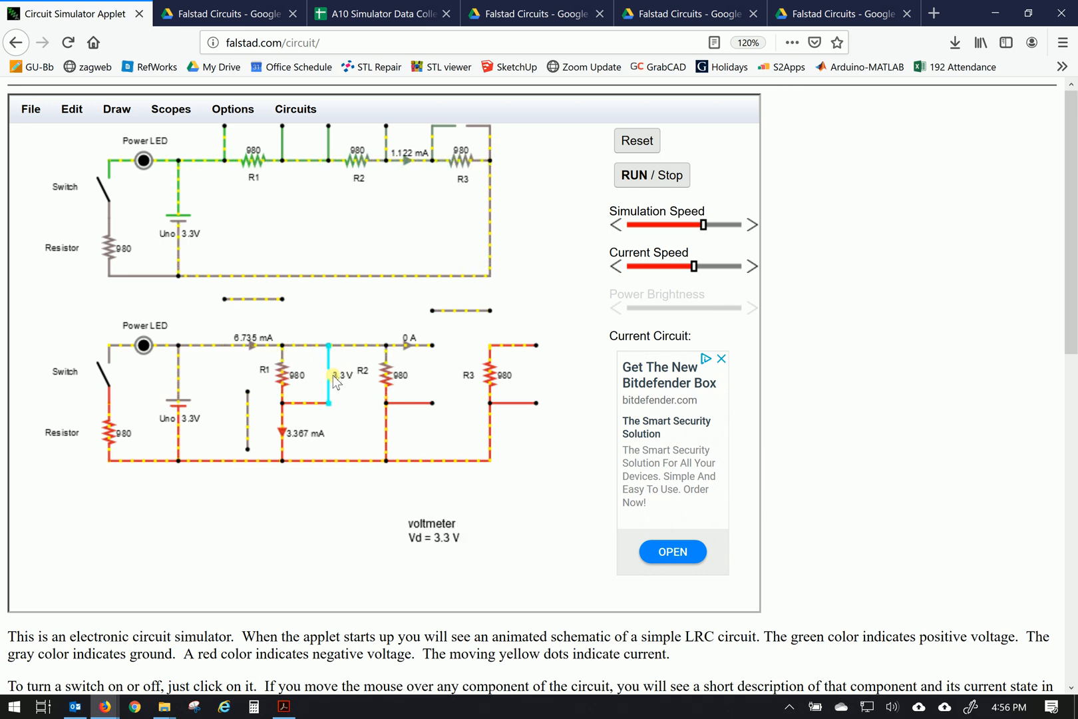
mouse_move(281, 368)
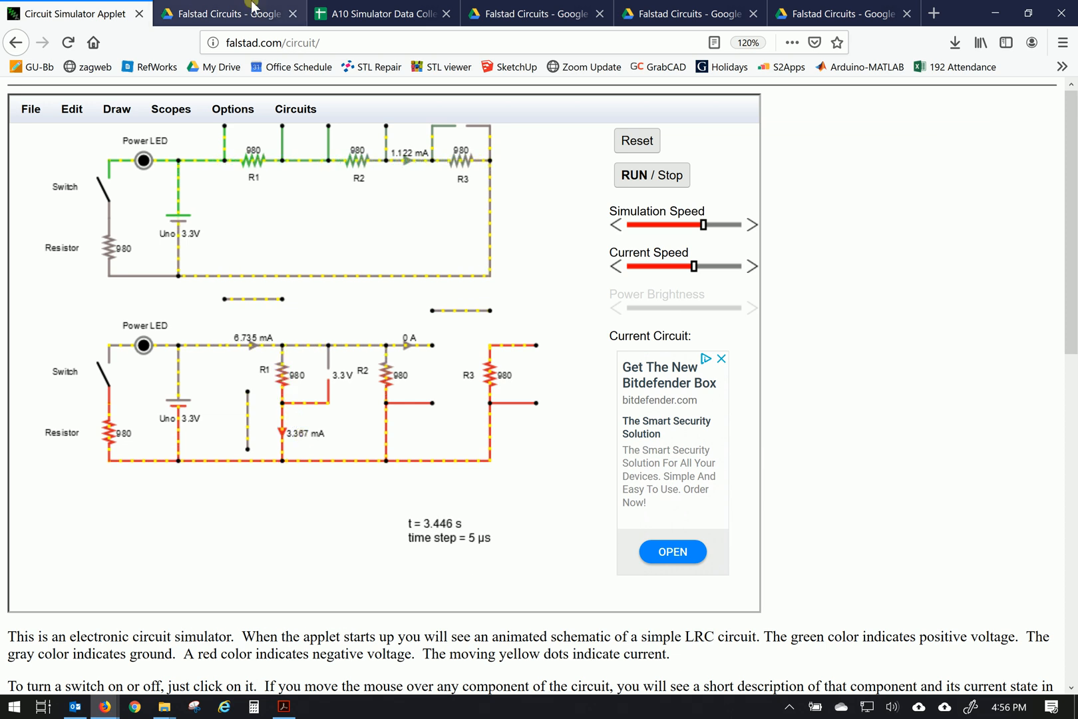
- Record R1's 3.367 mA current in the 2-Resistor table, then view the reference circuits slide
click(382, 14)
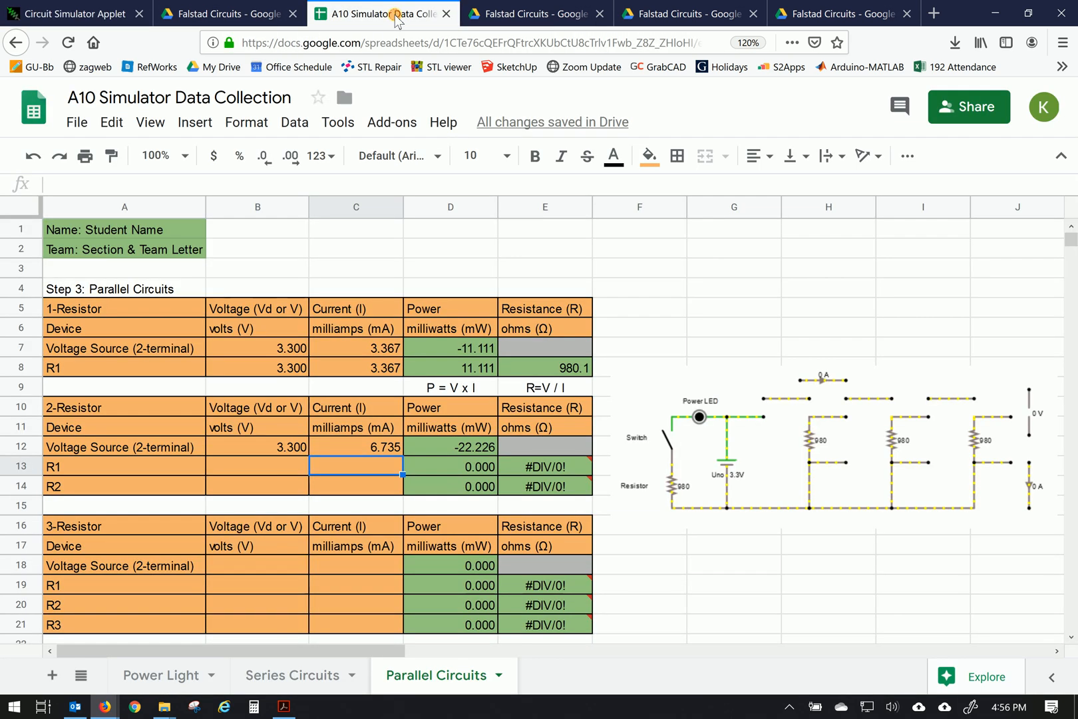
click(257, 466)
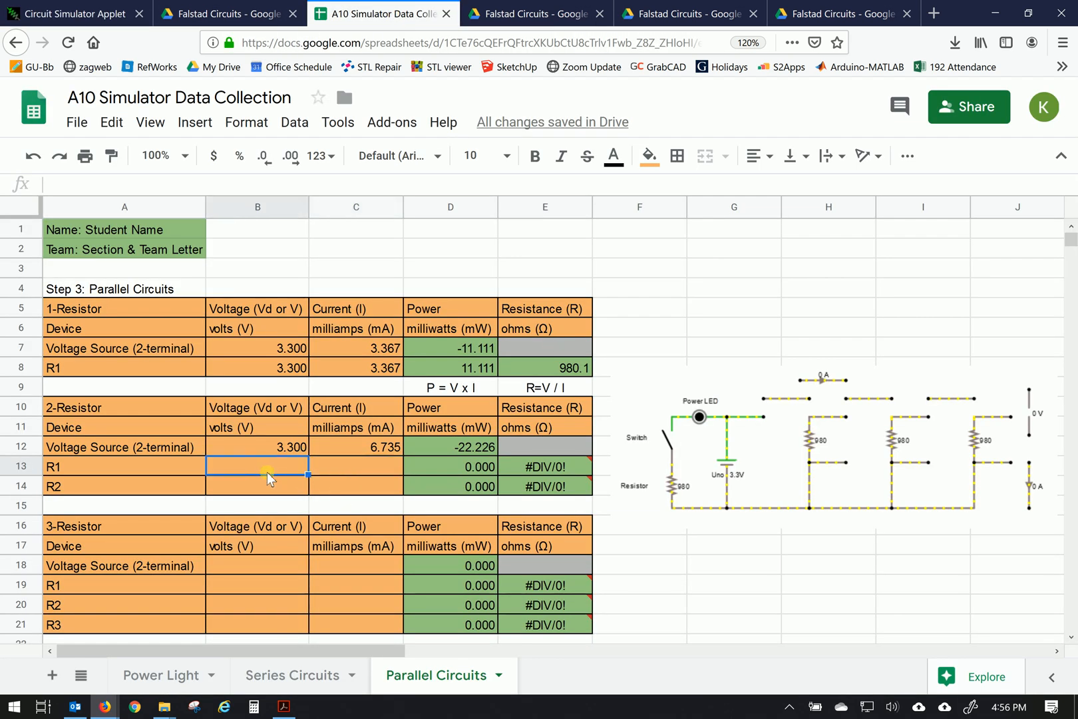
text(3.367)
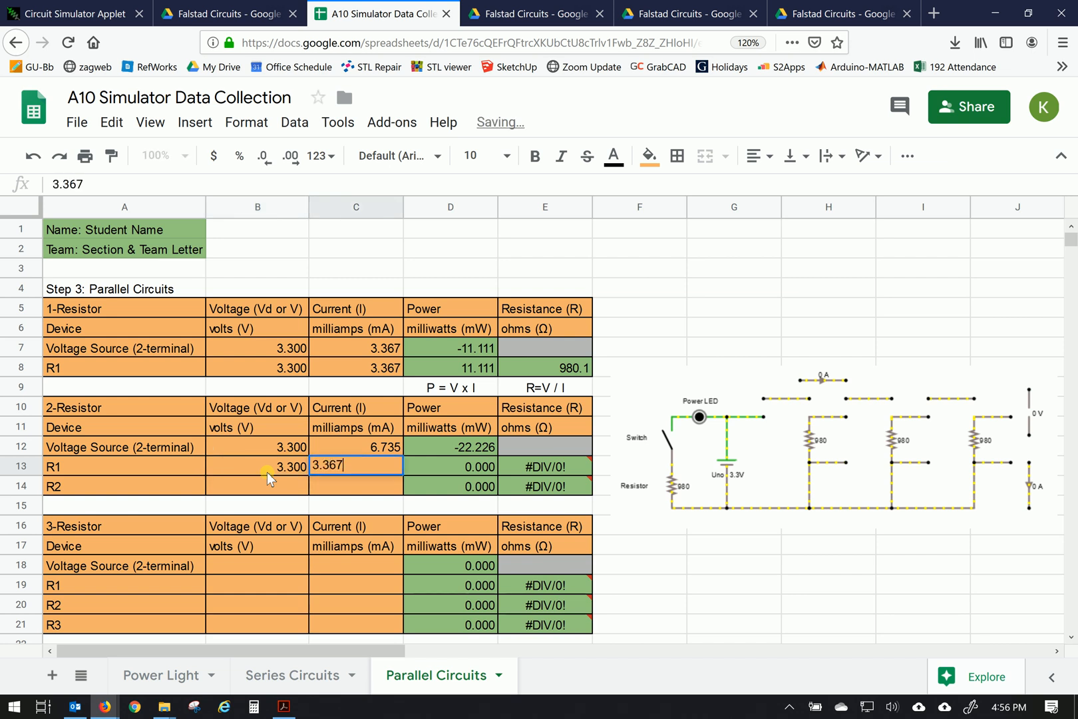
key(Return)
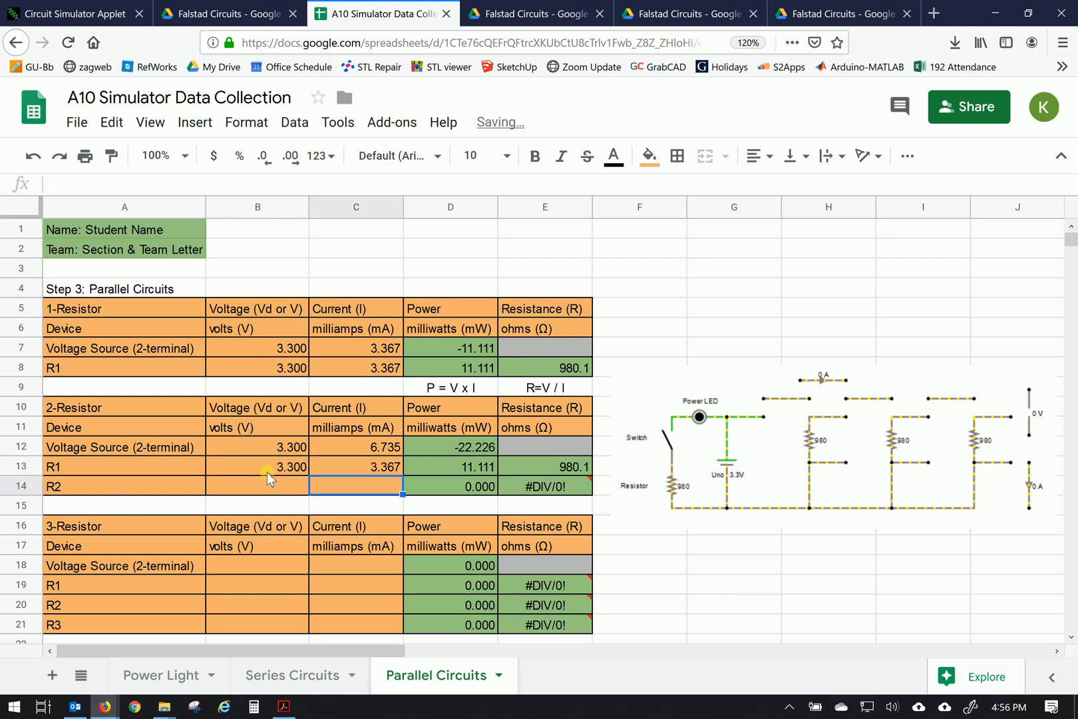
click(229, 13)
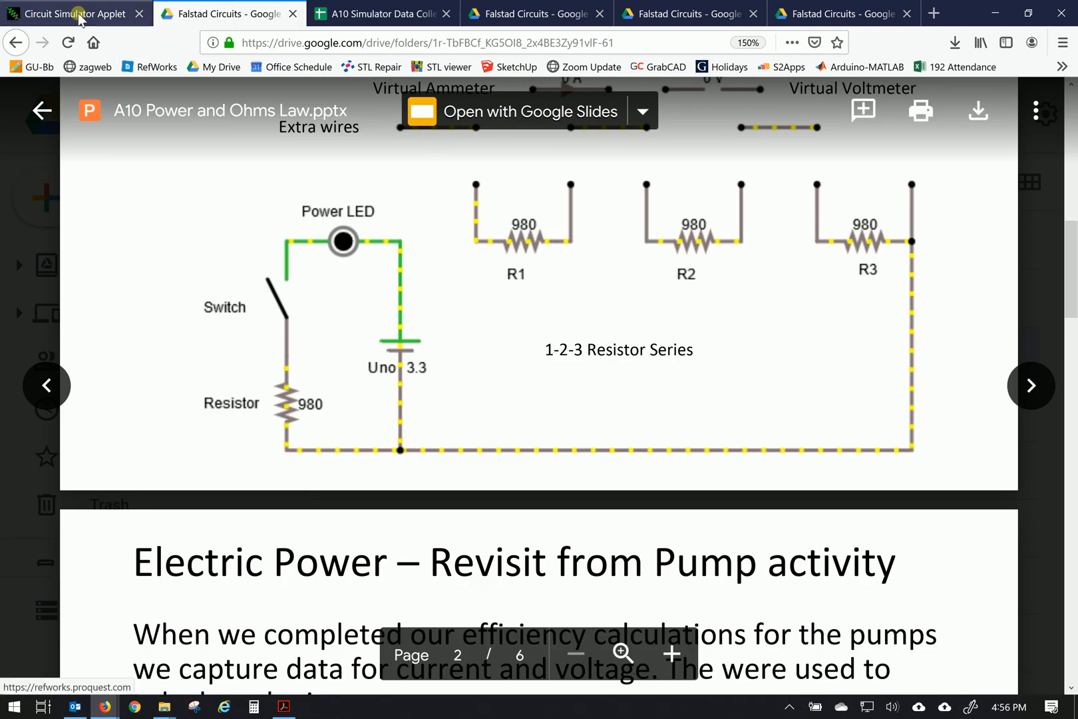
- Return to the circuit simulator to close R1's branch onto the bottom rail
click(68, 13)
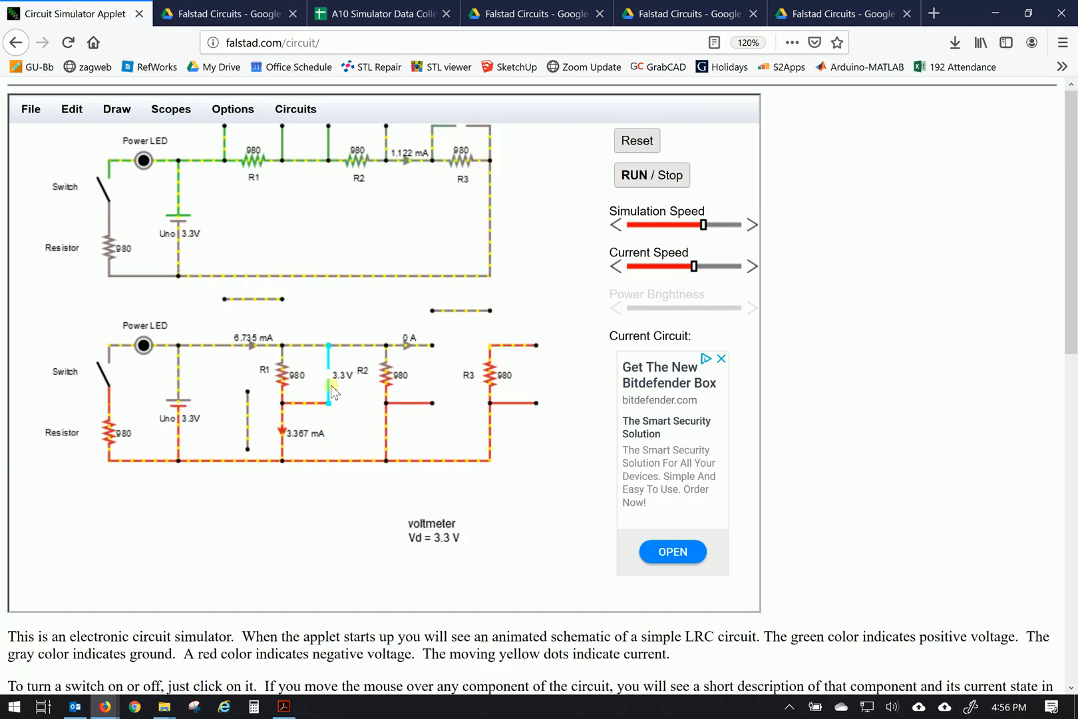
mouse_move(386, 444)
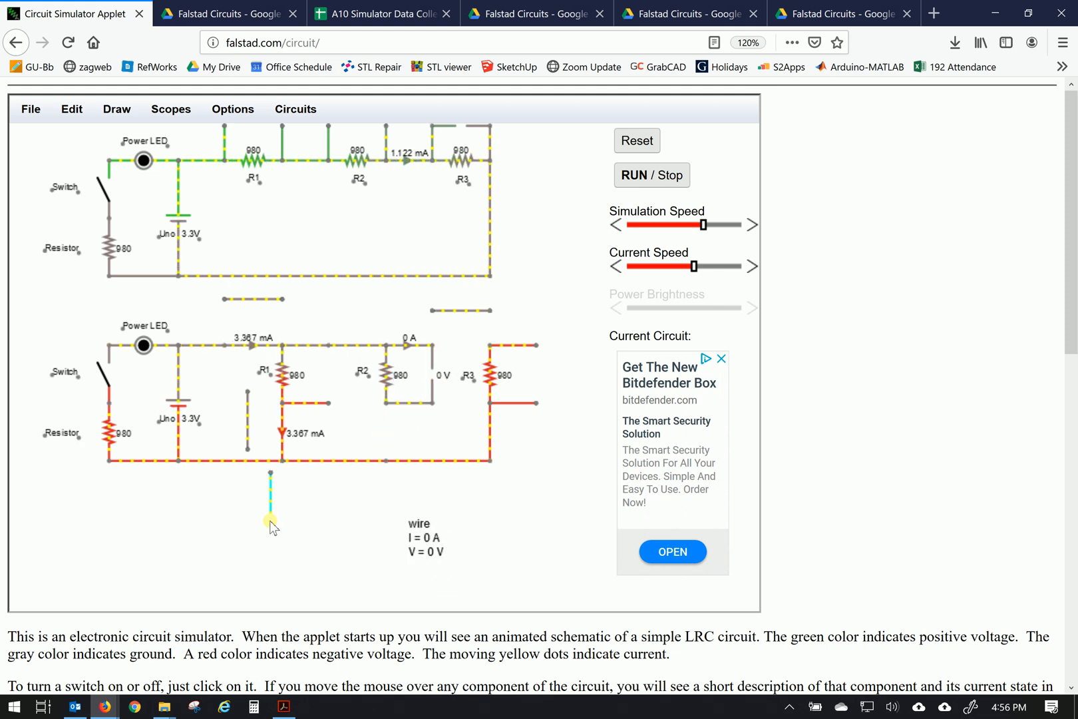
mouse_move(392, 443)
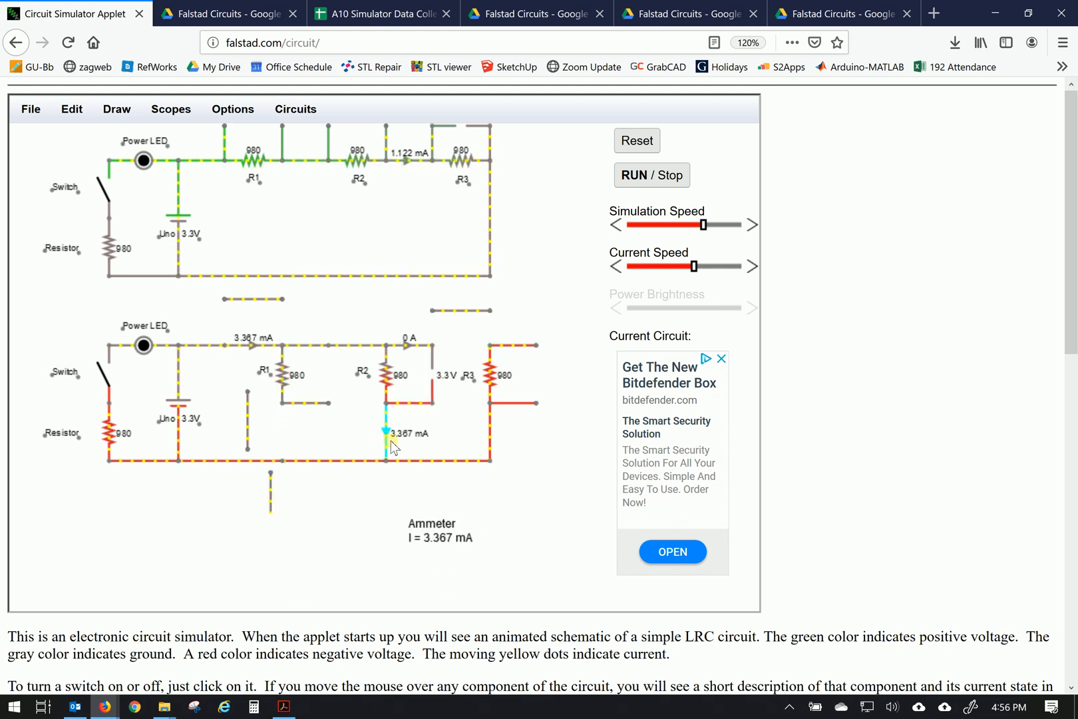
mouse_move(282, 433)
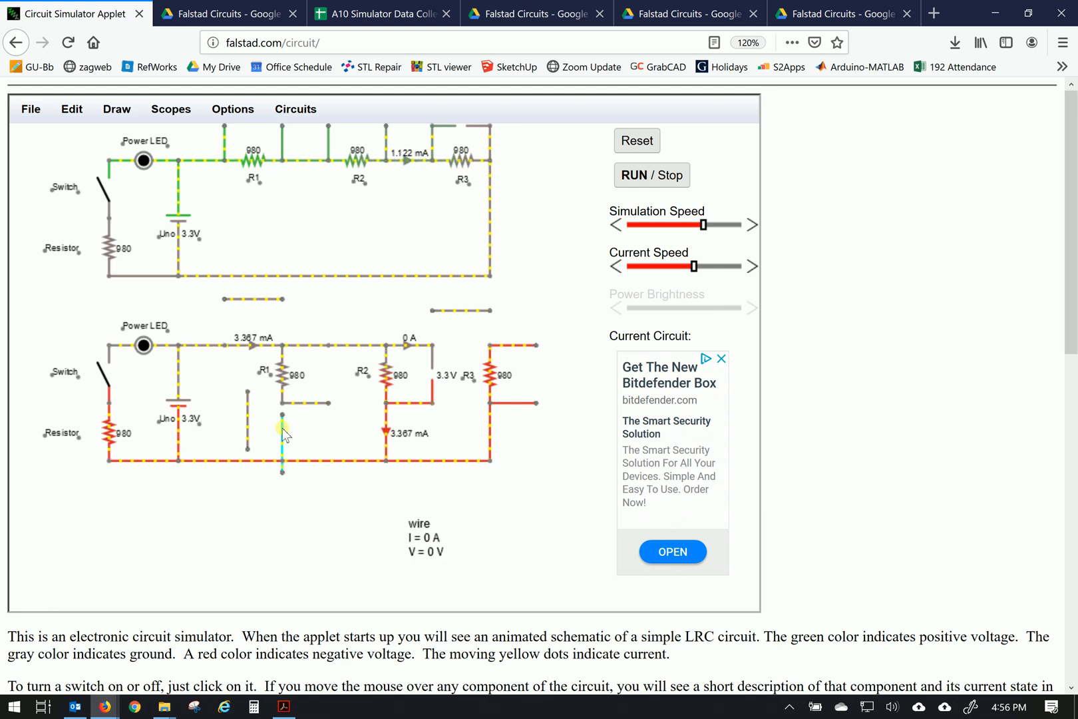
mouse_move(287, 429)
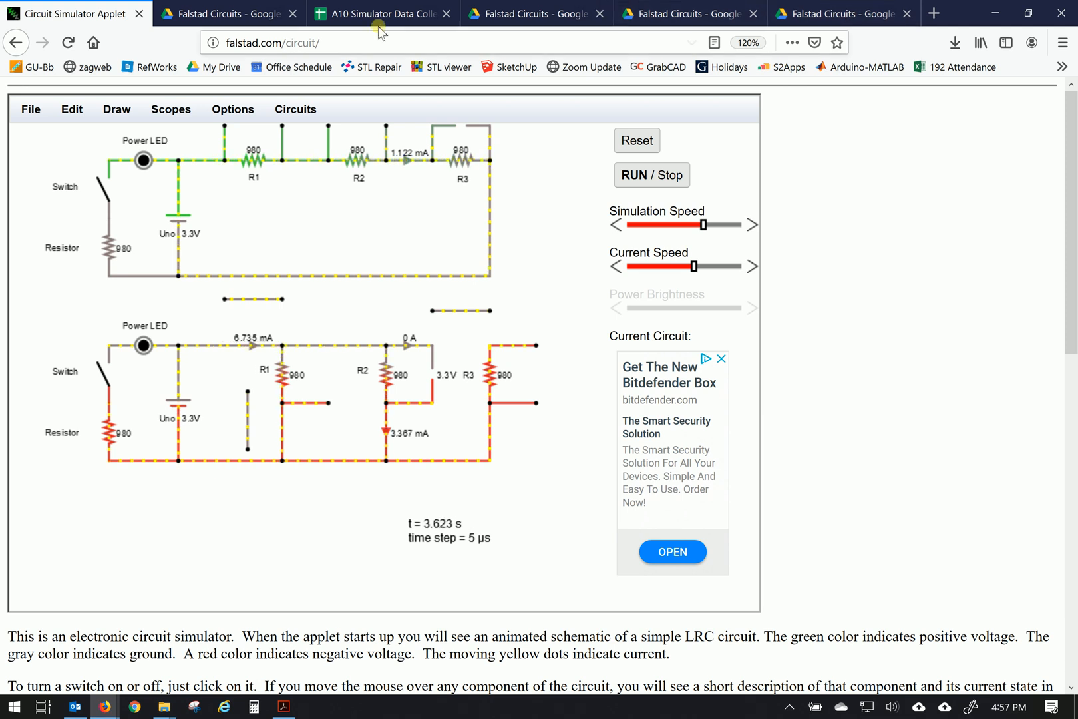
- Enter 3.3 V in R2's 2-Resistor row and go back to the circuit
click(380, 14)
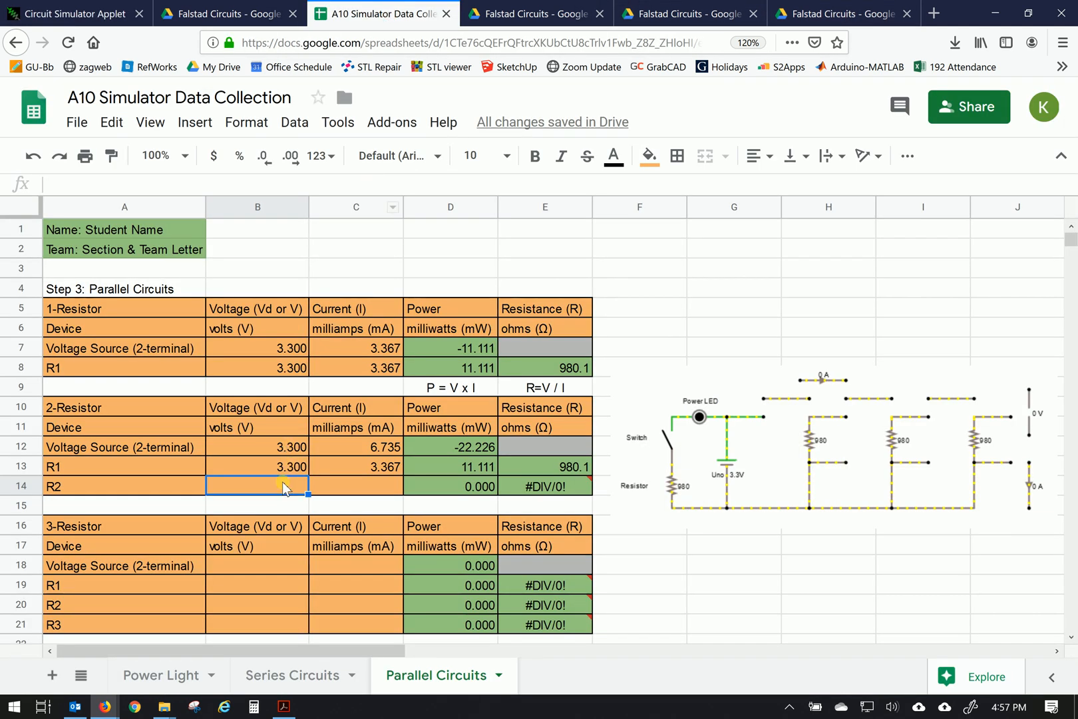
text(3.300)
click(356, 485)
text(3.367)
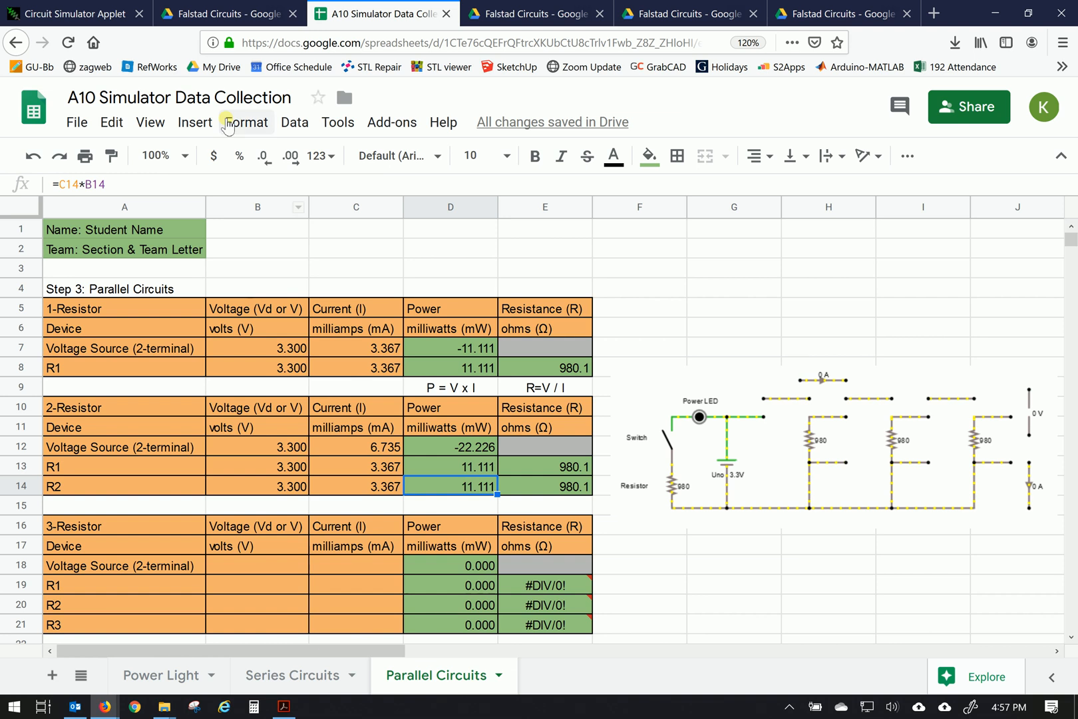
click(76, 14)
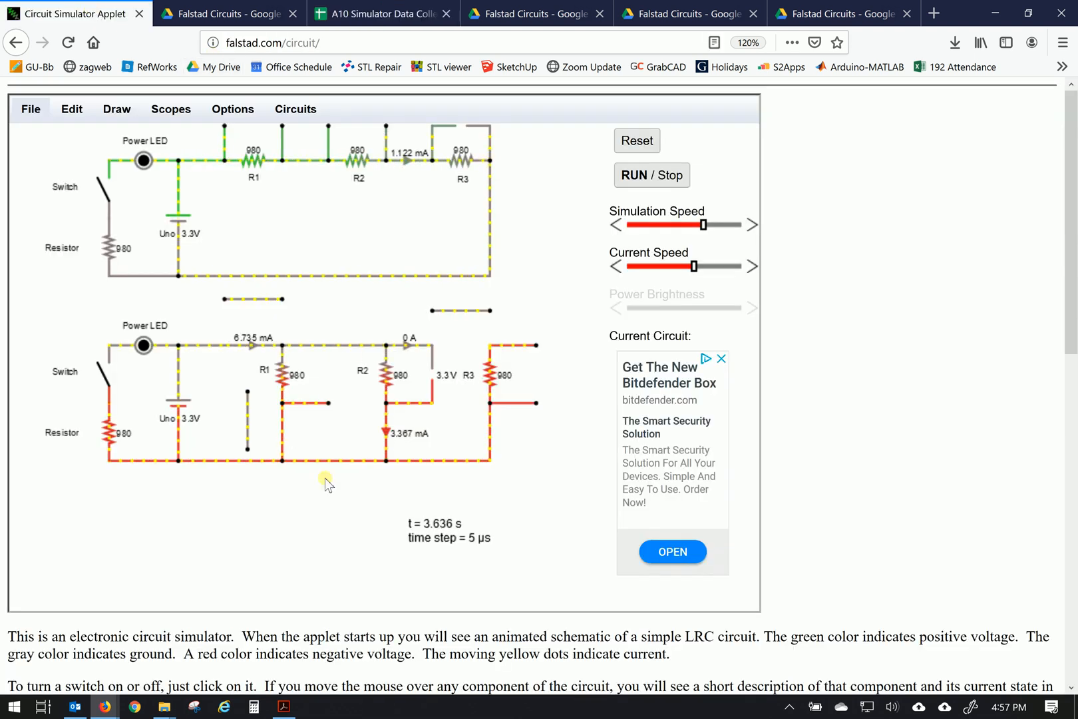
mouse_move(251, 347)
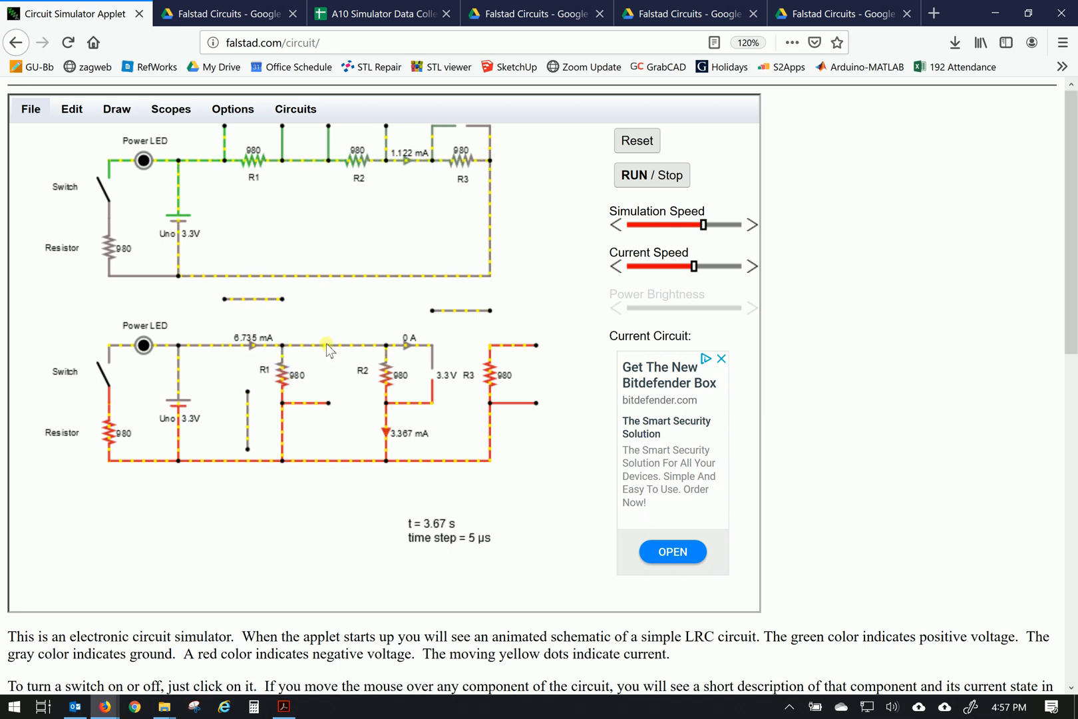
mouse_move(337, 345)
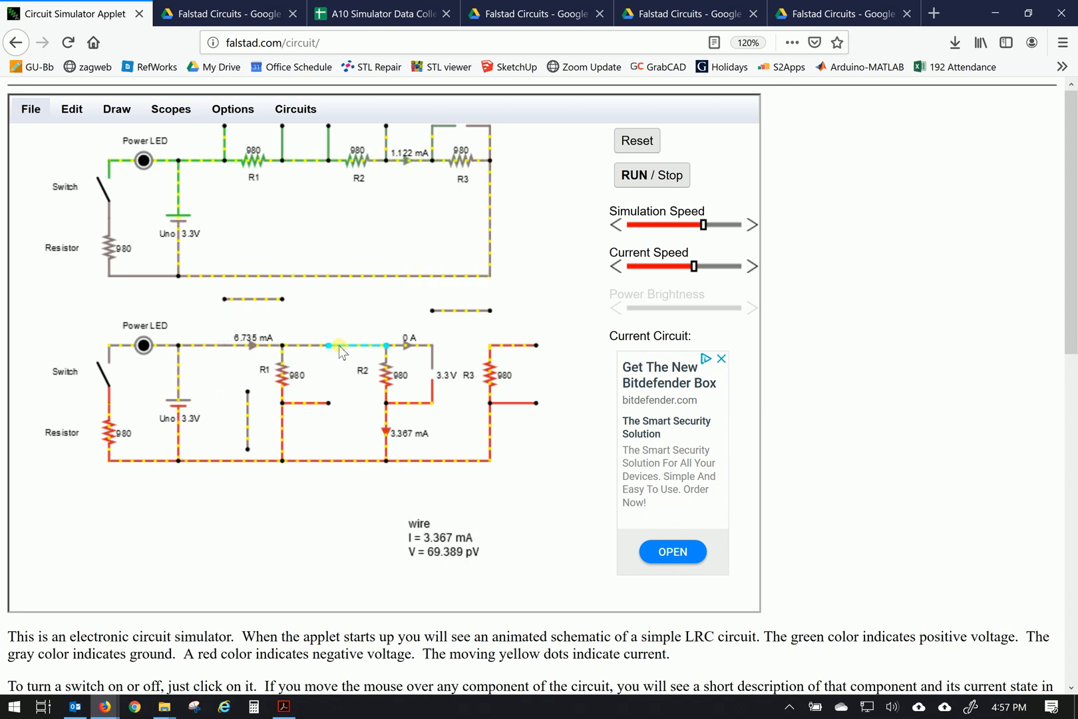
mouse_move(282, 385)
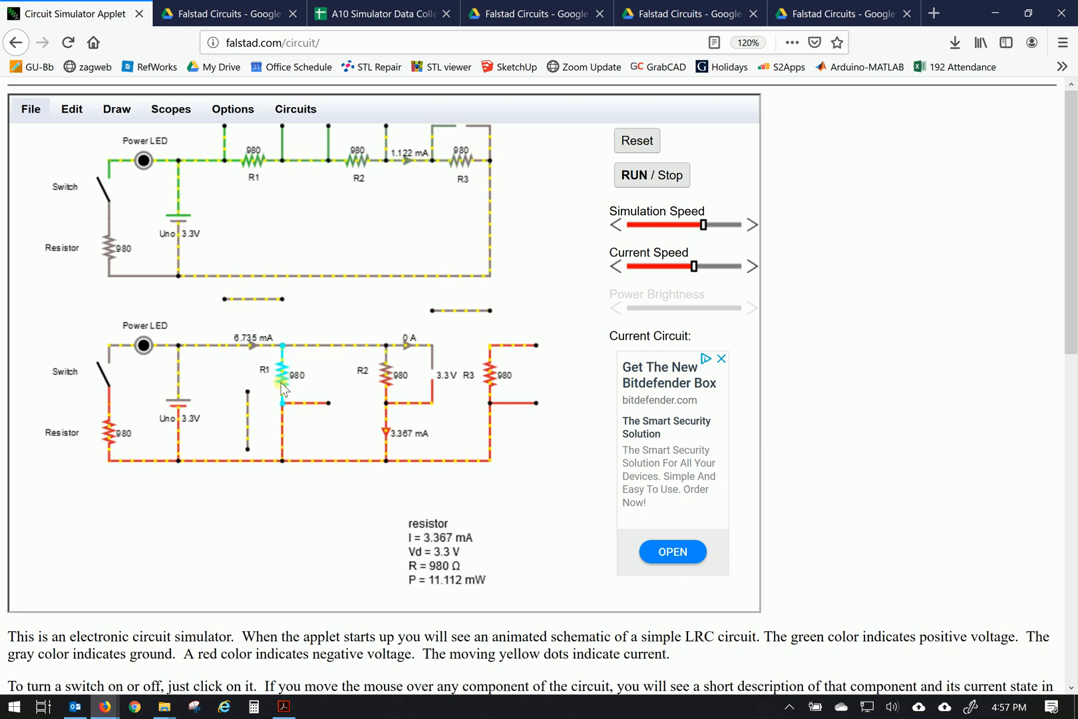
mouse_move(283, 441)
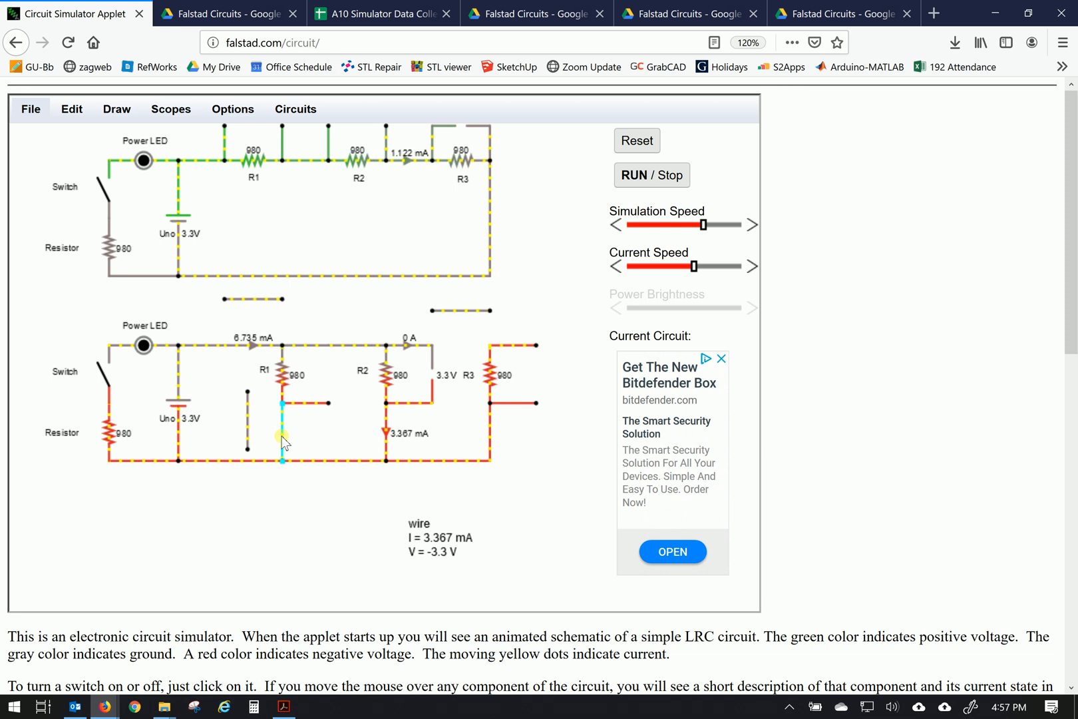
mouse_move(391, 397)
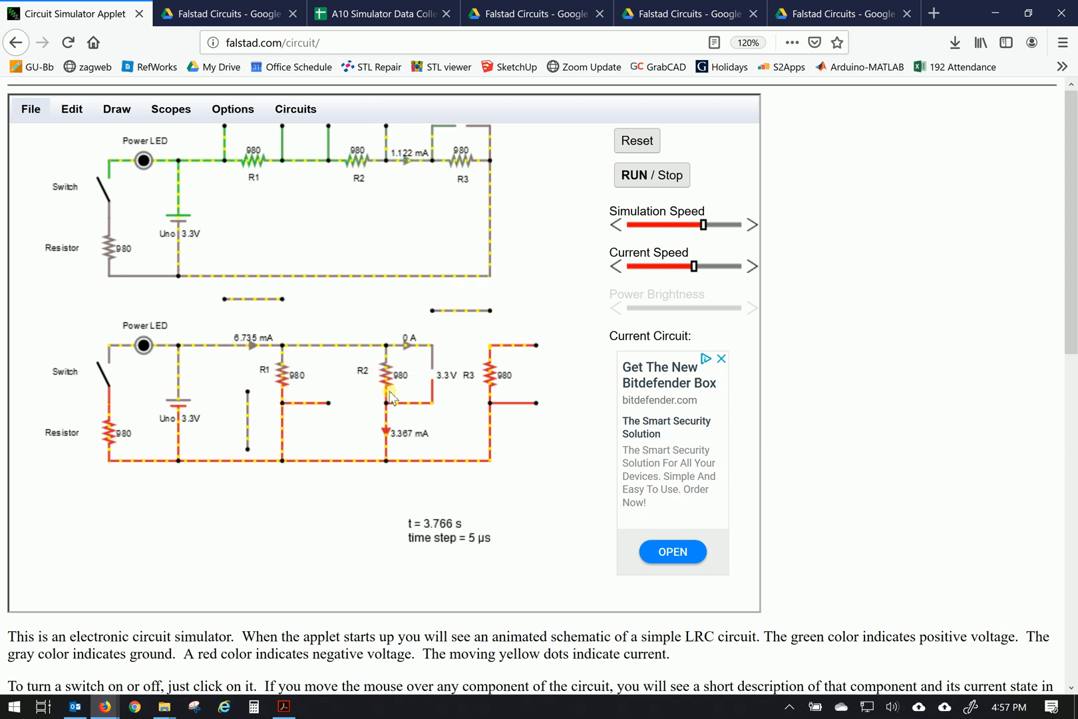
mouse_move(227, 436)
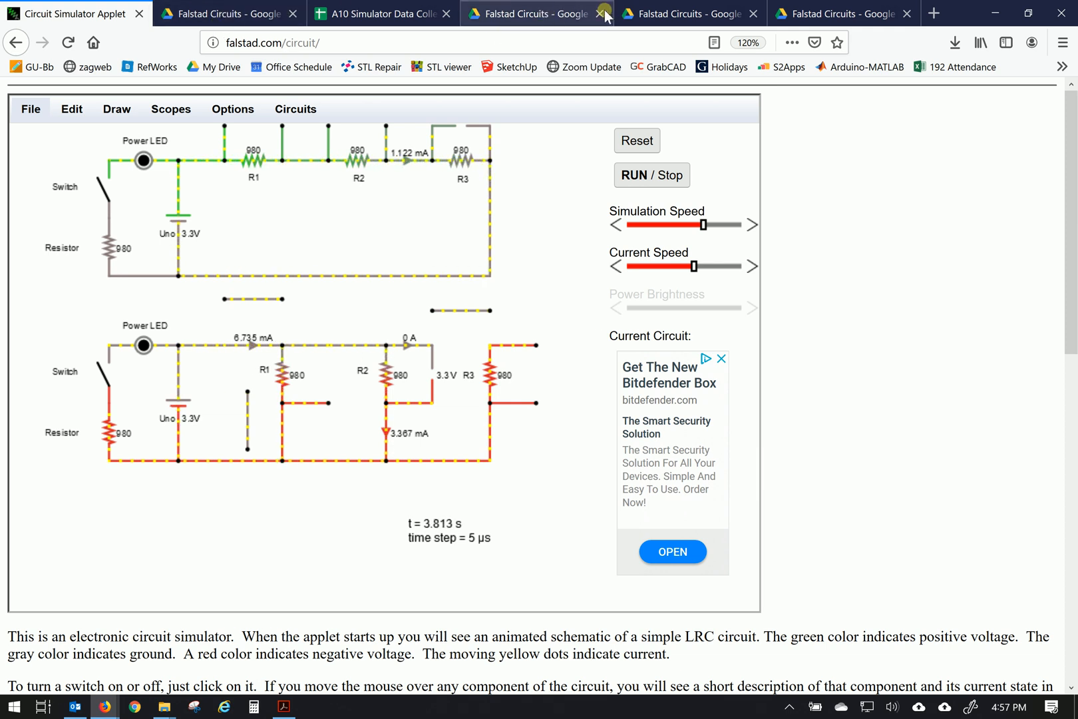
- Check the spreadsheet, then return to the simulator to wire R3 as a third branch
click(382, 13)
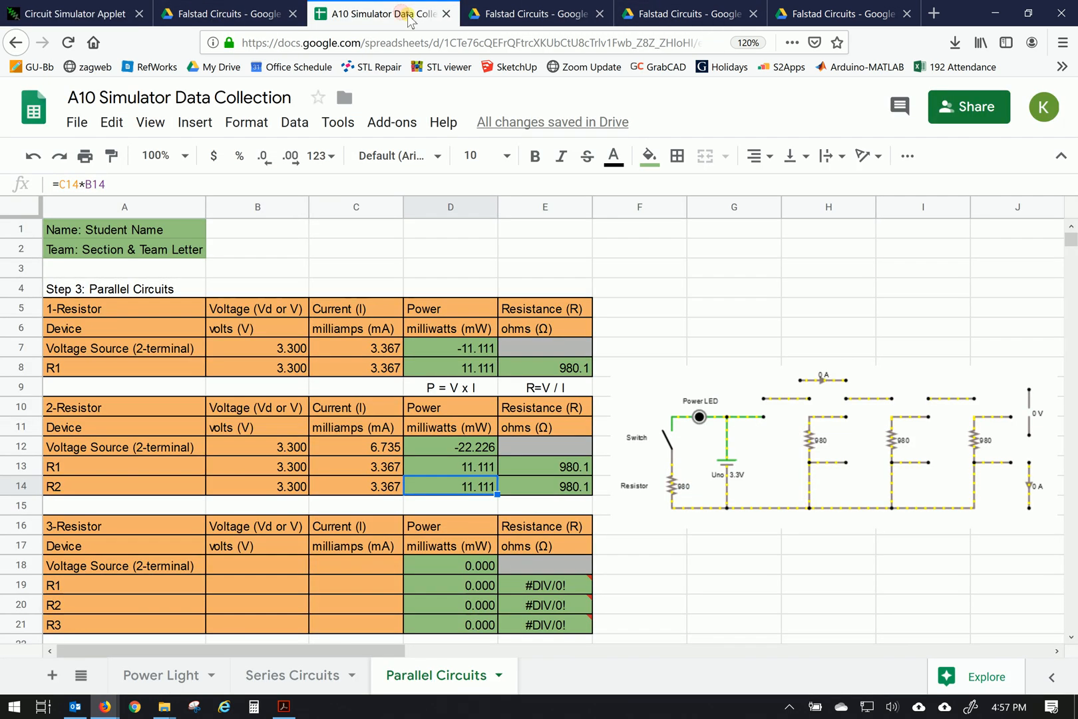
click(76, 14)
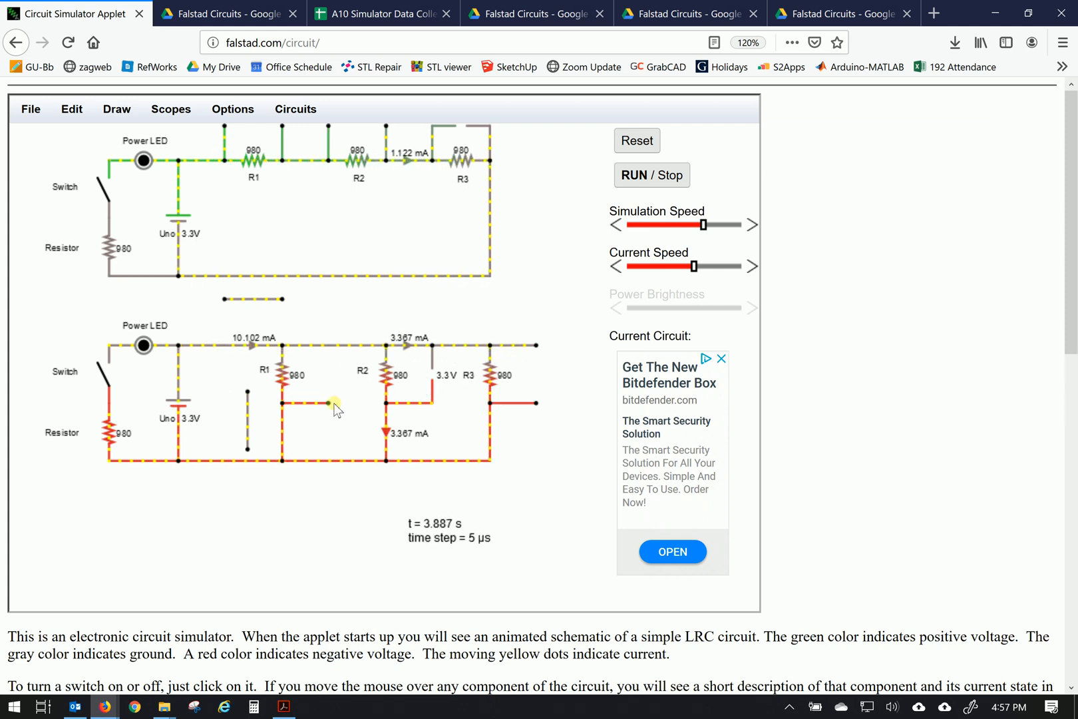
mouse_move(299, 444)
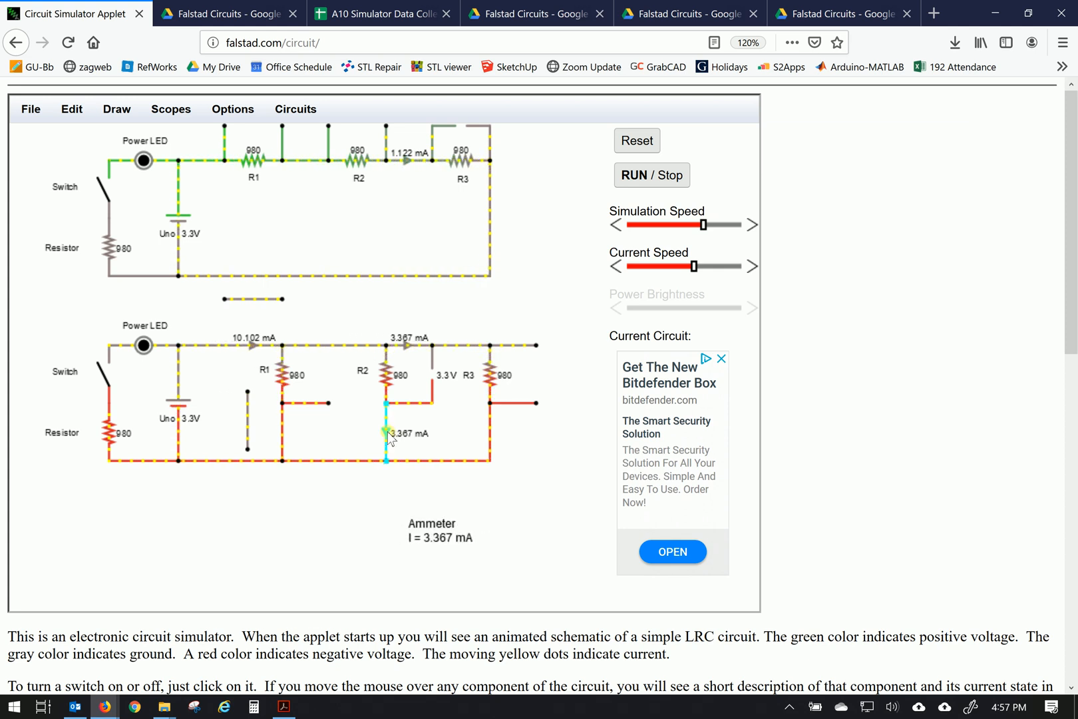
mouse_move(492, 434)
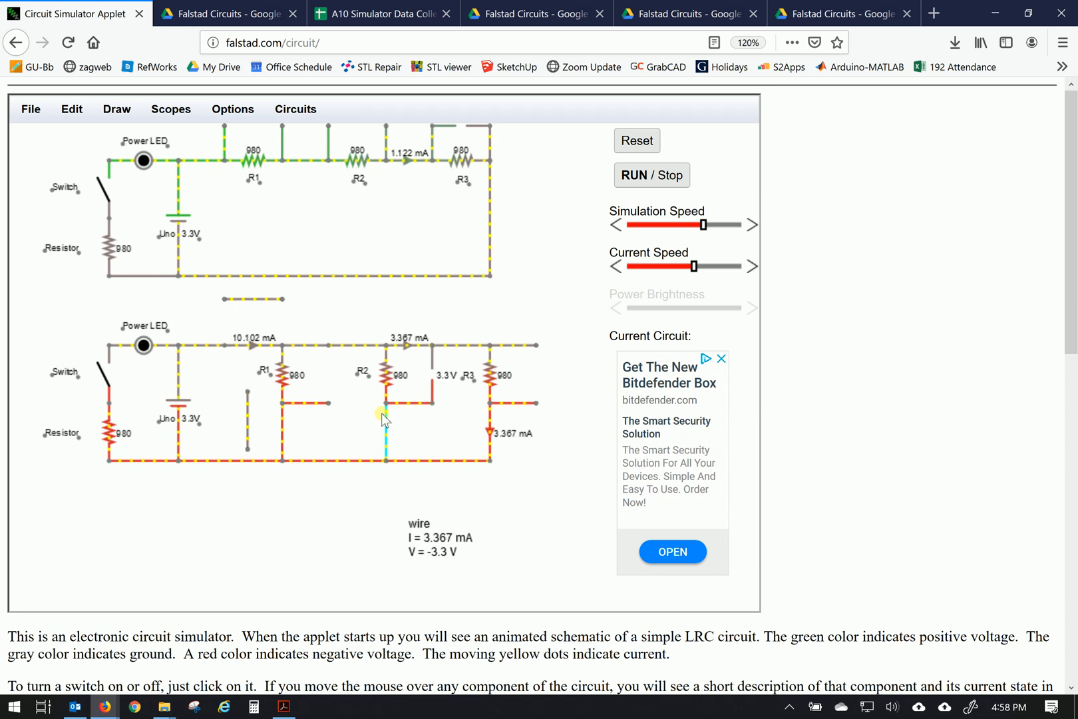
mouse_move(473, 439)
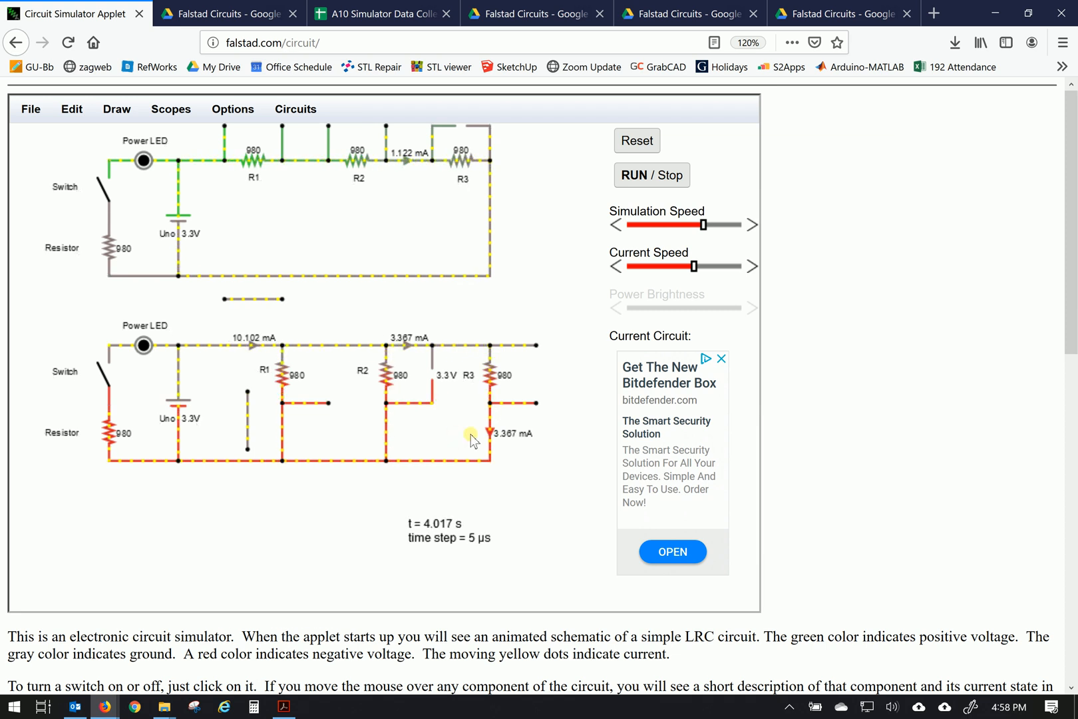
mouse_move(462, 389)
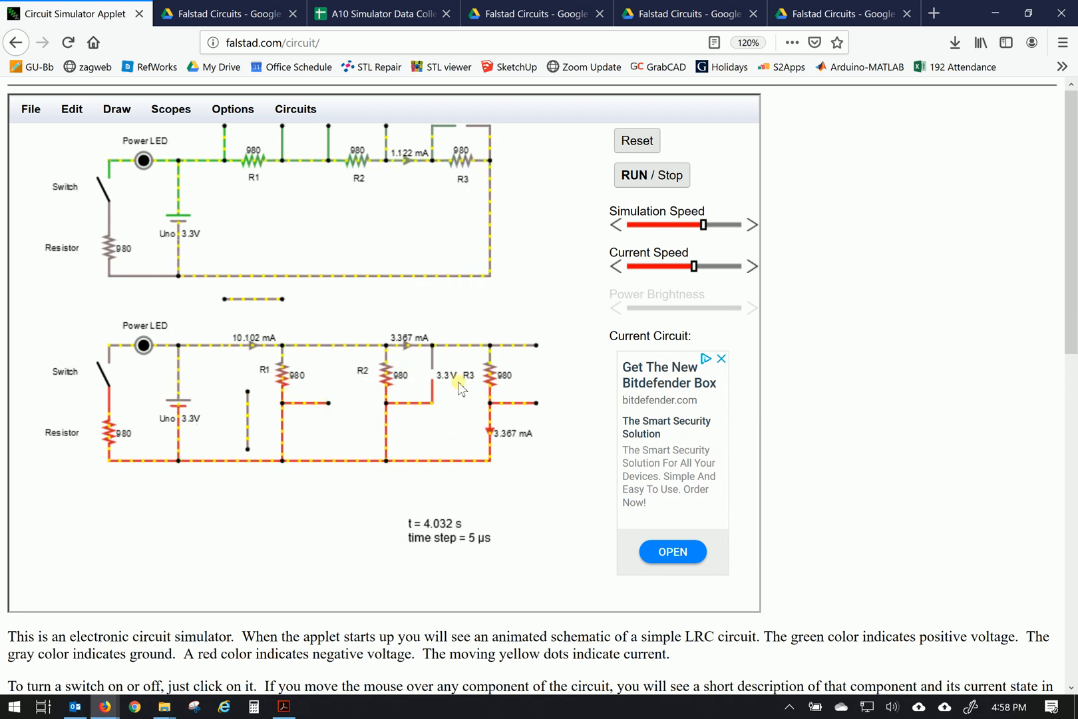
mouse_move(523, 440)
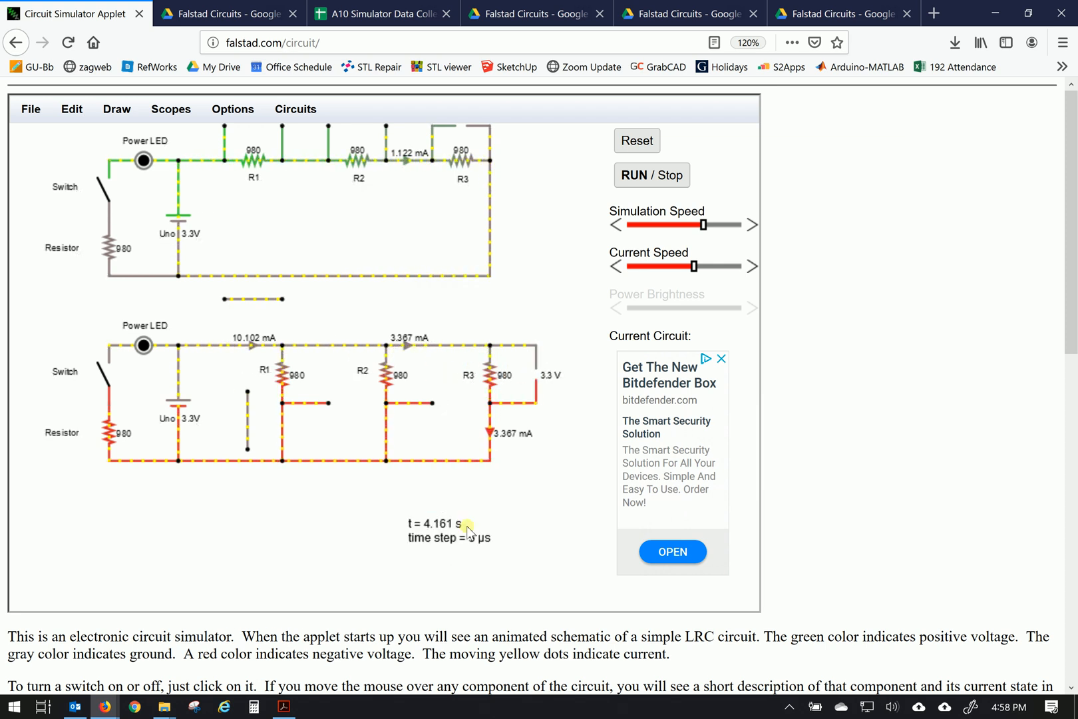
mouse_move(178, 402)
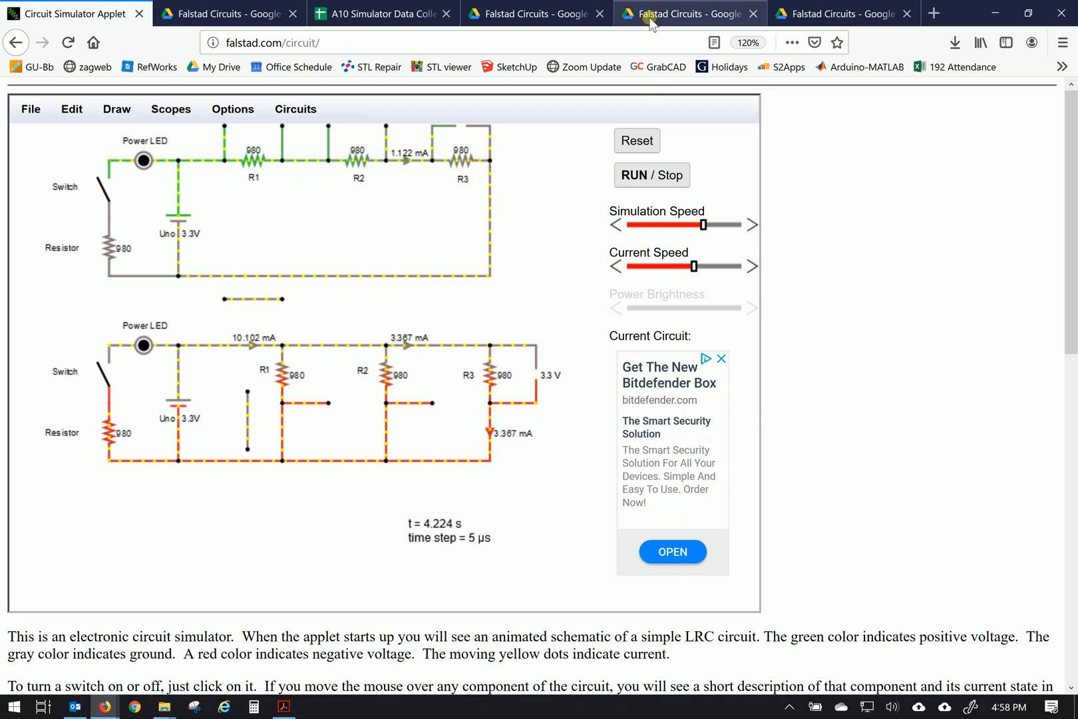
- Enter the 10.102 mA source current and 3.3 V resistor voltages in the 3-Resistor table
click(379, 13)
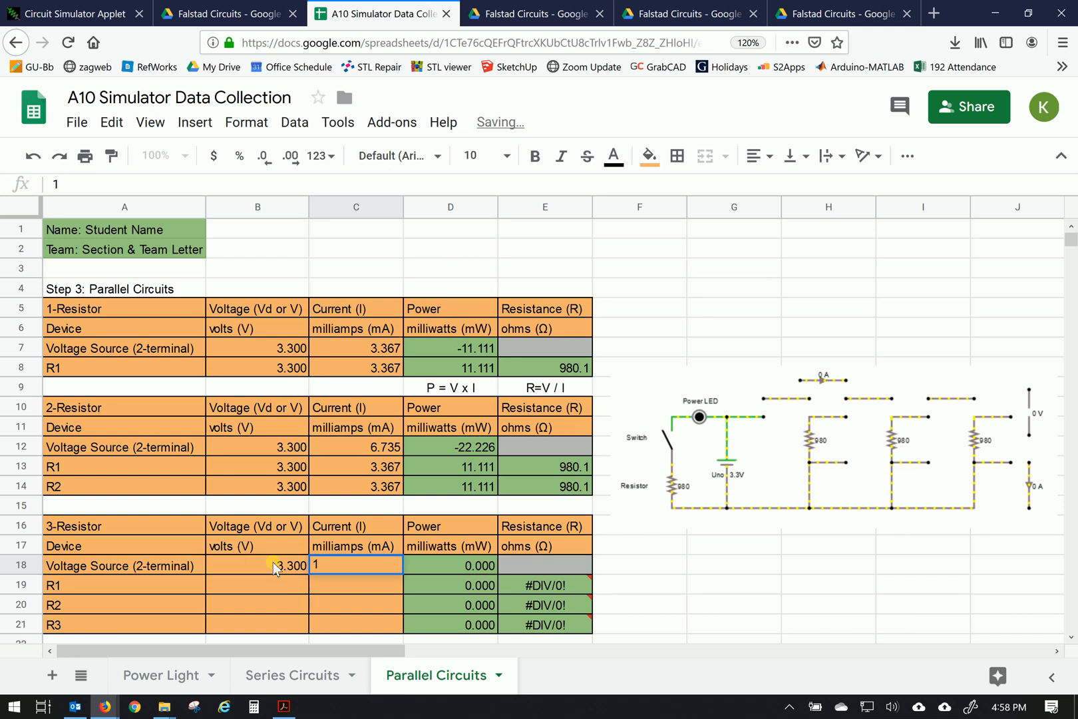
text(0102)
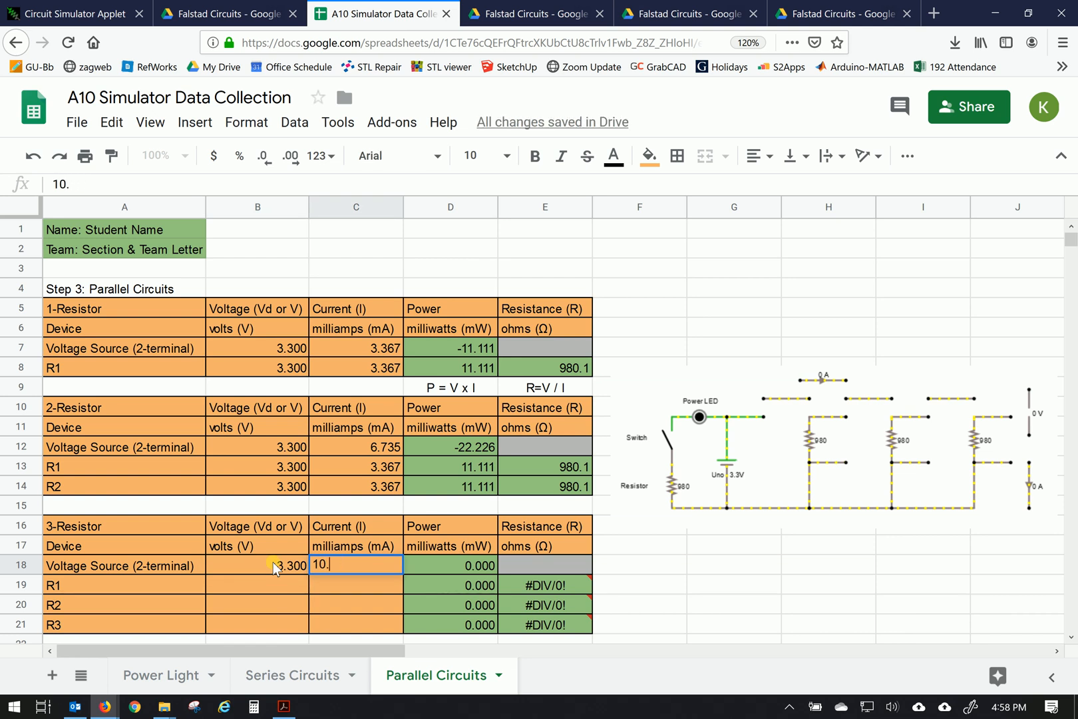
key(Return)
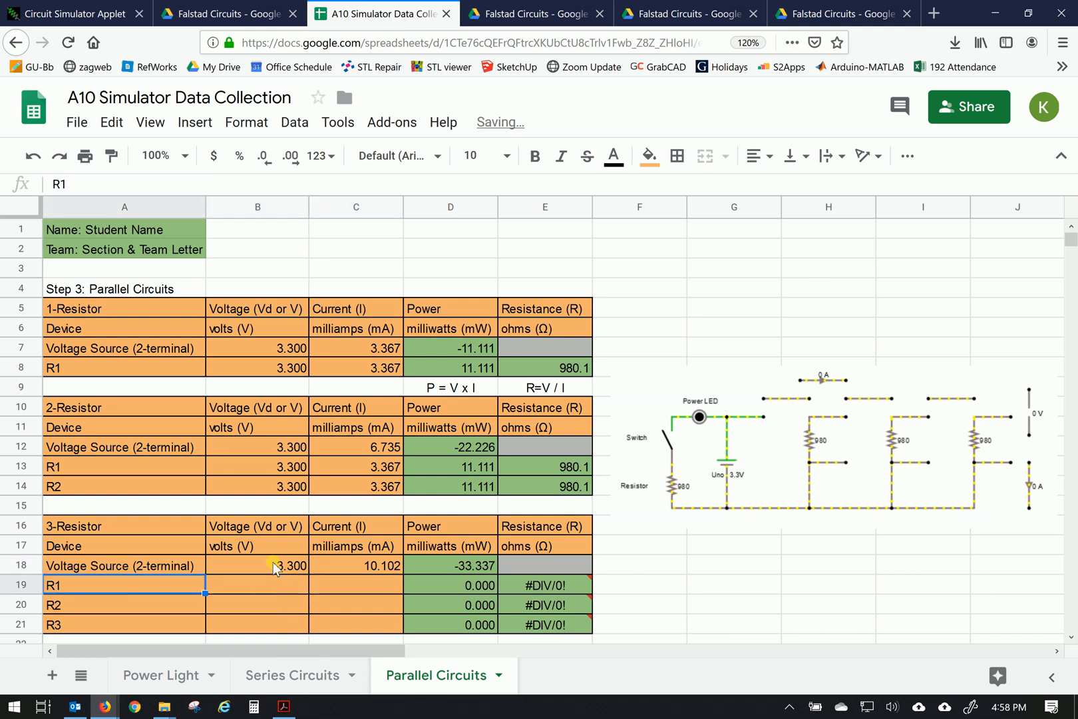
text(3.300)
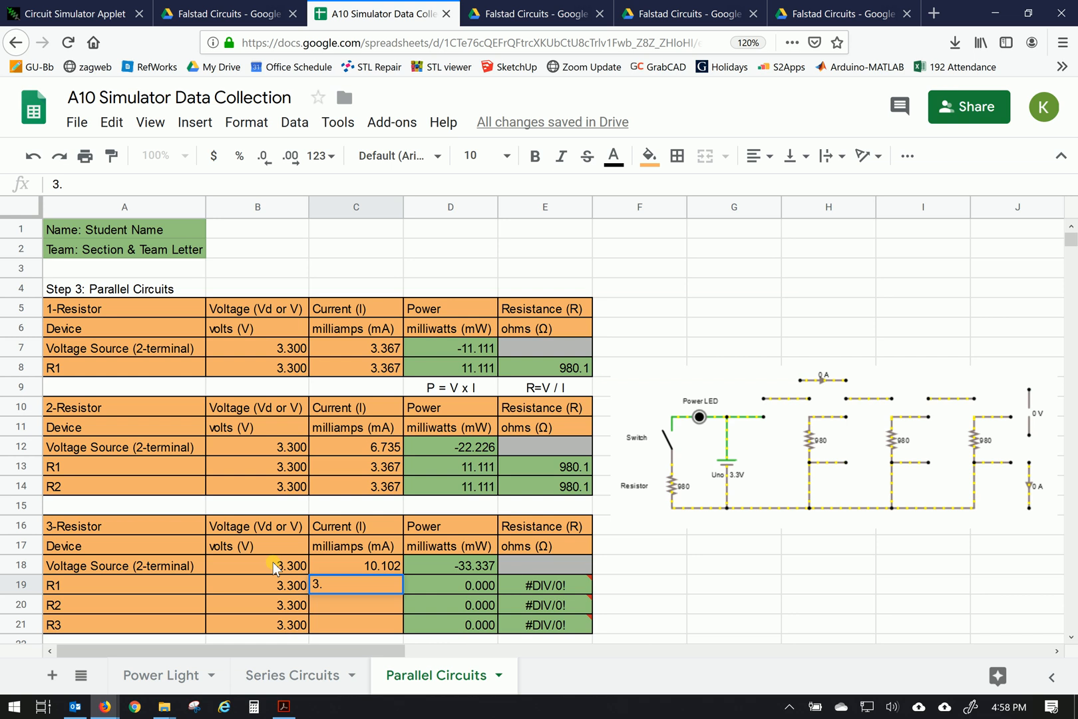
text(367)
key(Return)
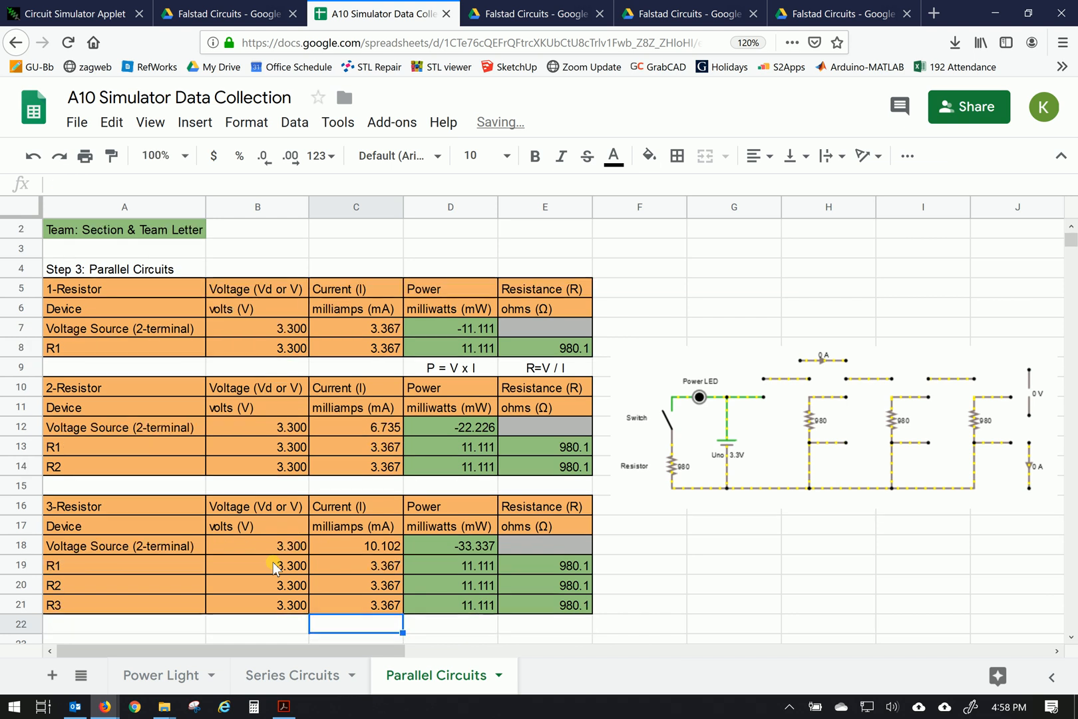
click(355, 584)
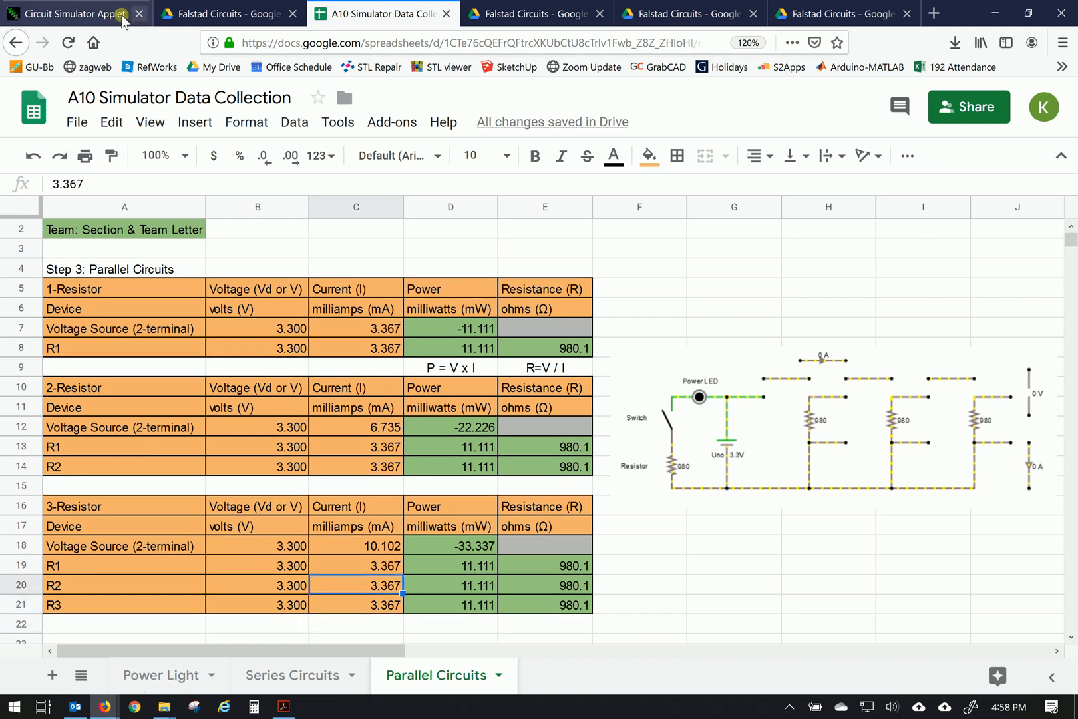
- Back in the simulator, move the ammeter into R1's branch to read 3.367 mA
click(72, 13)
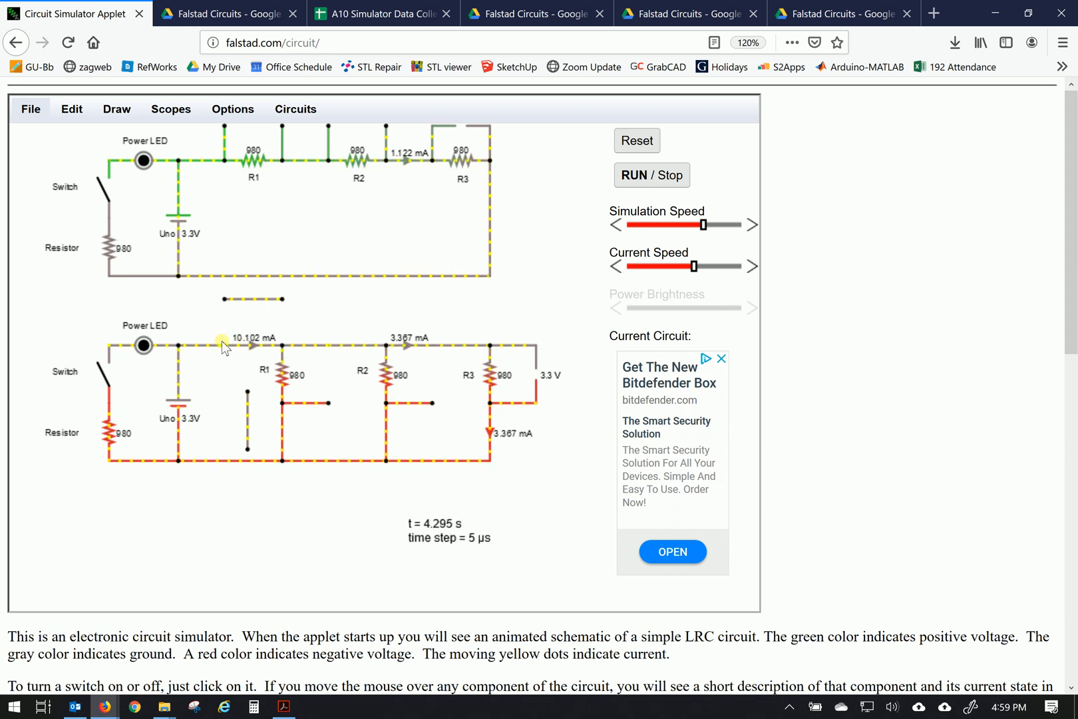
mouse_move(337, 351)
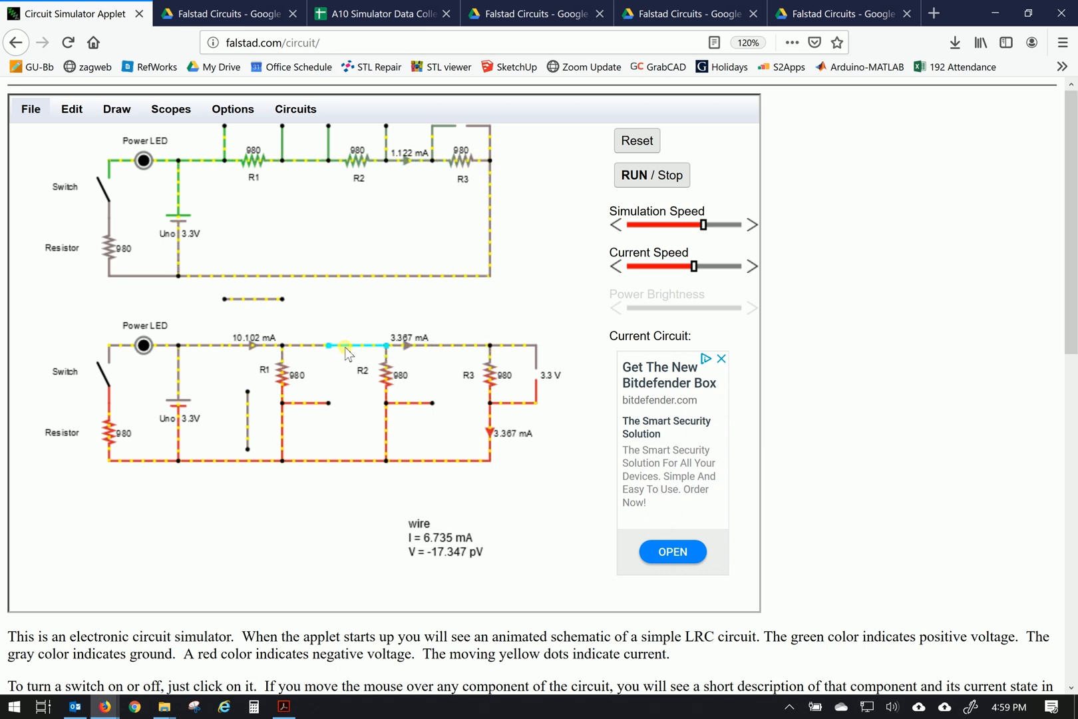
mouse_move(377, 353)
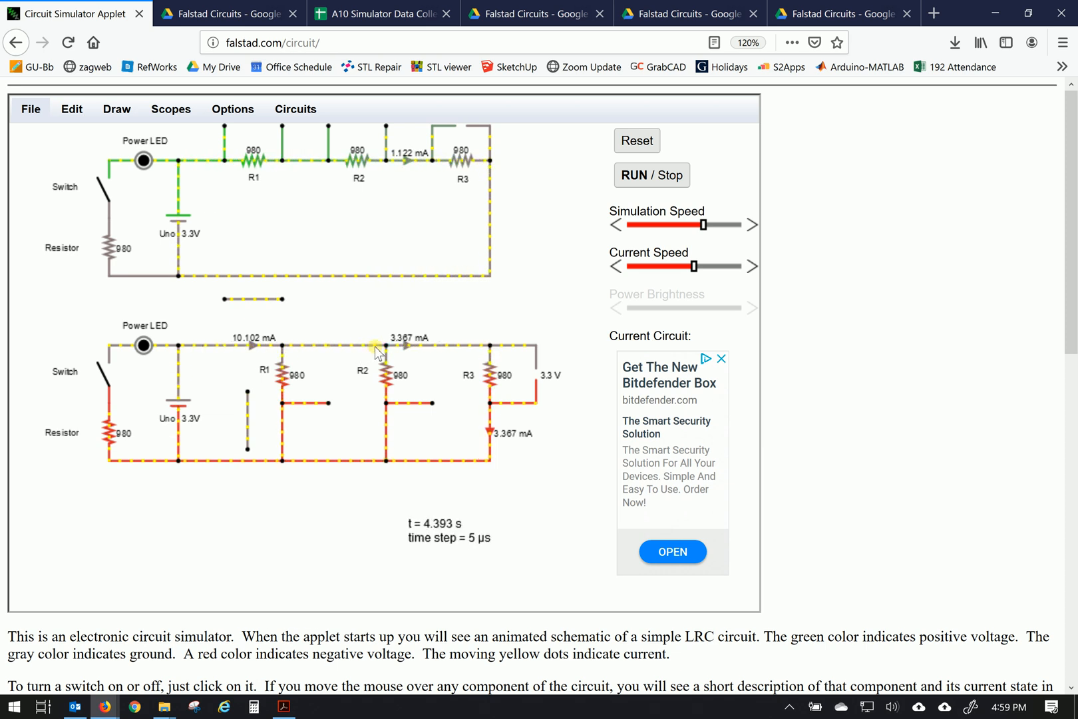
mouse_move(386, 430)
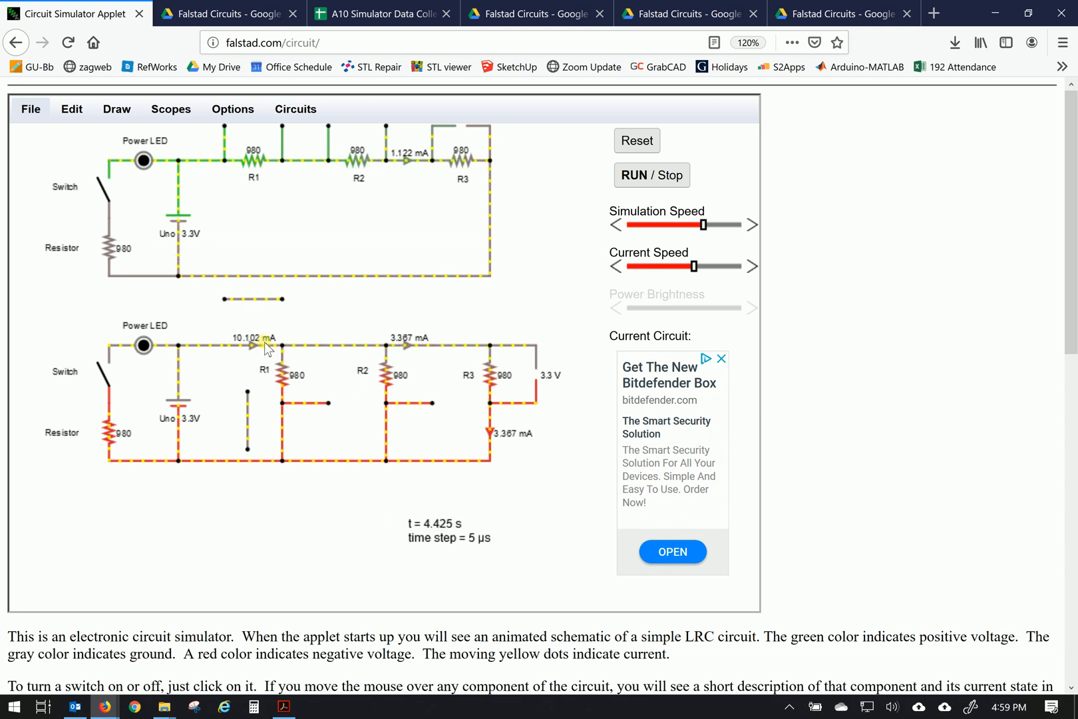
mouse_move(477, 387)
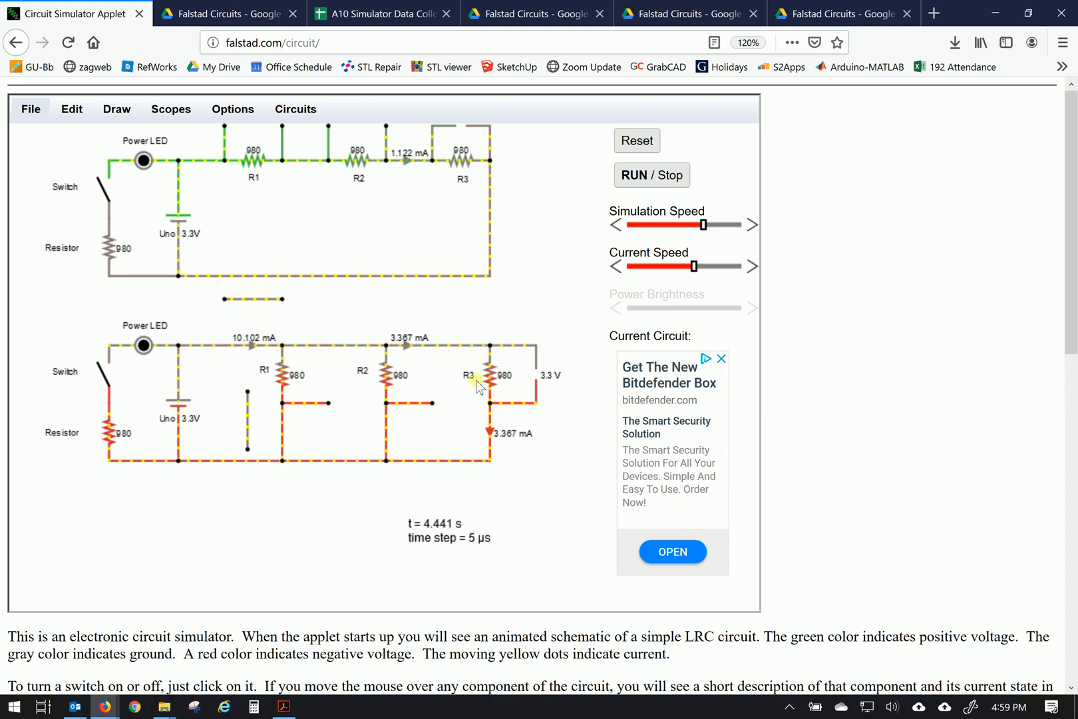
mouse_move(419, 394)
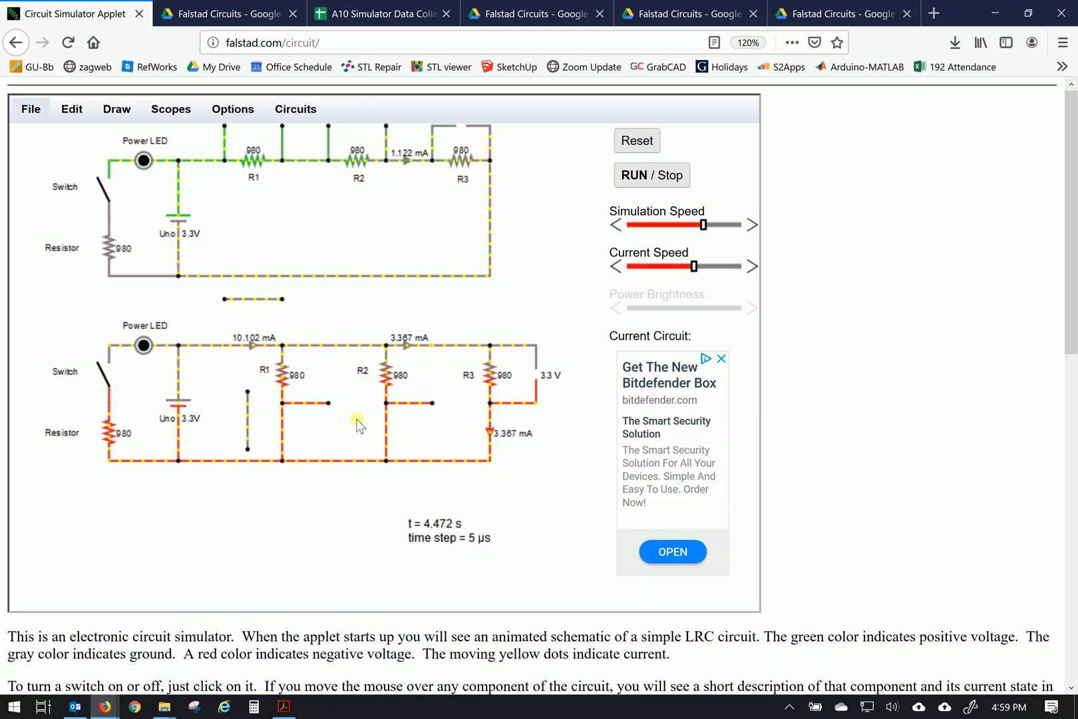
mouse_move(492, 375)
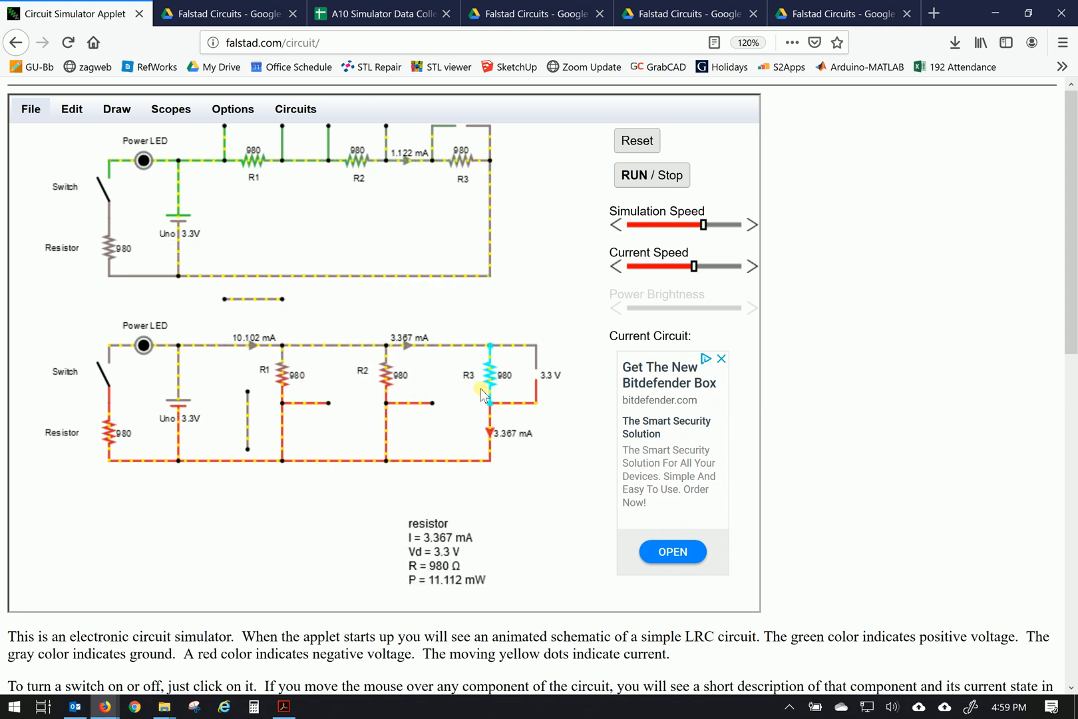
mouse_move(179, 402)
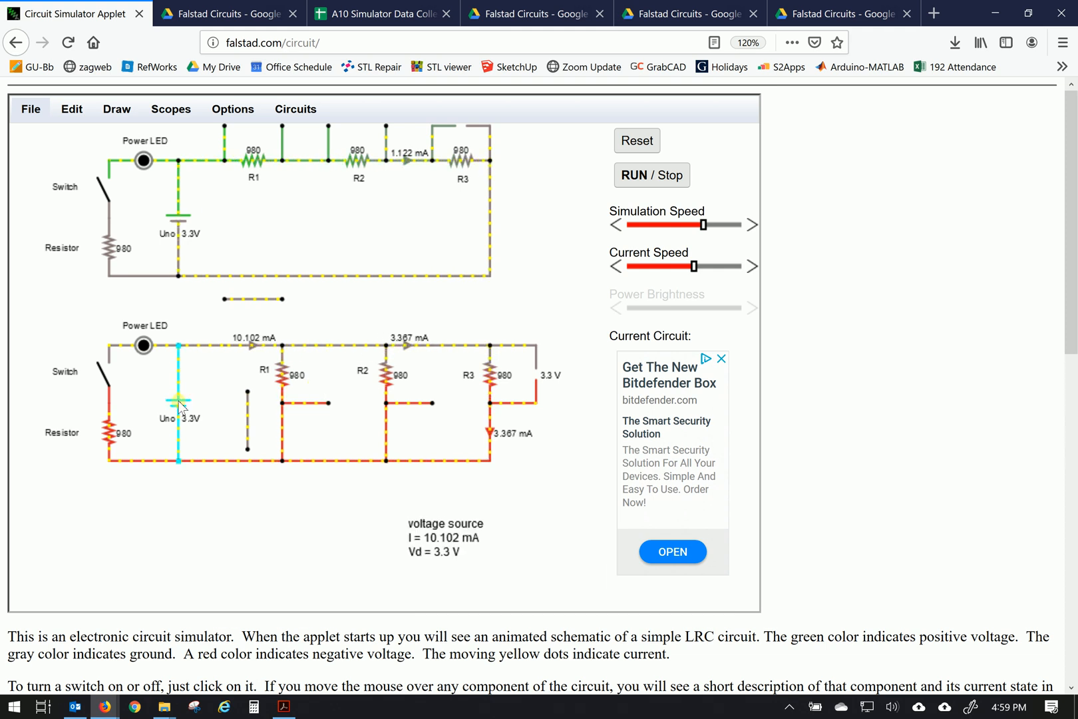
mouse_move(287, 378)
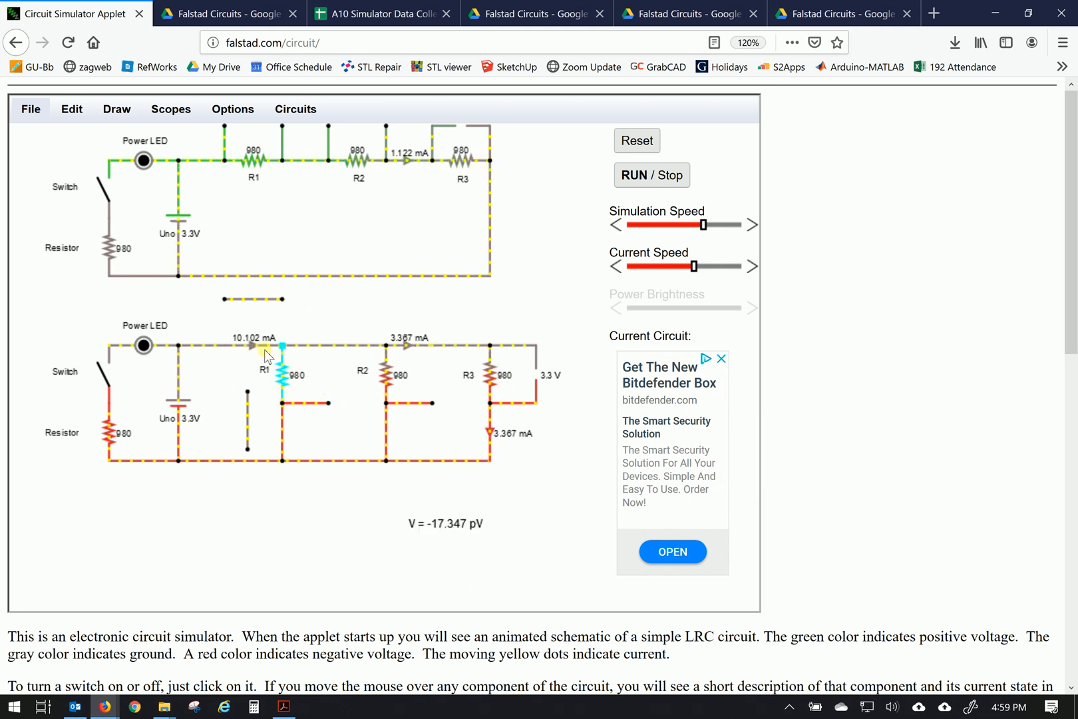
click(268, 356)
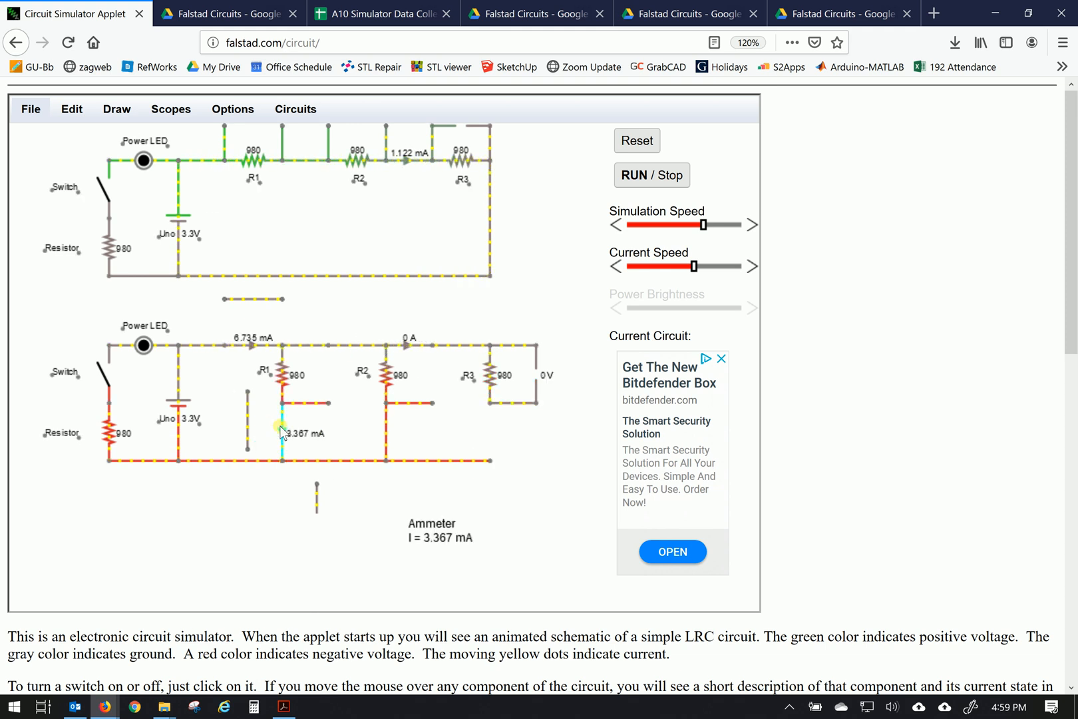
mouse_move(467, 428)
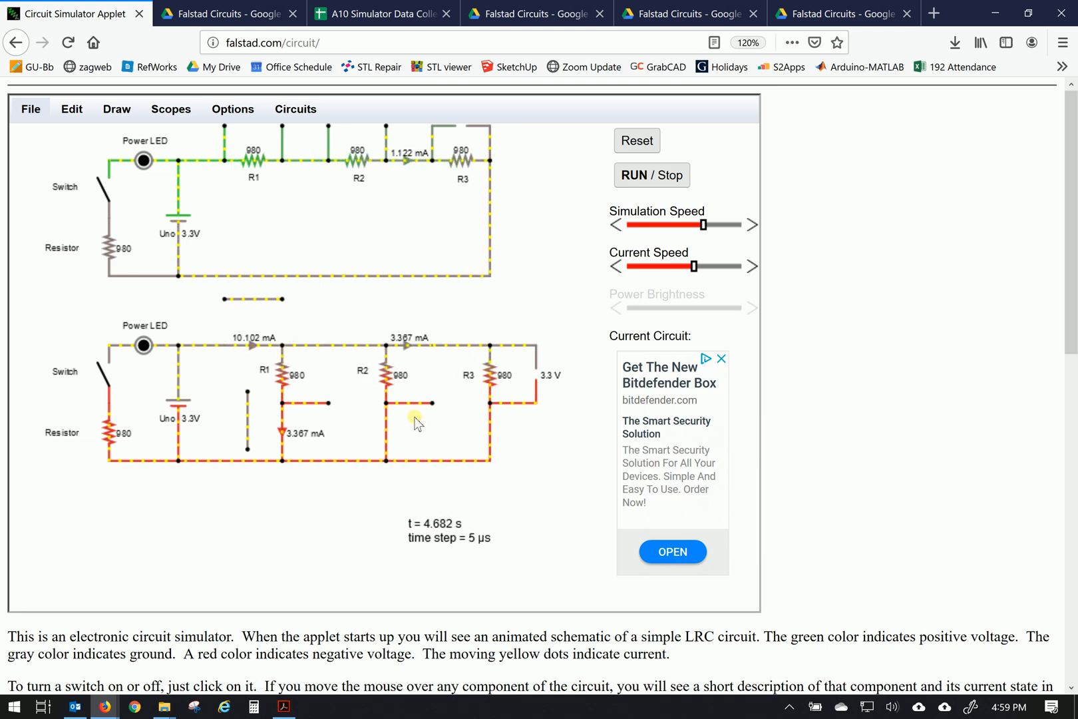
mouse_move(313, 344)
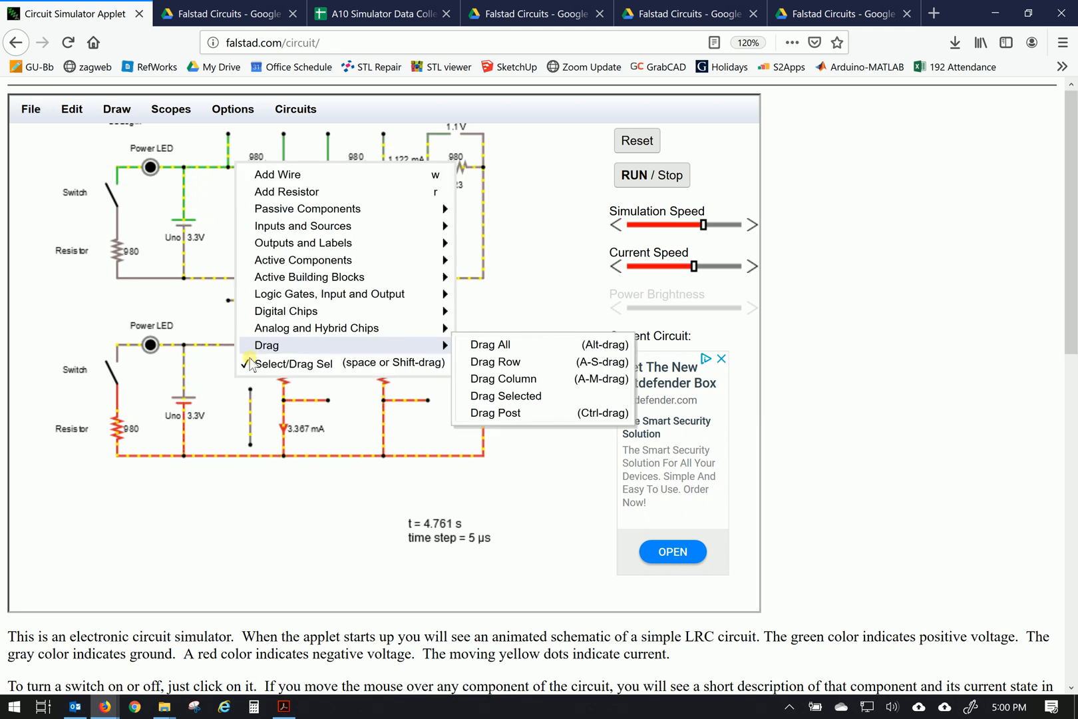
- Save the circuit as circuit-20191028-1700.circuitjs.txt and show it in the Downloads panel
click(293, 363)
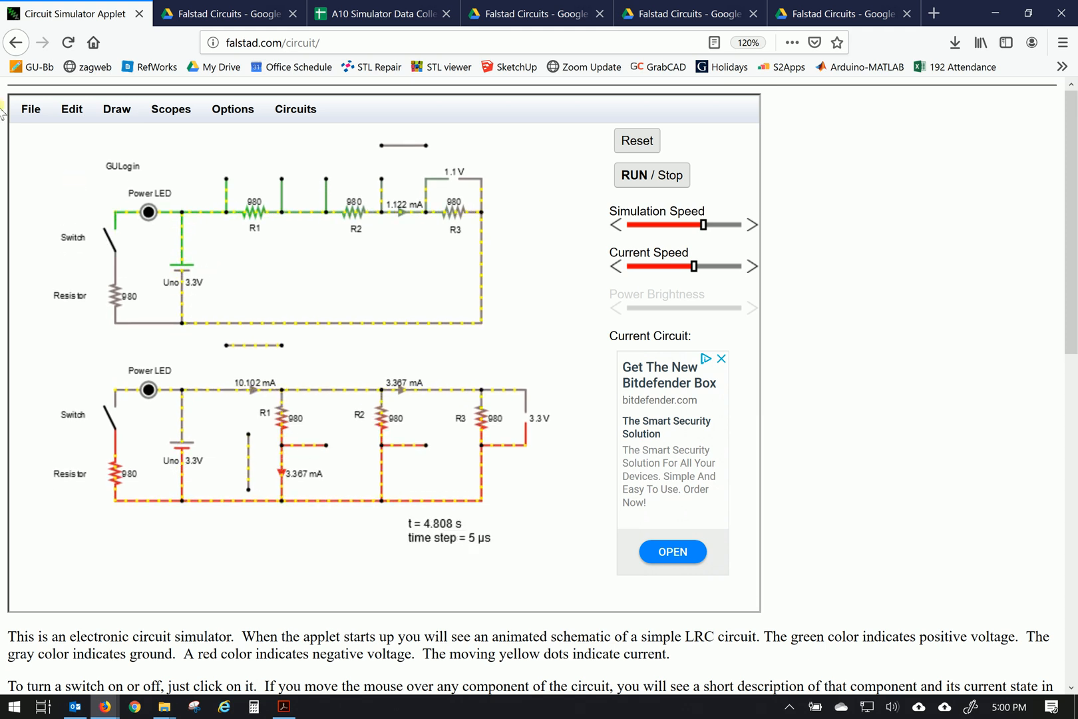
click(30, 108)
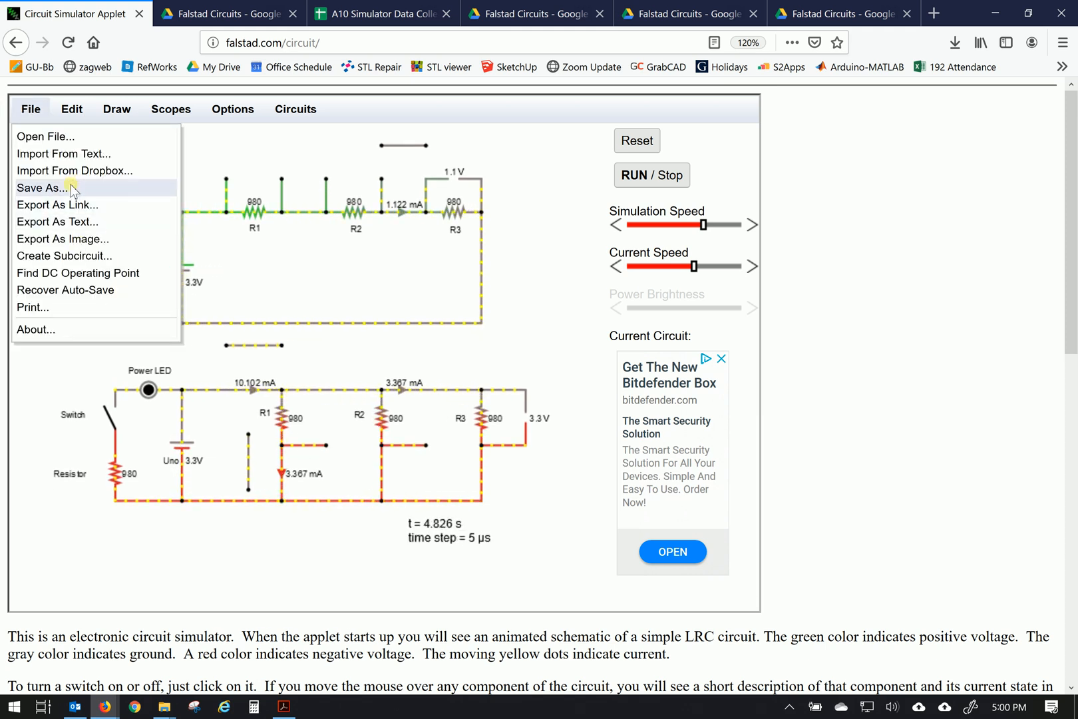
click(42, 187)
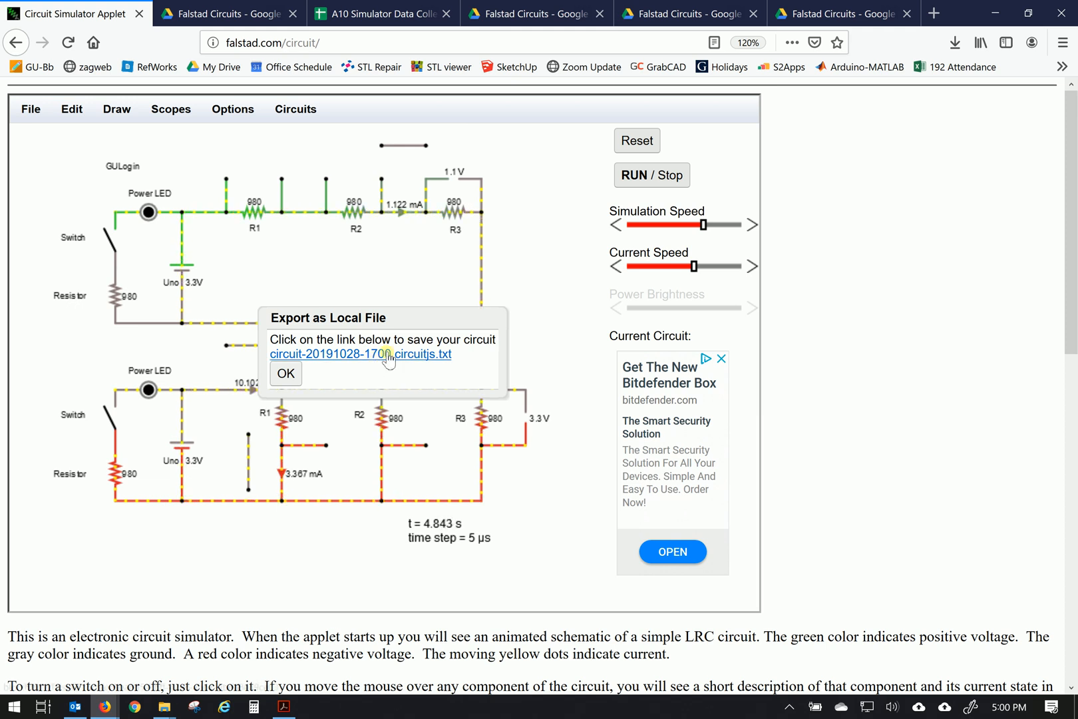
click(359, 354)
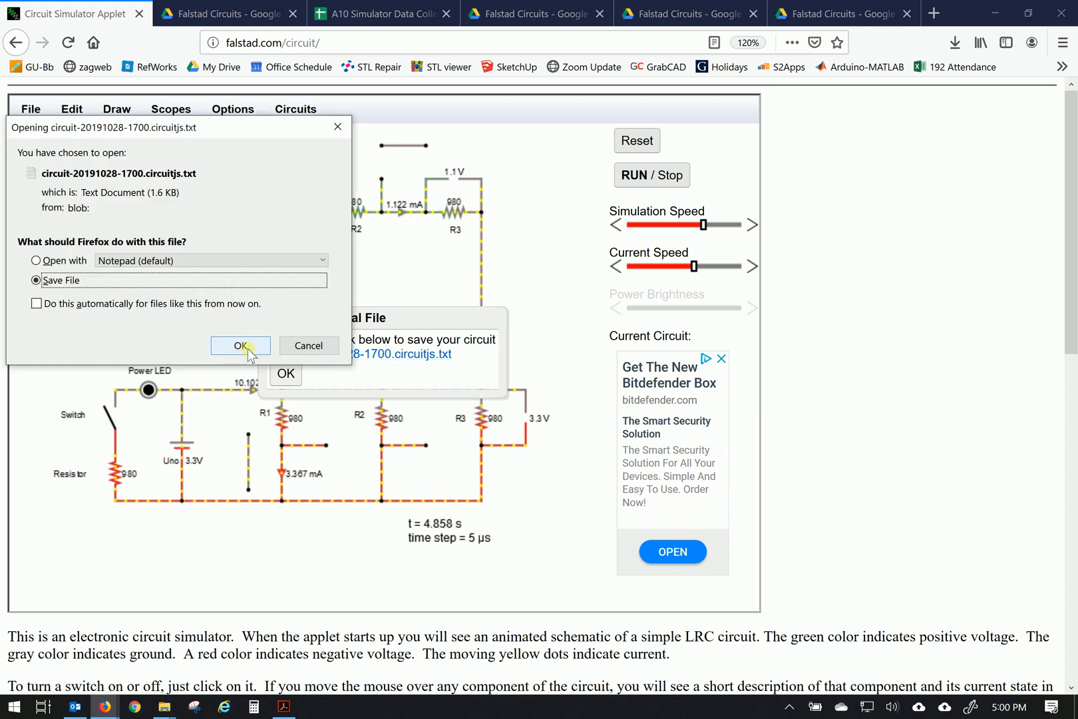
click(241, 345)
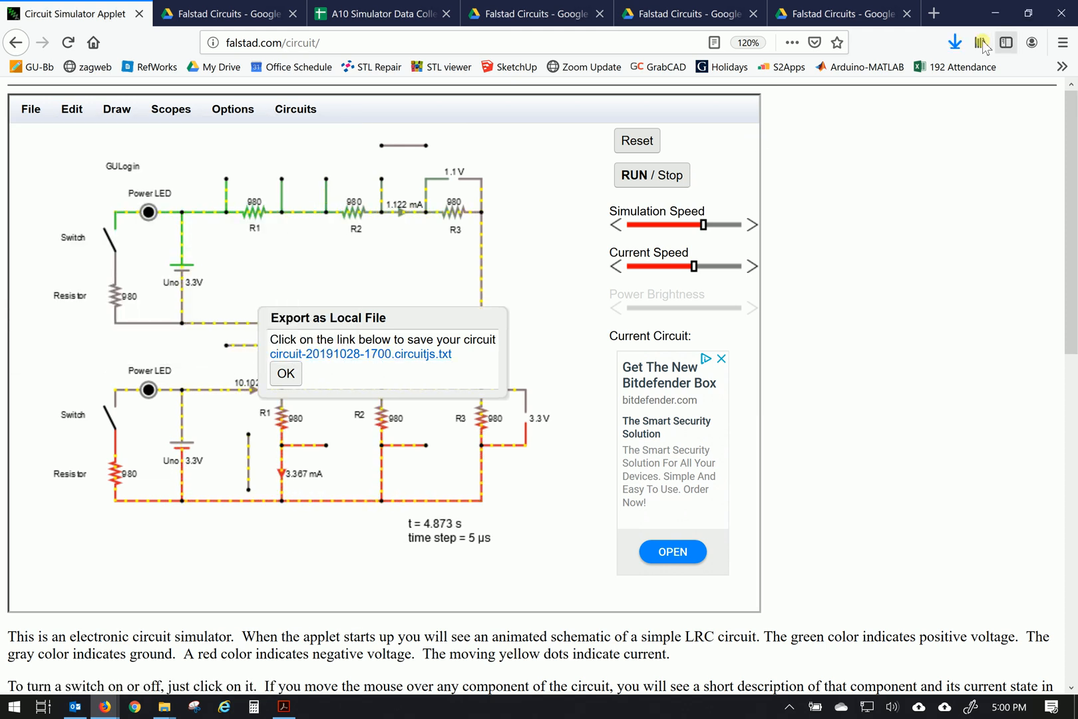
click(954, 41)
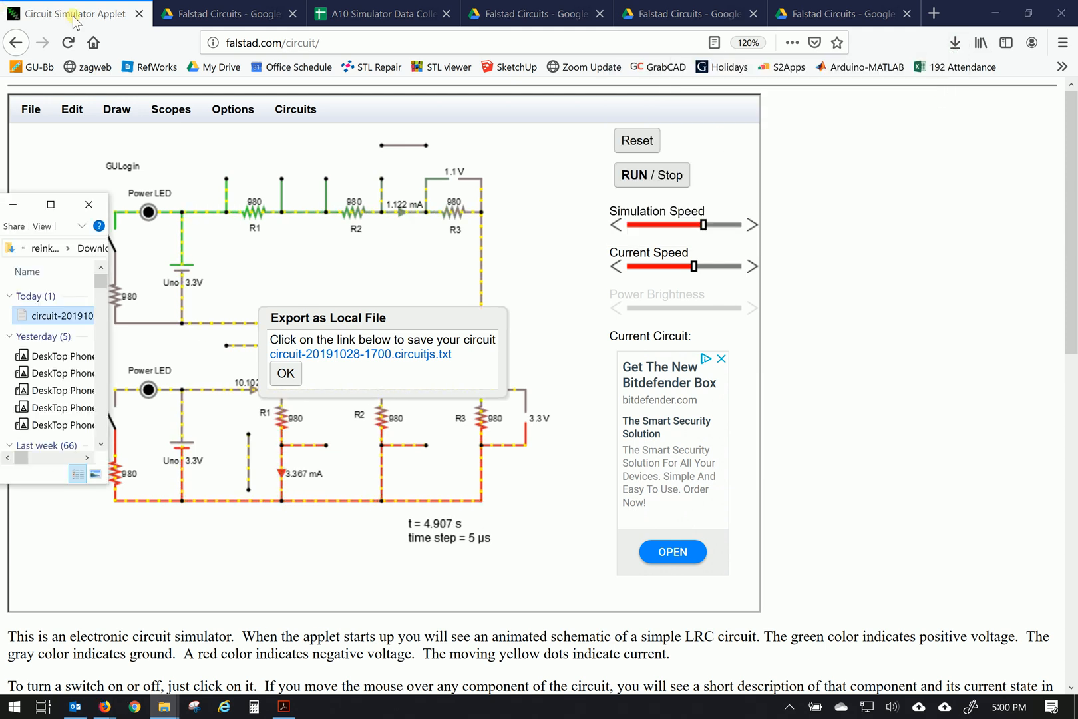
mouse_move(12, 204)
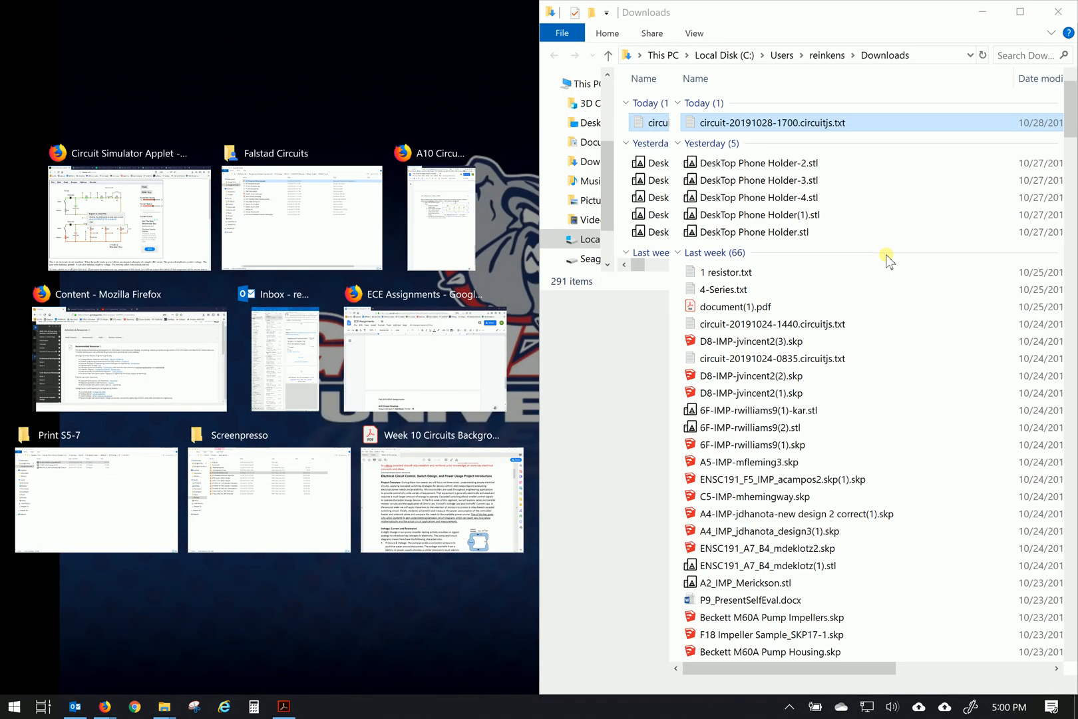
- Rename the exported circuit file in Downloads to a #-A10-GU name
click(129, 215)
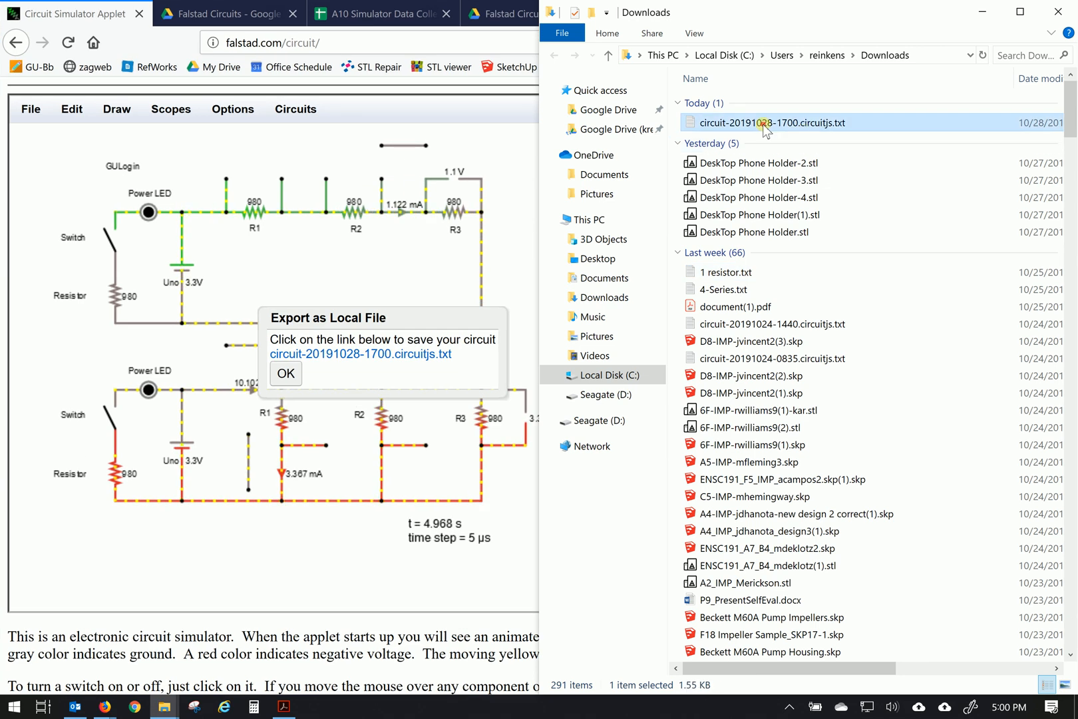
double_click(772, 122)
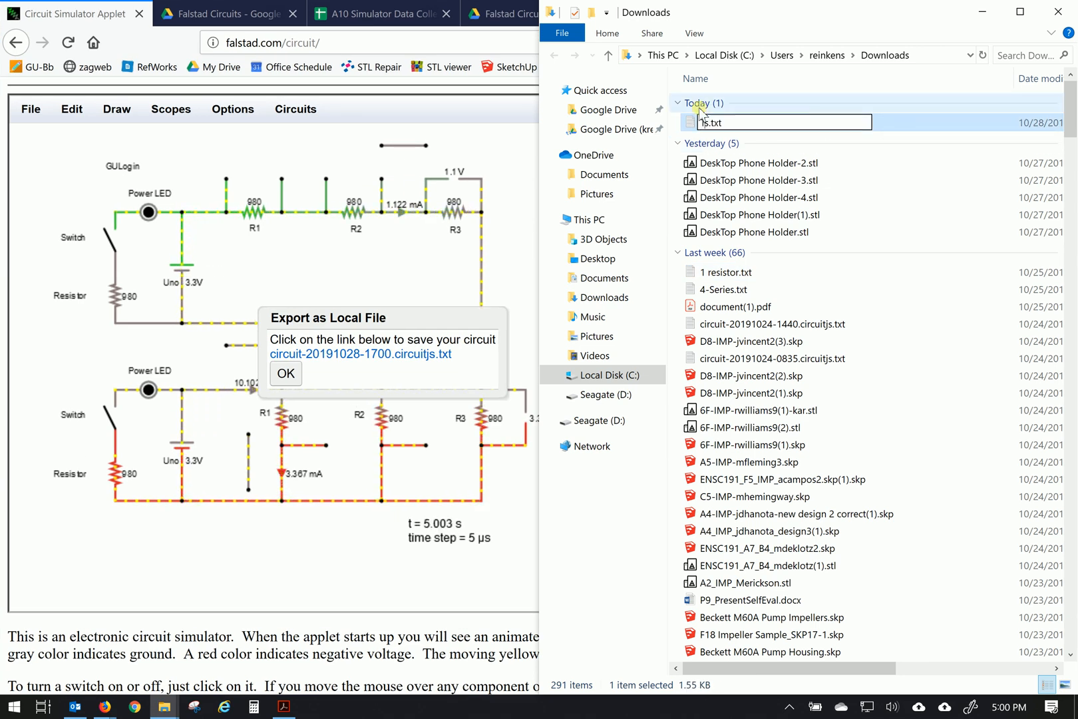
text(#-A10)
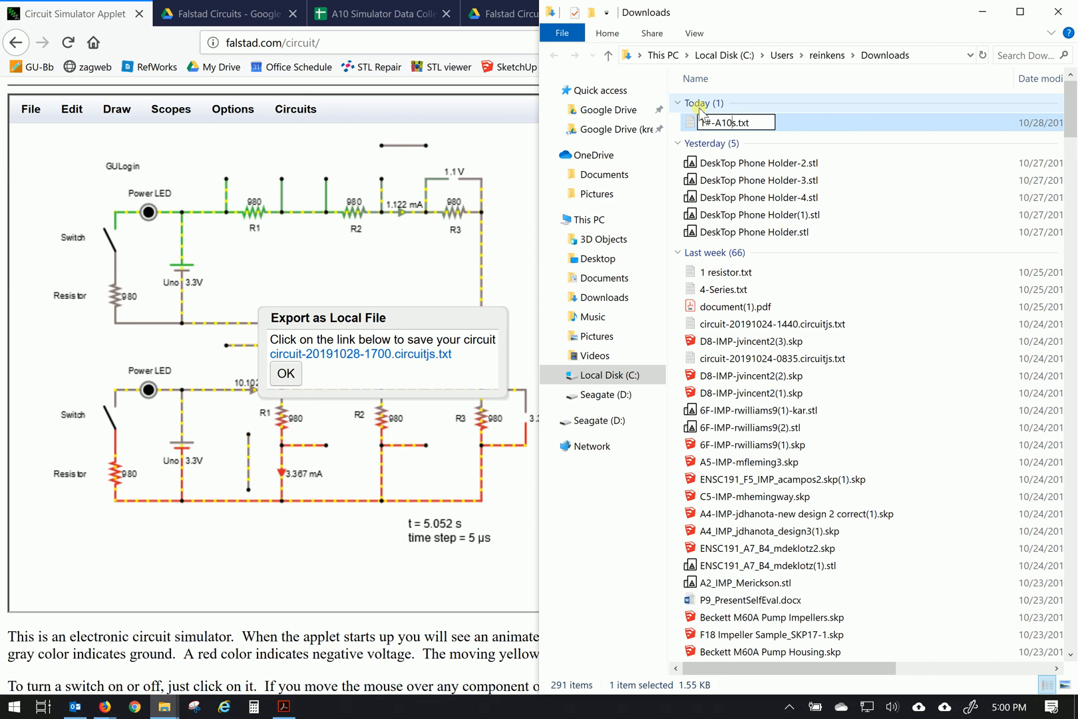
text(-GU)
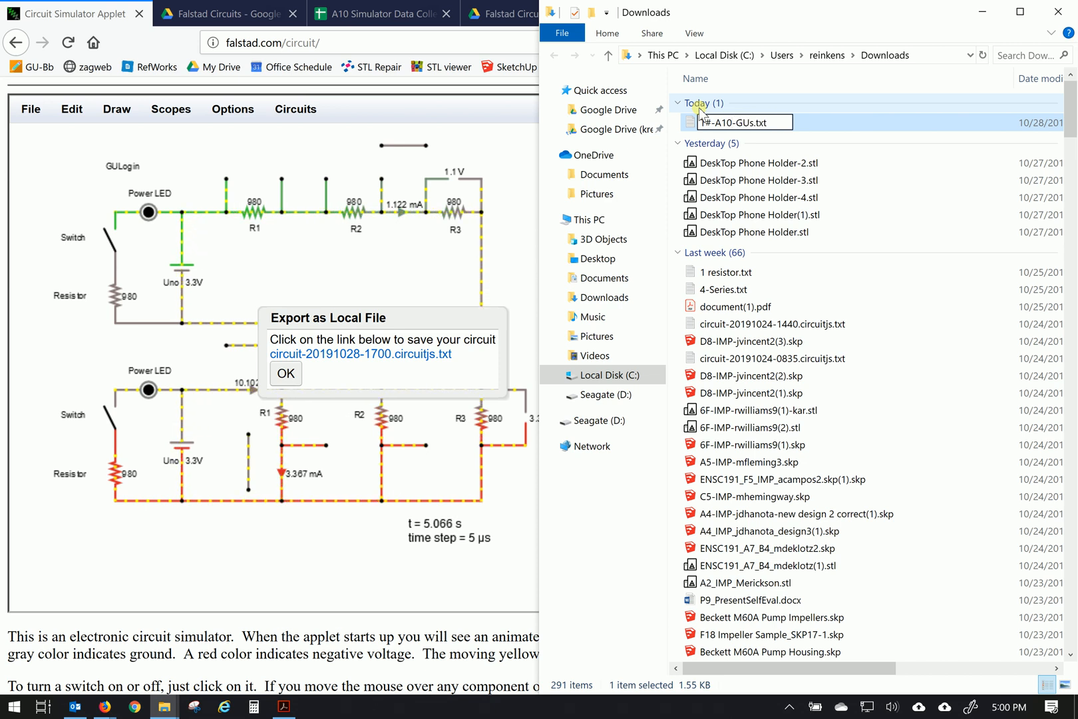
text(Login)
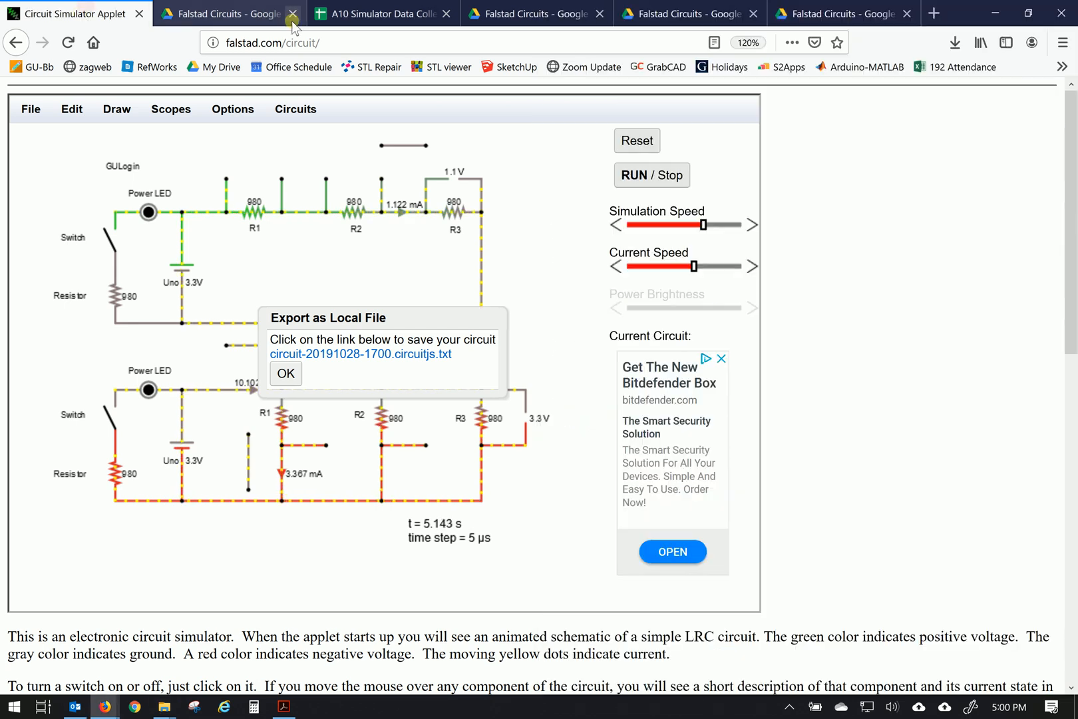
- Switch to the Falstad Circuits Drive folder showing the breadboard and Uno photo
click(688, 14)
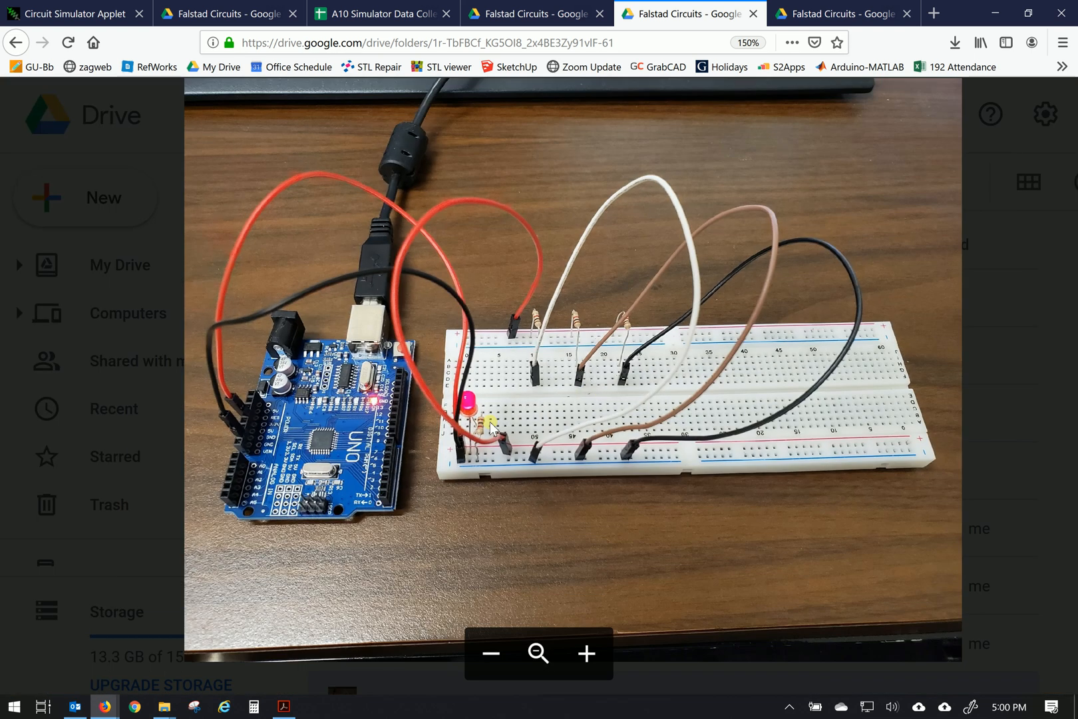